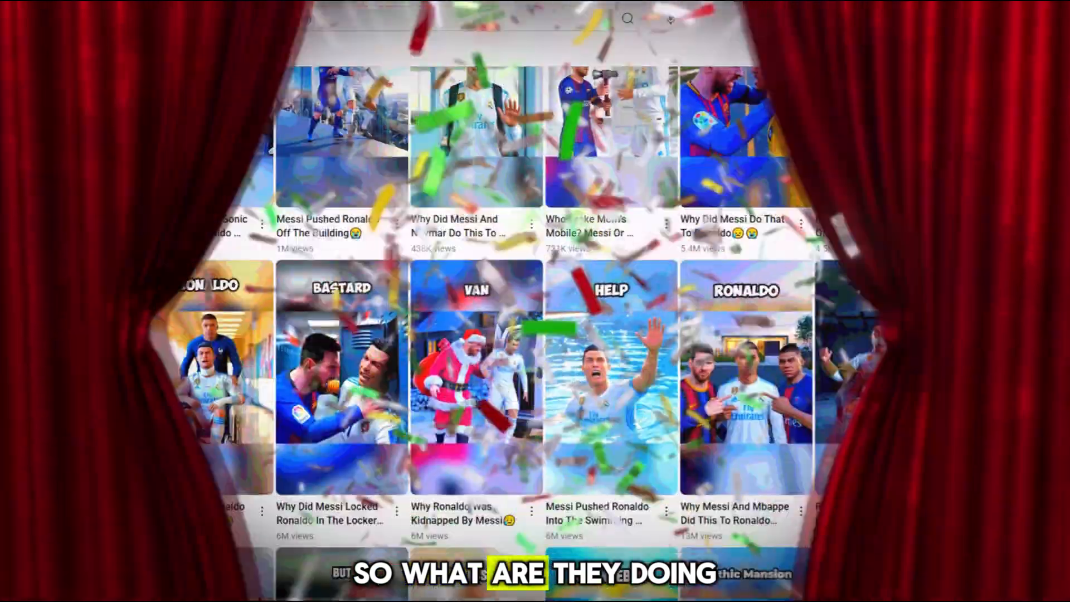
Scroll through the channel's Shorts tab of Messi and Ronaldo cartoon videos.
{"action": "scroll", "scroll_direction": "down", "scroll_amount": 3}
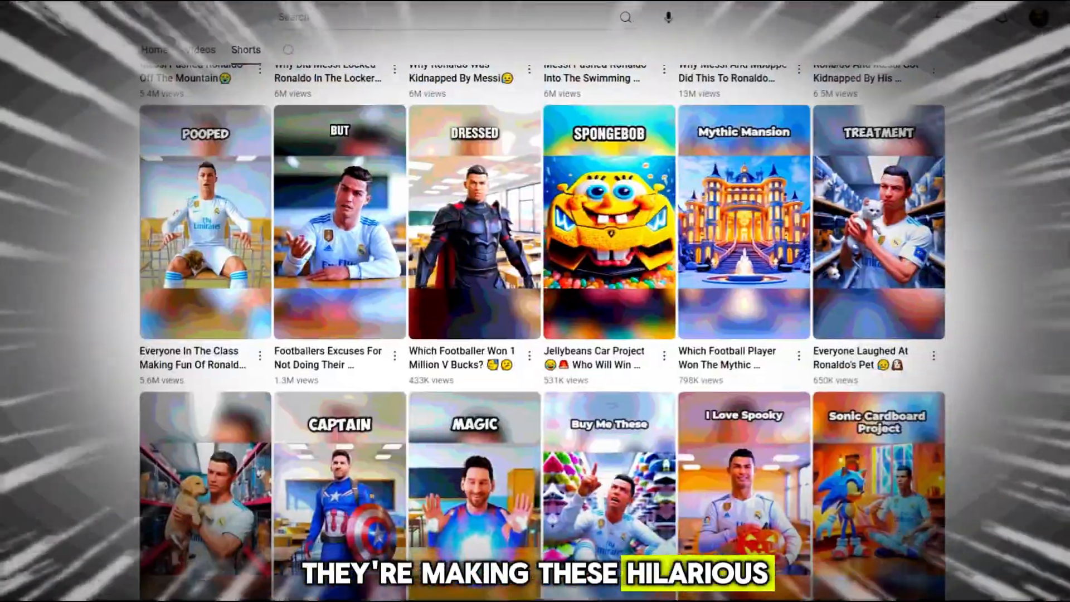
{"action": "scroll", "scroll_direction": "down", "scroll_amount": 3}
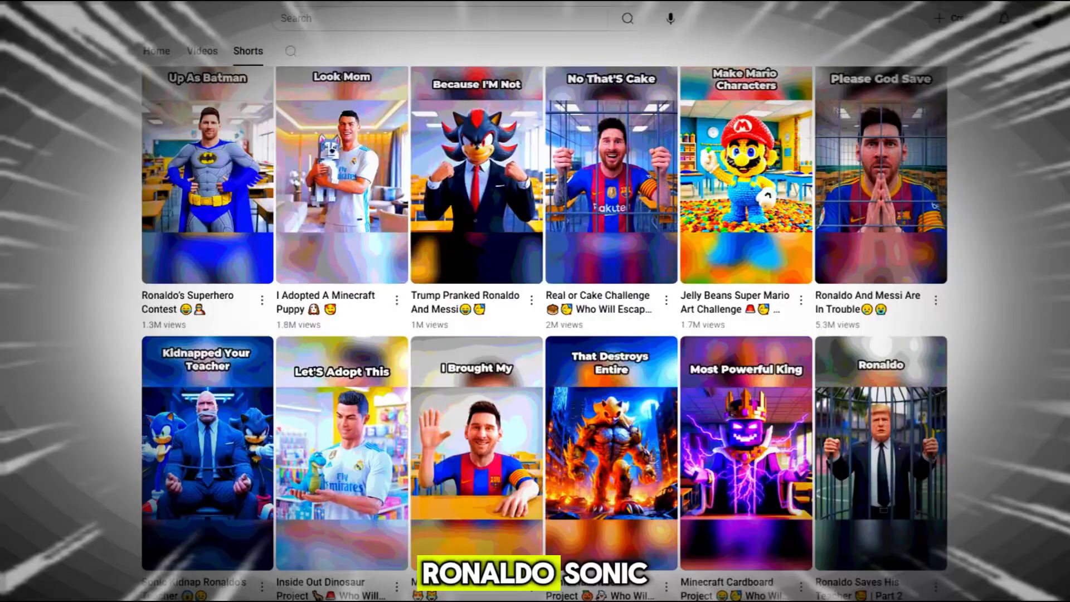
{"action": "scroll", "scroll_direction": "down", "scroll_amount": 3}
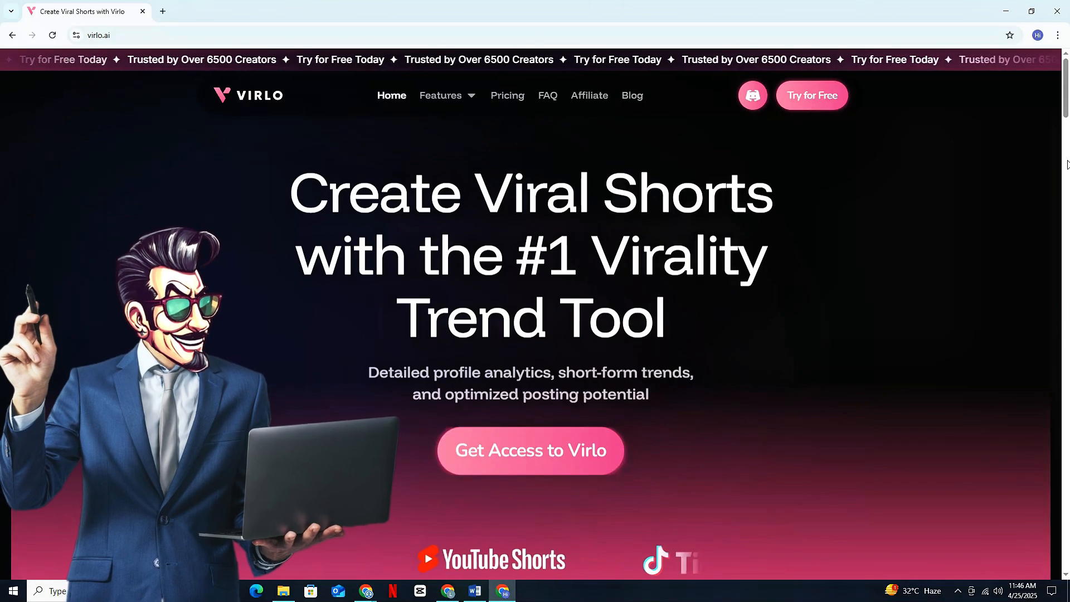
Scroll down the virlo.ai landing page before signing in to the dashboard.
{"action": "scroll", "scroll_direction": "down", "scroll_amount": 3}
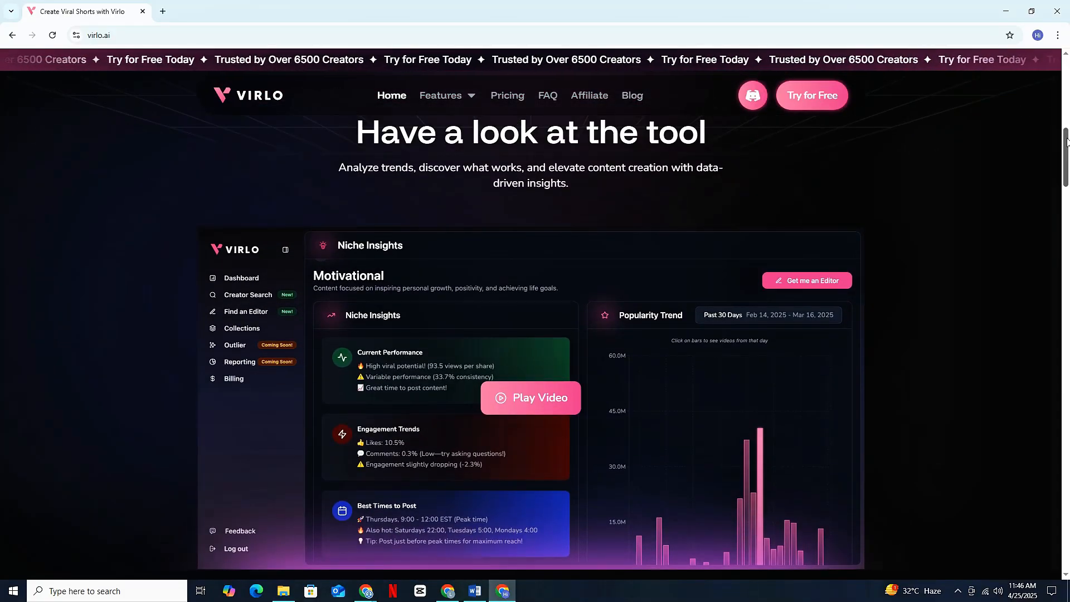
{"action": "scroll", "scroll_direction": "down", "scroll_amount": 3}
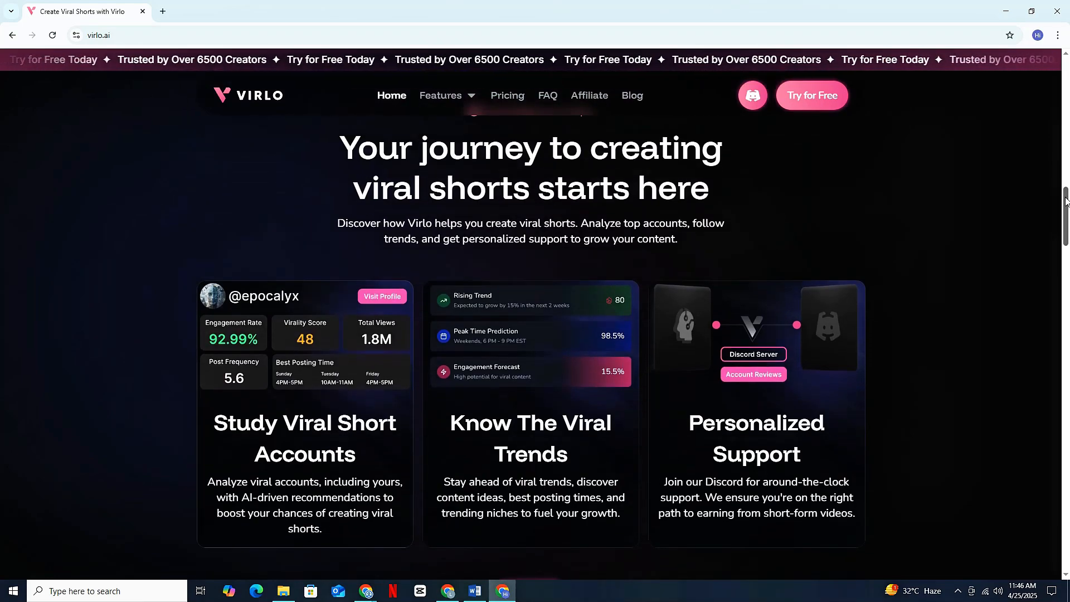
{"action": "scroll", "scroll_direction": "down", "scroll_amount": 3}
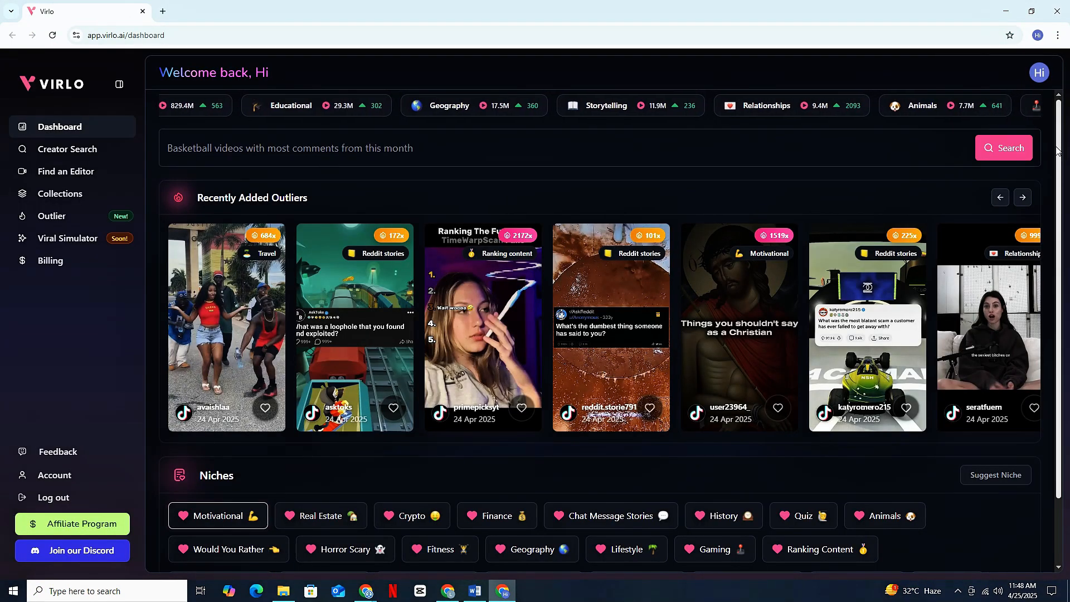
Run Creator Search on the channel handle for YouTube, fetching 50 recent shorts for analysis.
{"action": "scroll", "scroll_direction": "down", "scroll_amount": 3}
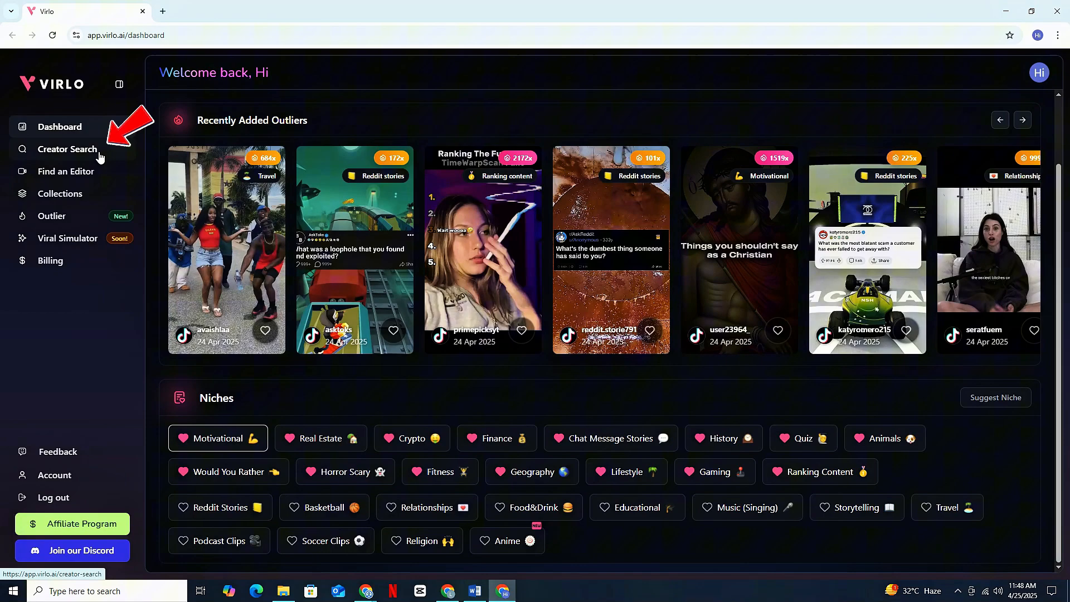
{"action": "left_click", "coordinate": [68, 149]}
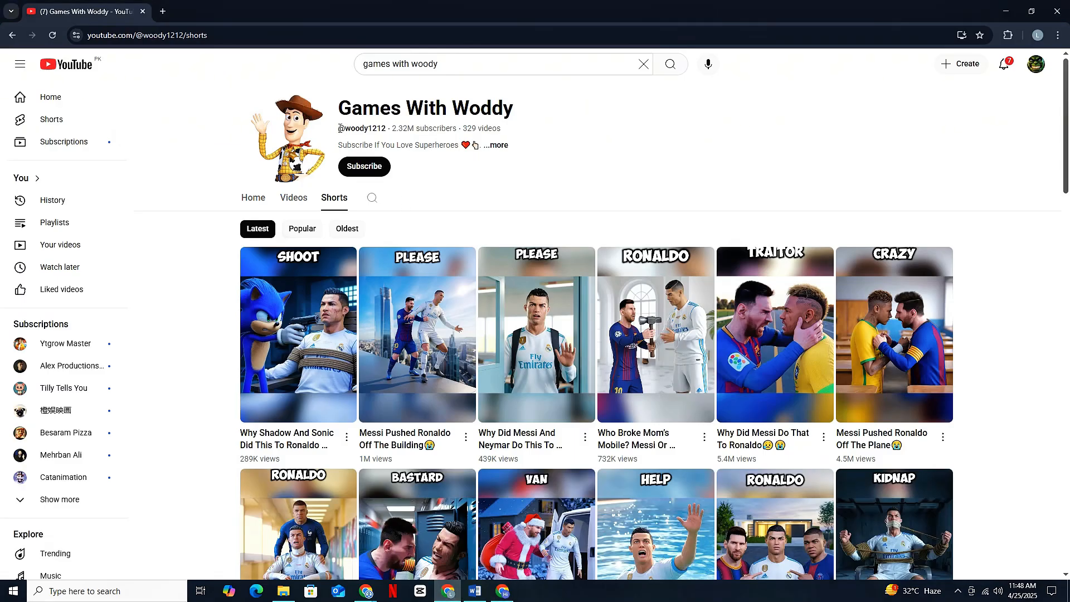
{"action": "double_click", "coordinate": [361, 128]}
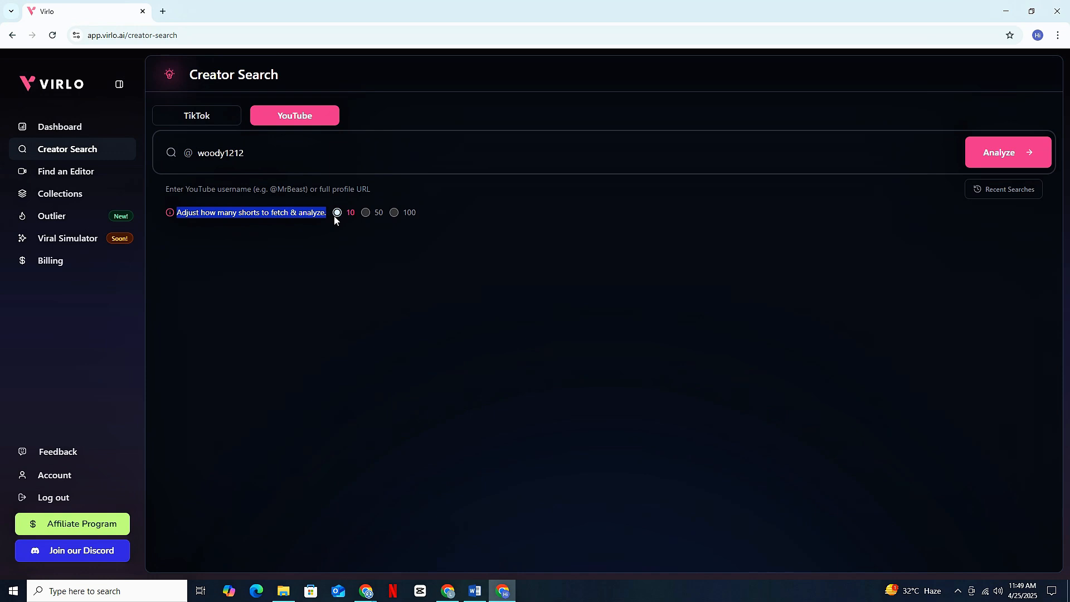
{"action": "left_click", "coordinate": [394, 212]}
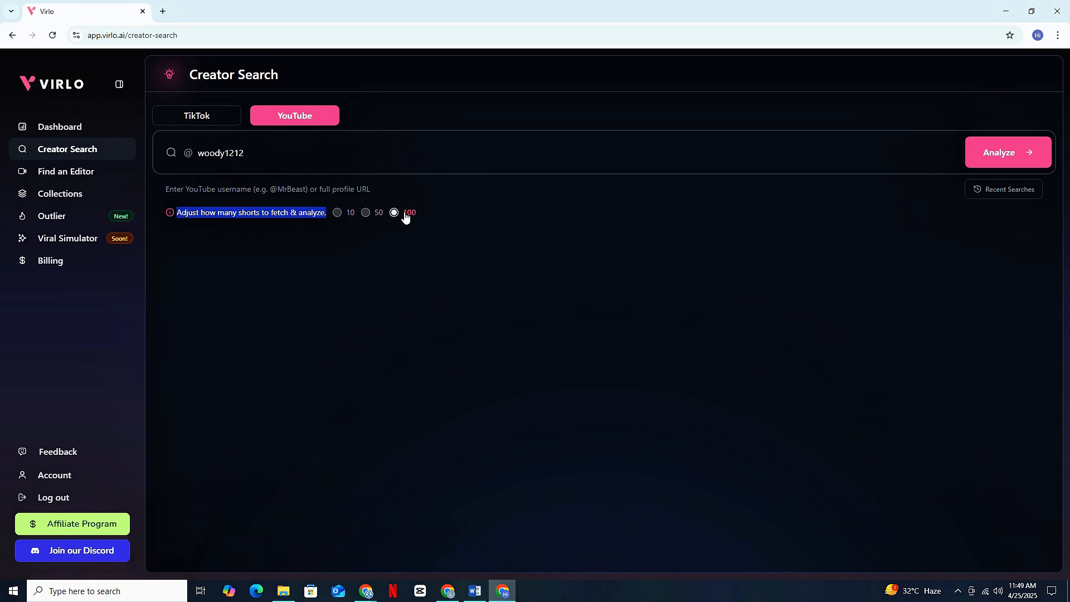
{"action": "left_click", "coordinate": [366, 212]}
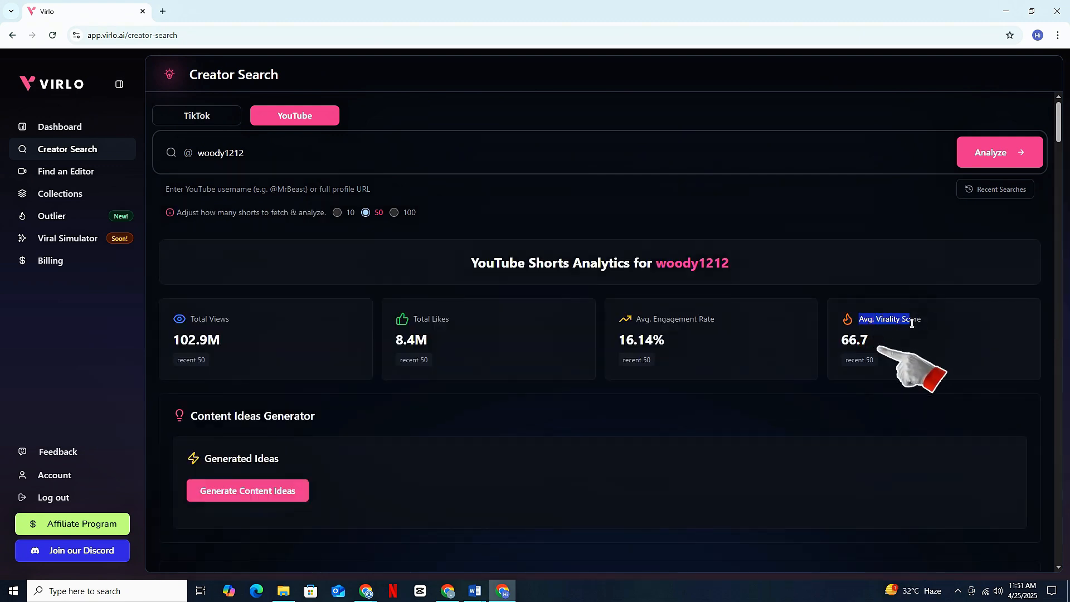
{"action": "left_click", "coordinate": [859, 340]}
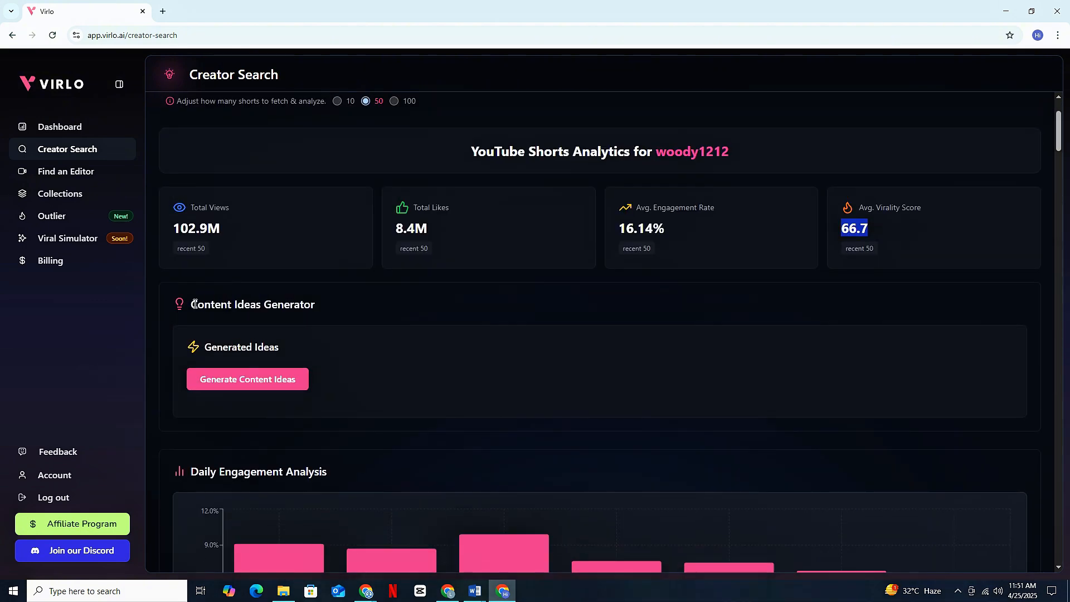
Generate content ideas, copy the first one, and regenerate fresh batches of Messi vs Ronaldo ideas.
{"action": "left_click", "coordinate": [247, 379]}
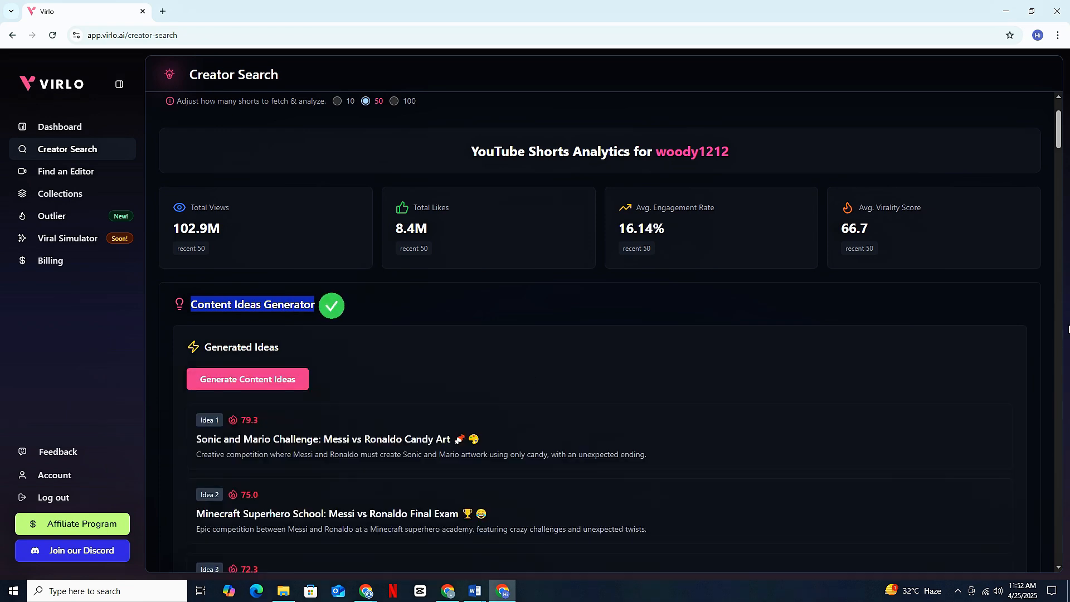
{"action": "scroll", "scroll_direction": "down", "scroll_amount": 3}
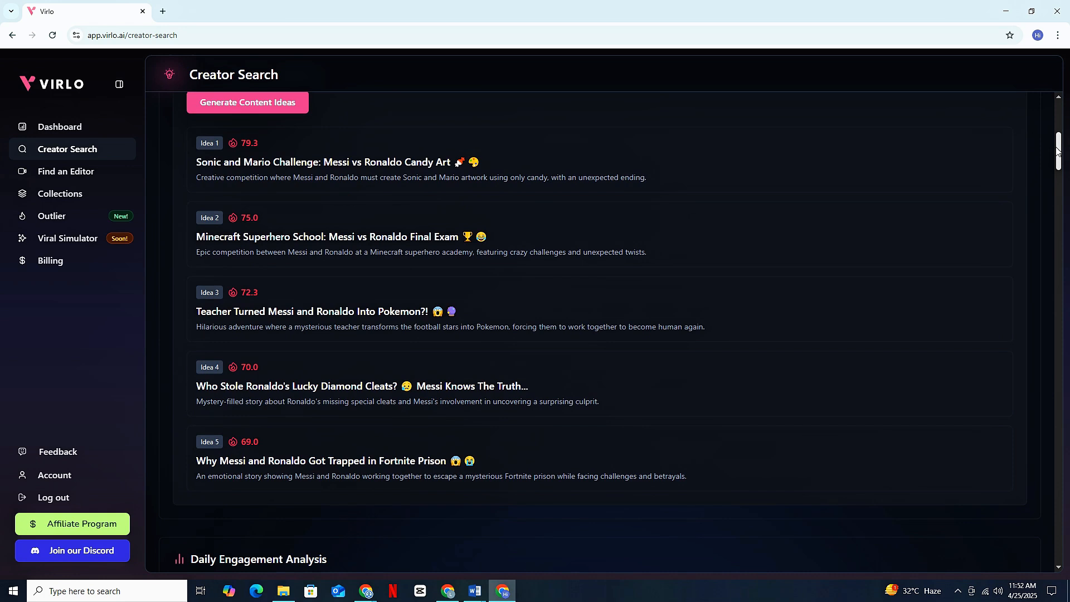
{"action": "triple_click", "coordinate": [311, 311]}
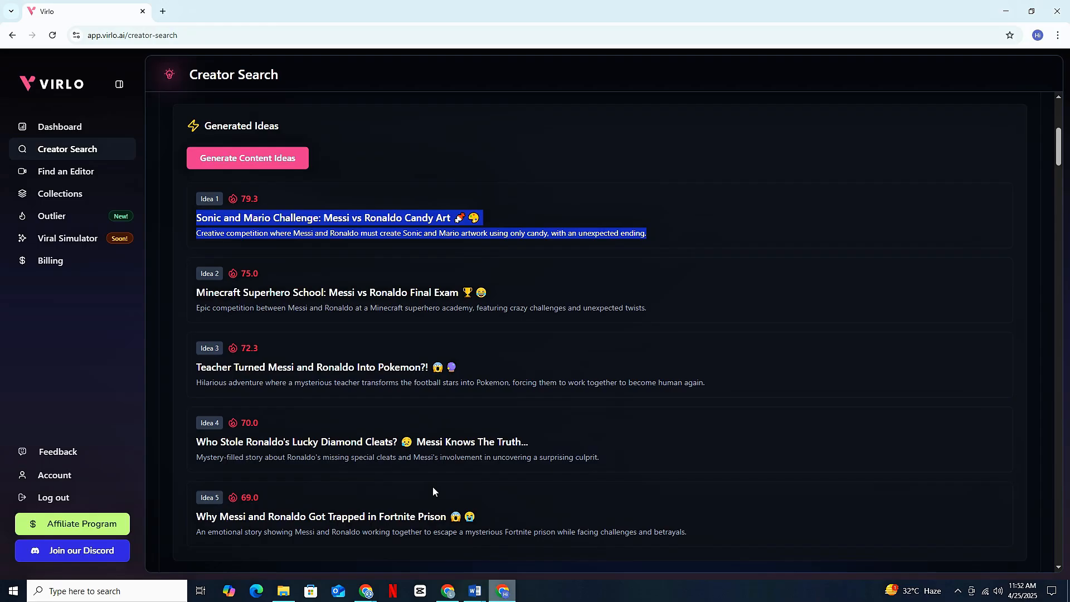
{"action": "left_click", "coordinate": [247, 158]}
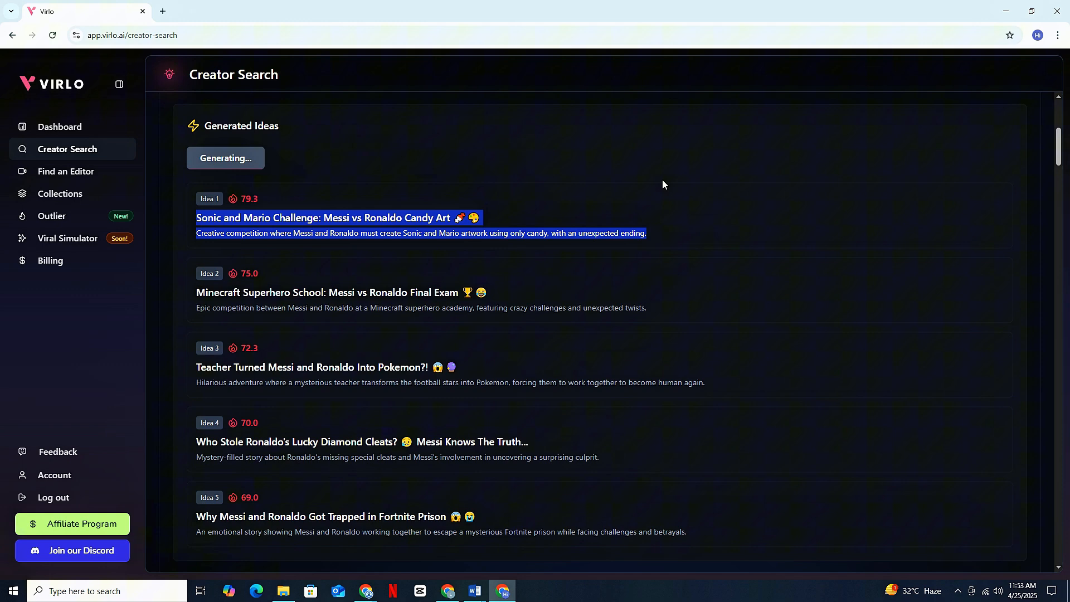
{"action": "left_click", "coordinate": [226, 158]}
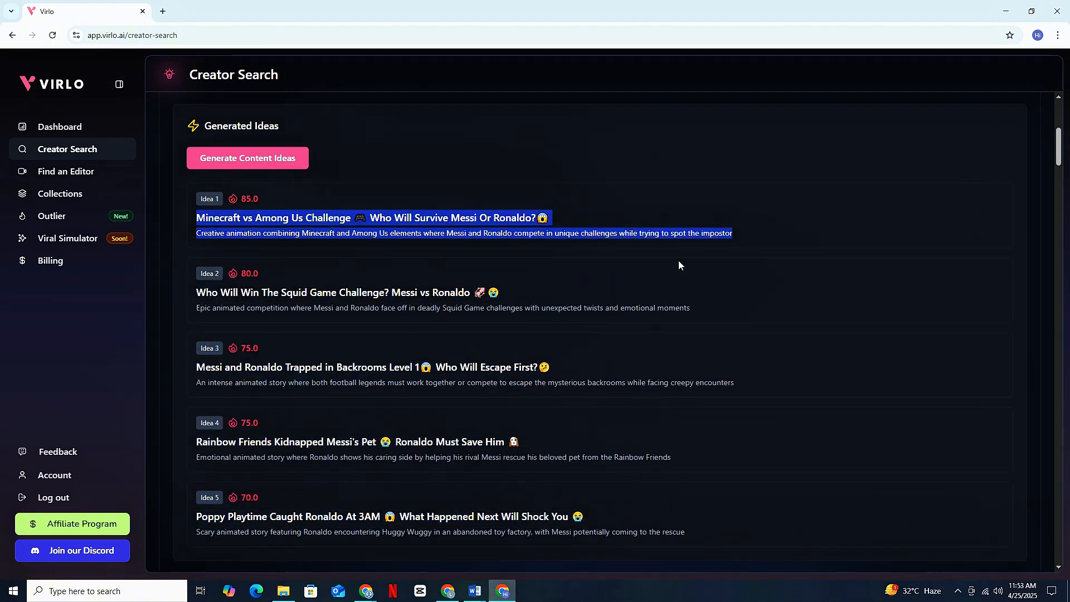
{"action": "left_click", "coordinate": [247, 157]}
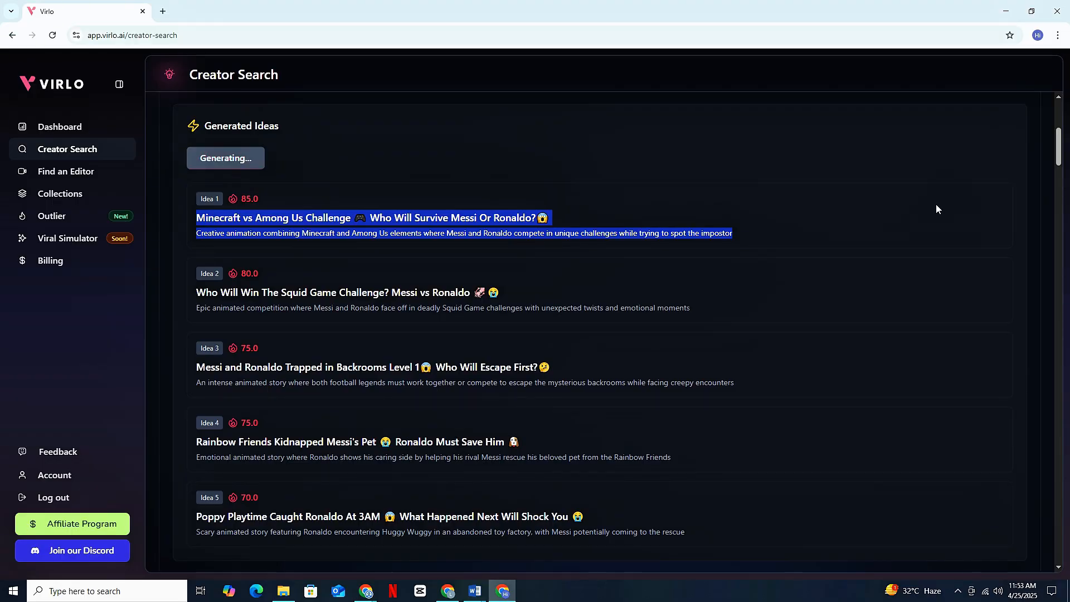
{"action": "left_click", "coordinate": [248, 158]}
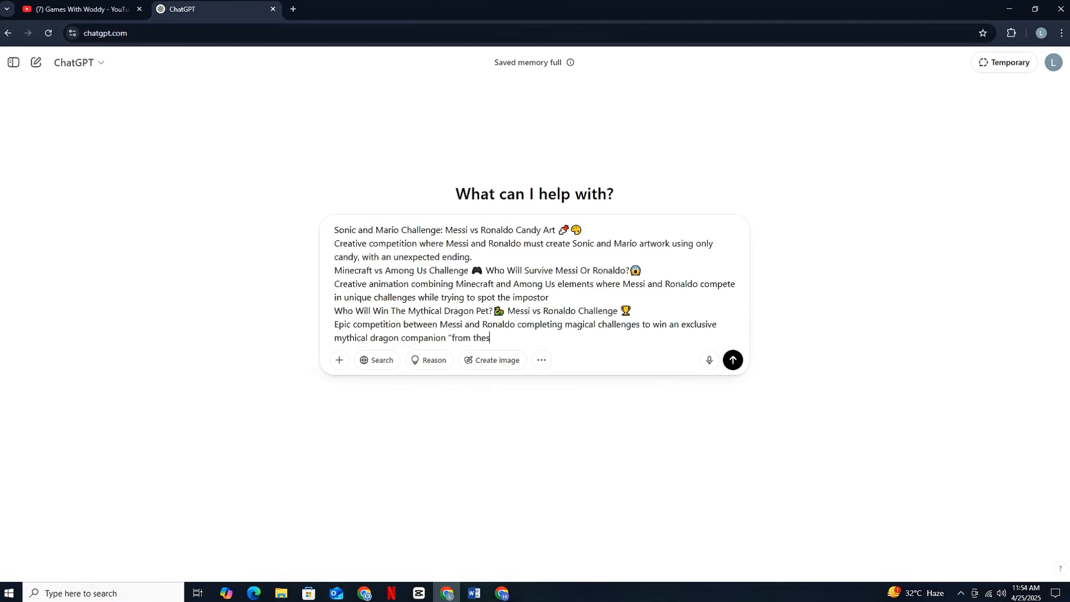
Ask ChatGPT to select the most viral of the three topics with reasons and review its answer.
{"action": "type", "text": "e 3 topics i need you to select"}
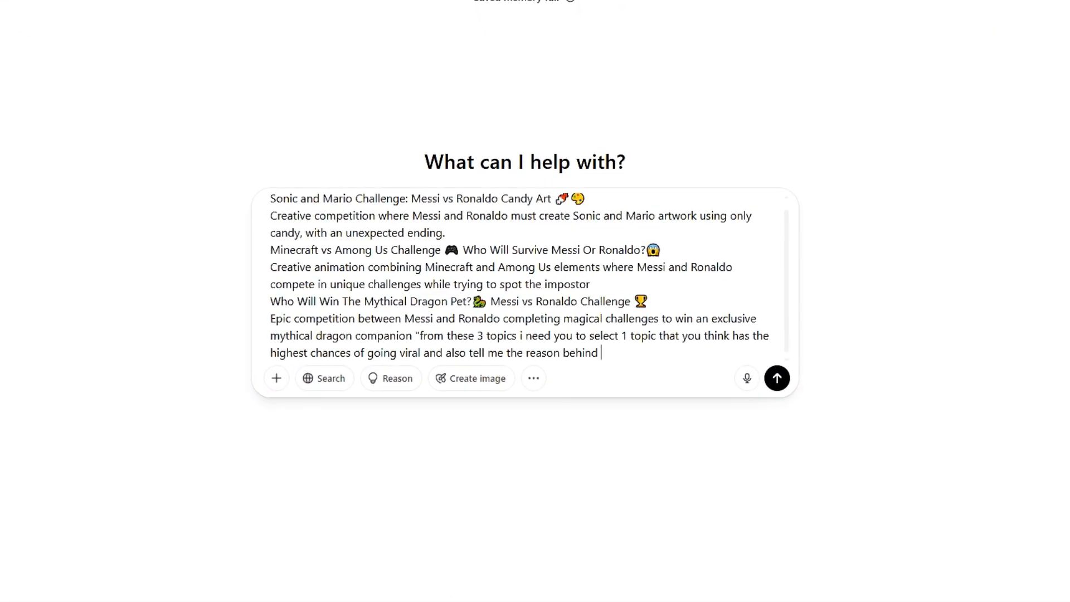
{"action": "type", "text": "it..."}
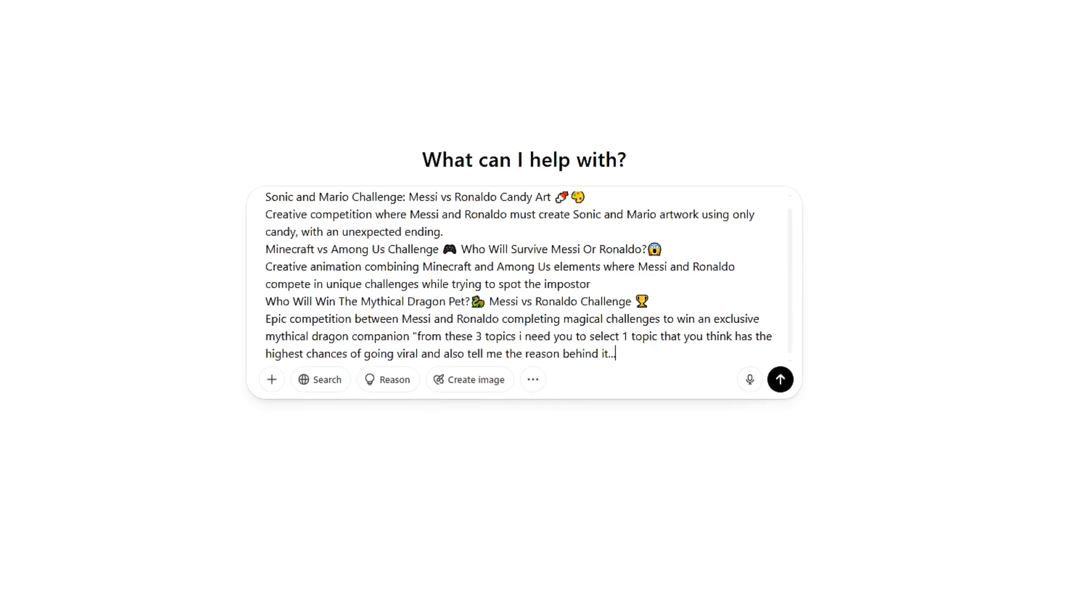
{"action": "key", "text": "ctrl+a"}
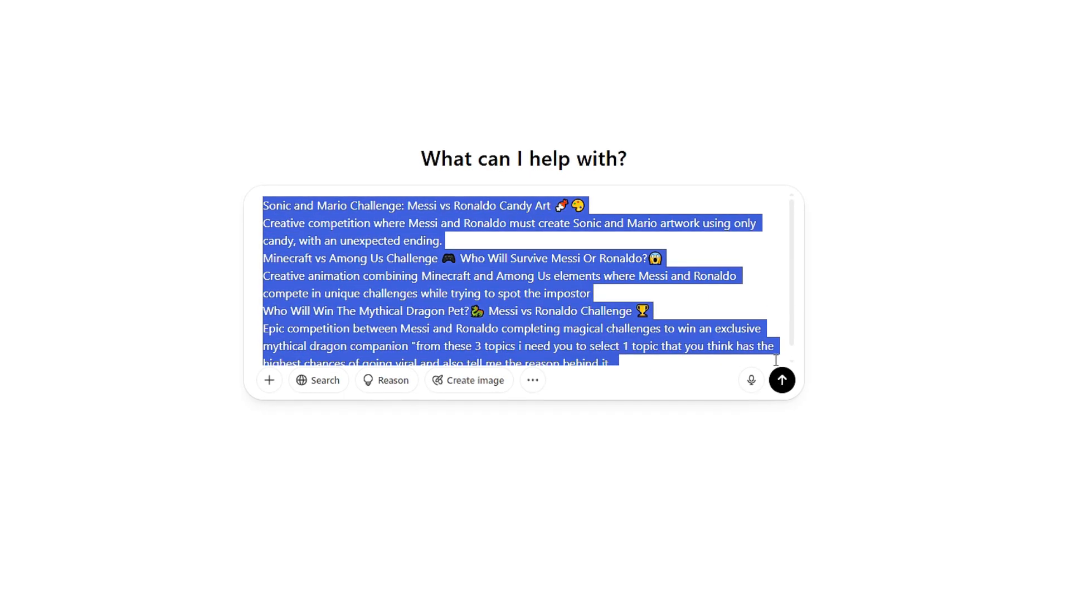
{"action": "left_click", "coordinate": [783, 380]}
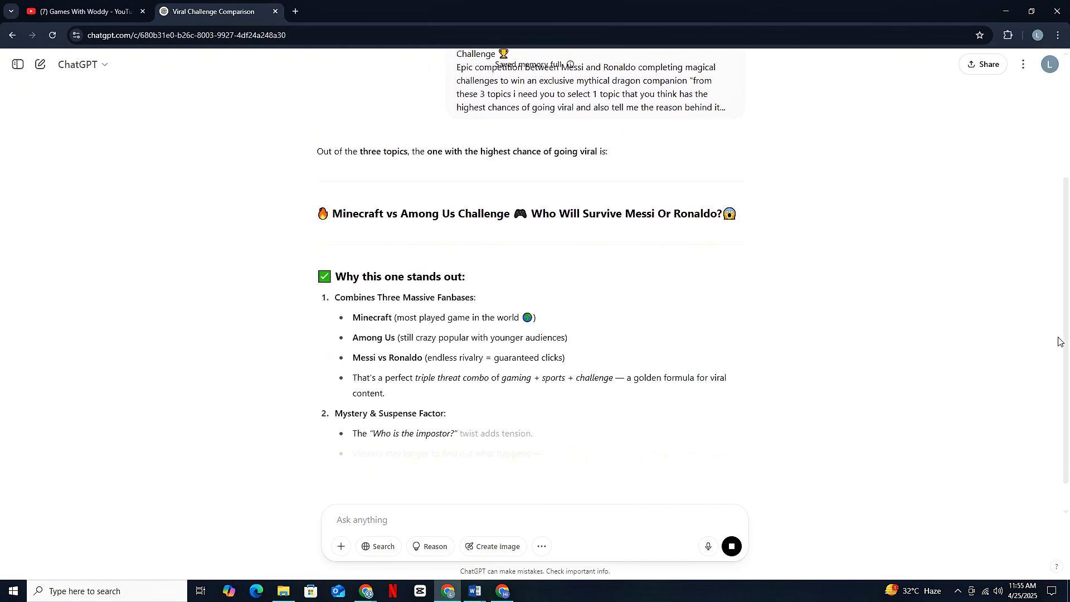
{"action": "scroll", "scroll_direction": "down", "scroll_amount": 3}
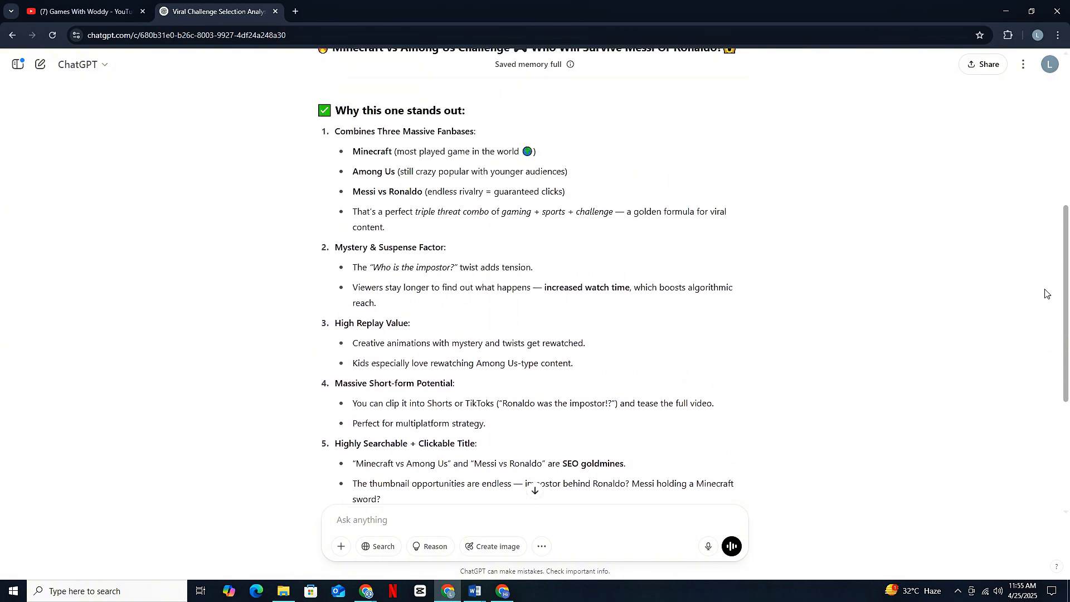
{"action": "left_click", "coordinate": [81, 11]}
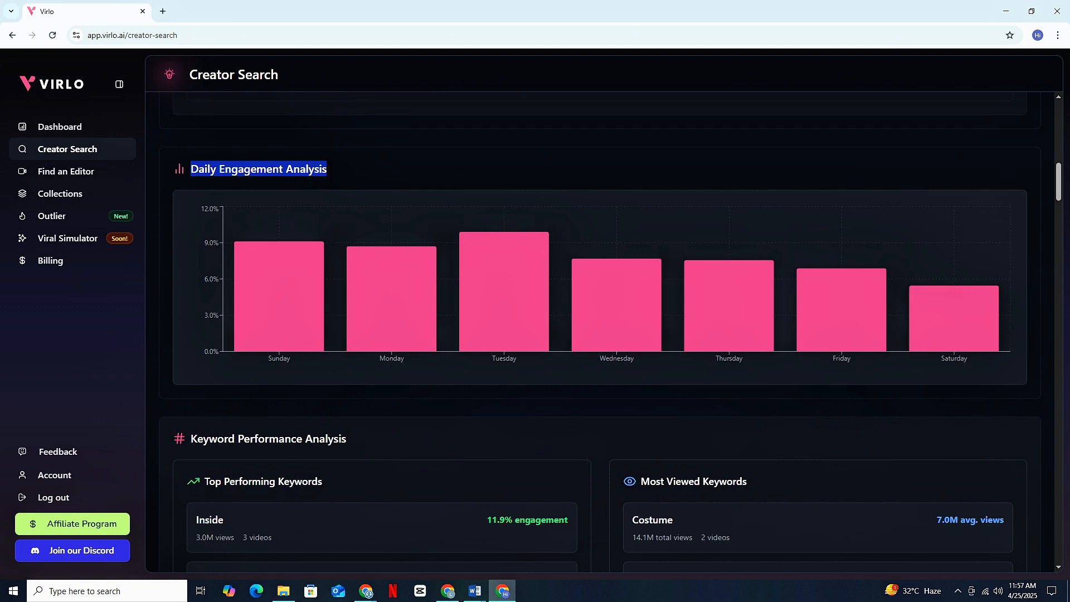
{"action": "mouse_move", "coordinate": [362, 284]}
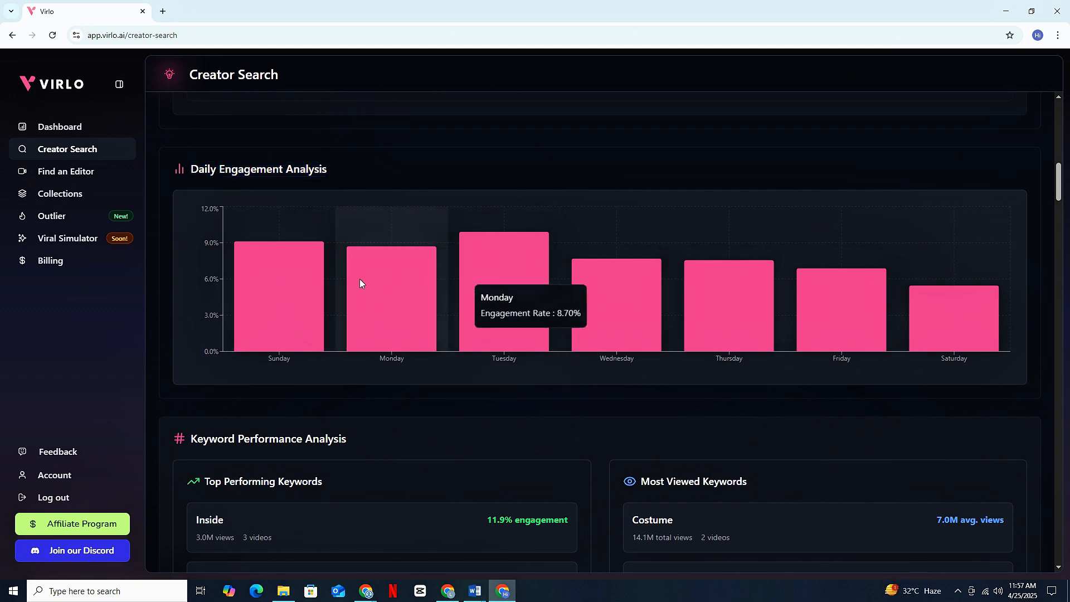
{"action": "mouse_move", "coordinate": [836, 297]}
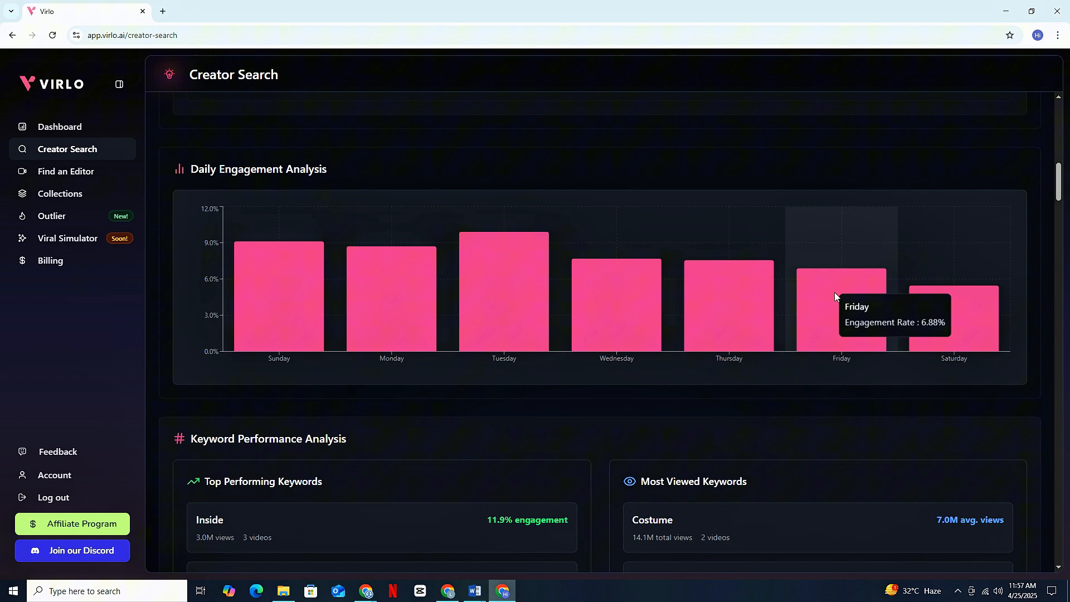
{"action": "mouse_move", "coordinate": [504, 285]}
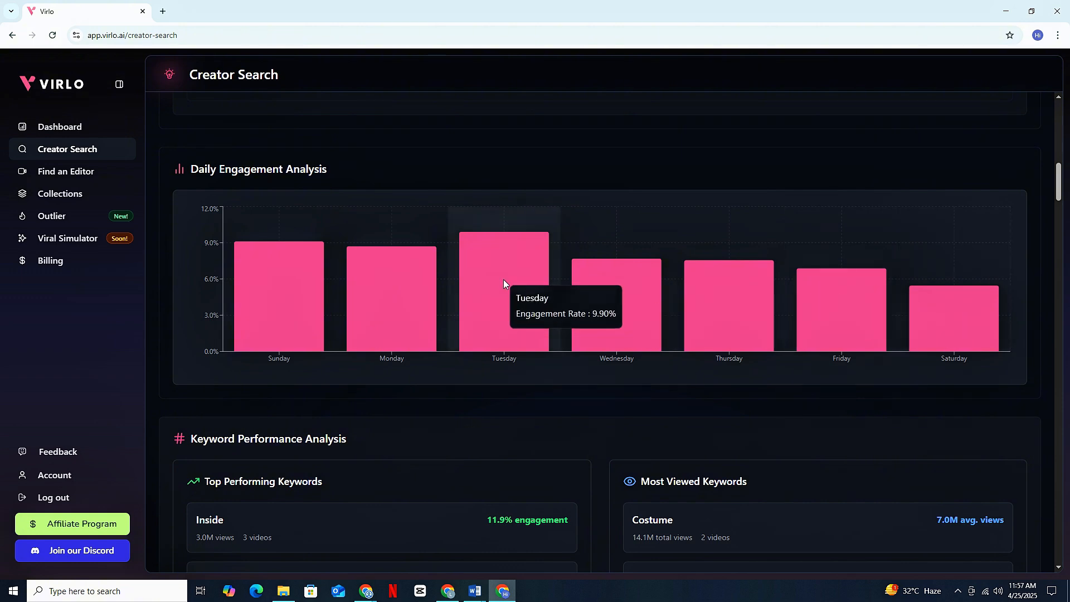
{"action": "scroll", "scroll_direction": "down", "scroll_amount": 3}
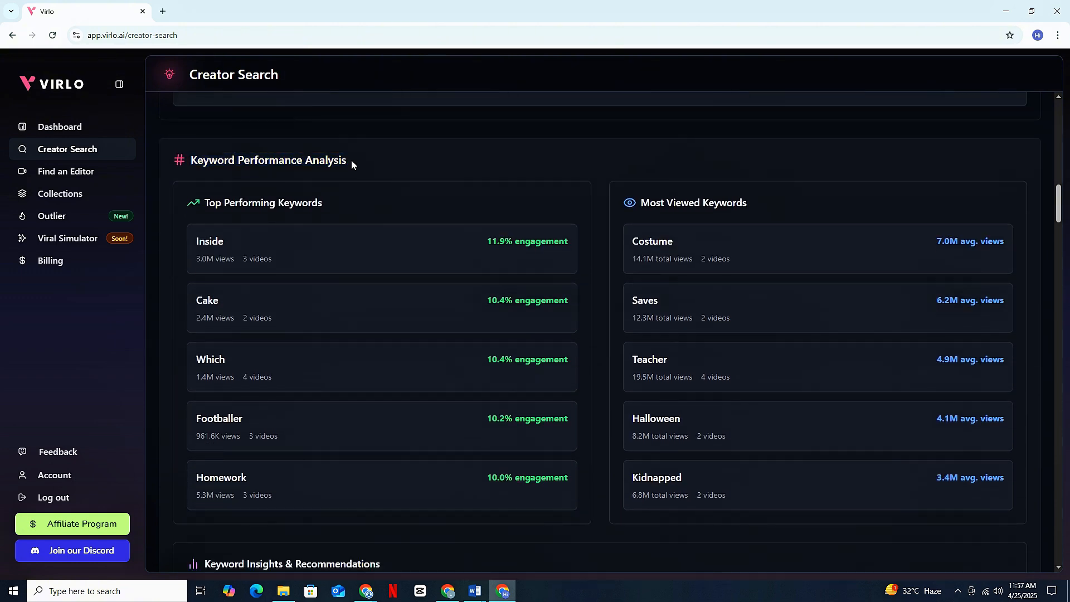
{"action": "double_click", "coordinate": [211, 300]}
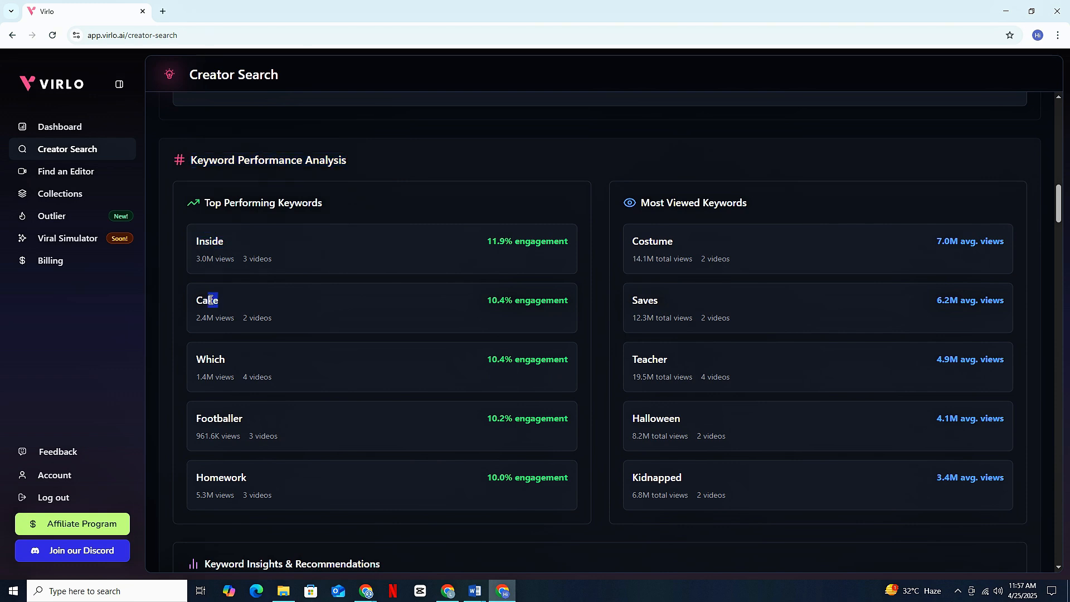
{"action": "double_click", "coordinate": [219, 418]}
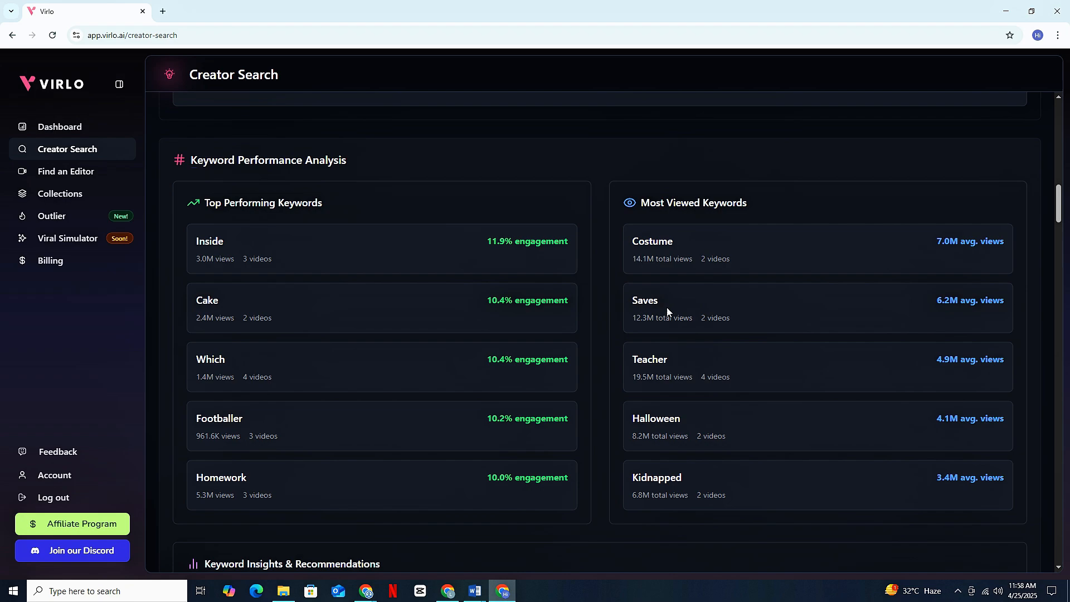
{"action": "double_click", "coordinate": [655, 477]}
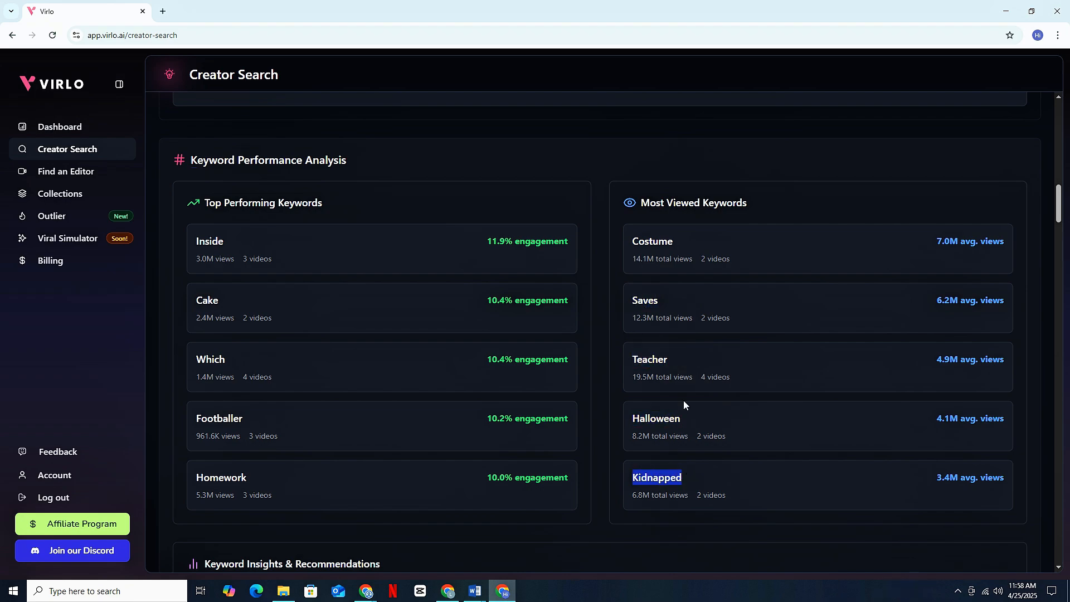
{"action": "left_click", "coordinate": [500, 590]}
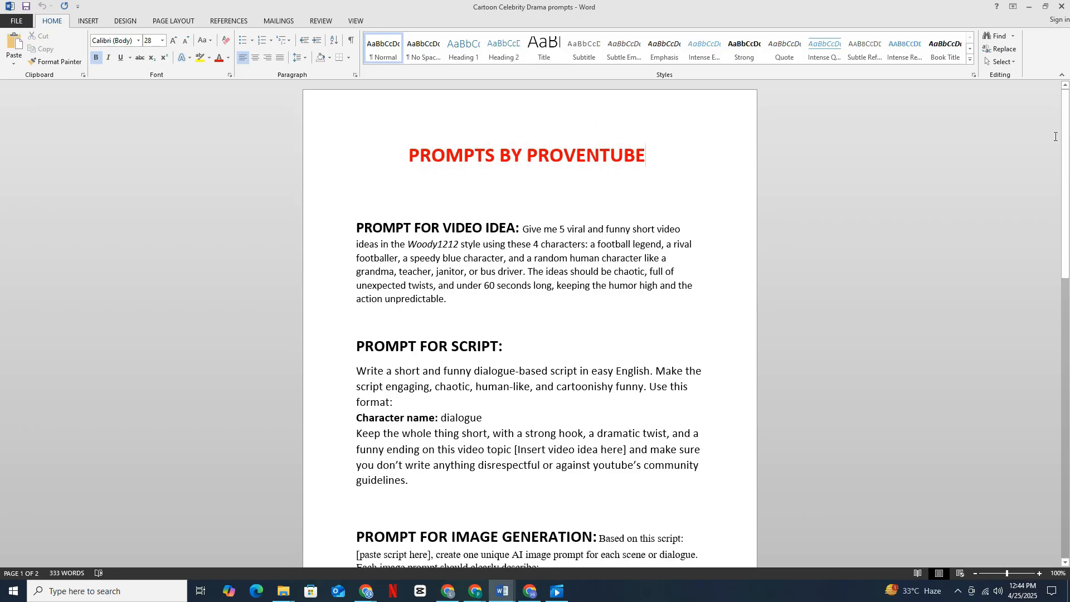
{"action": "scroll", "scroll_direction": "down", "scroll_amount": 3}
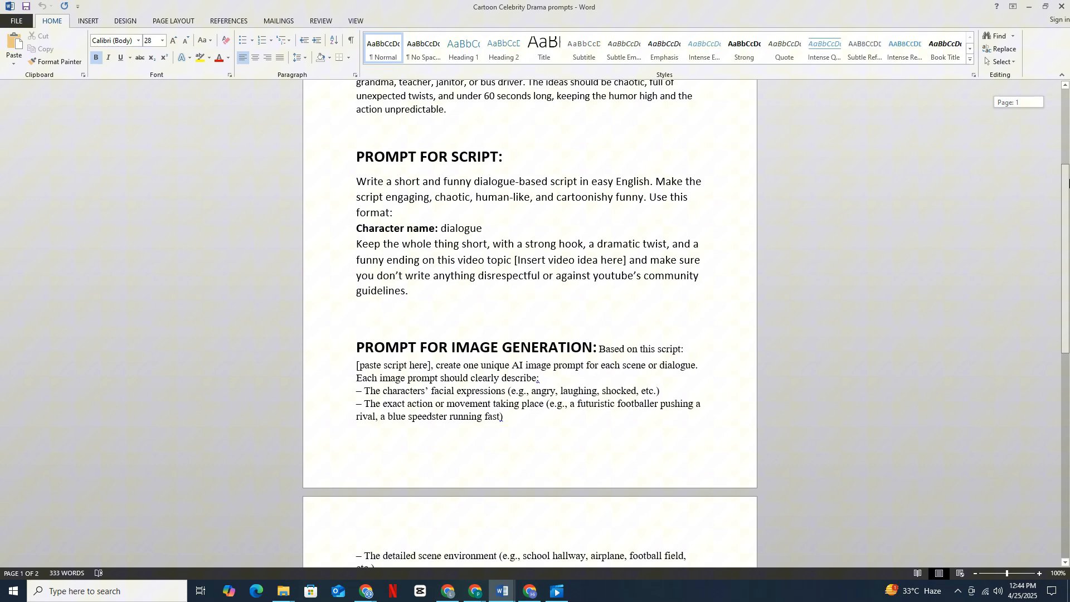
{"action": "scroll", "scroll_direction": "down", "scroll_amount": 3}
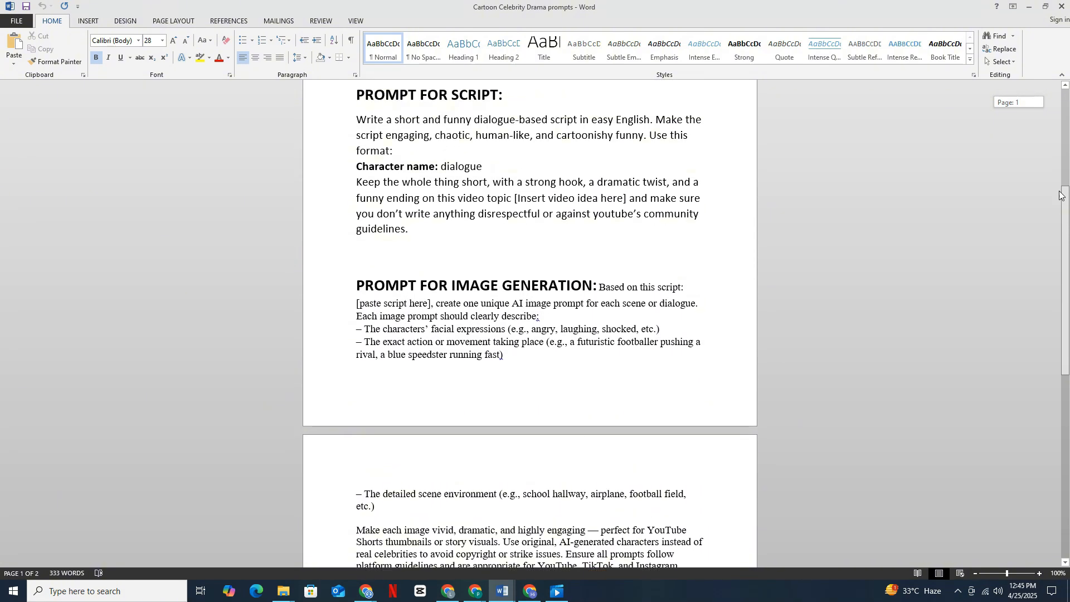
{"action": "left_click", "coordinate": [448, 591]}
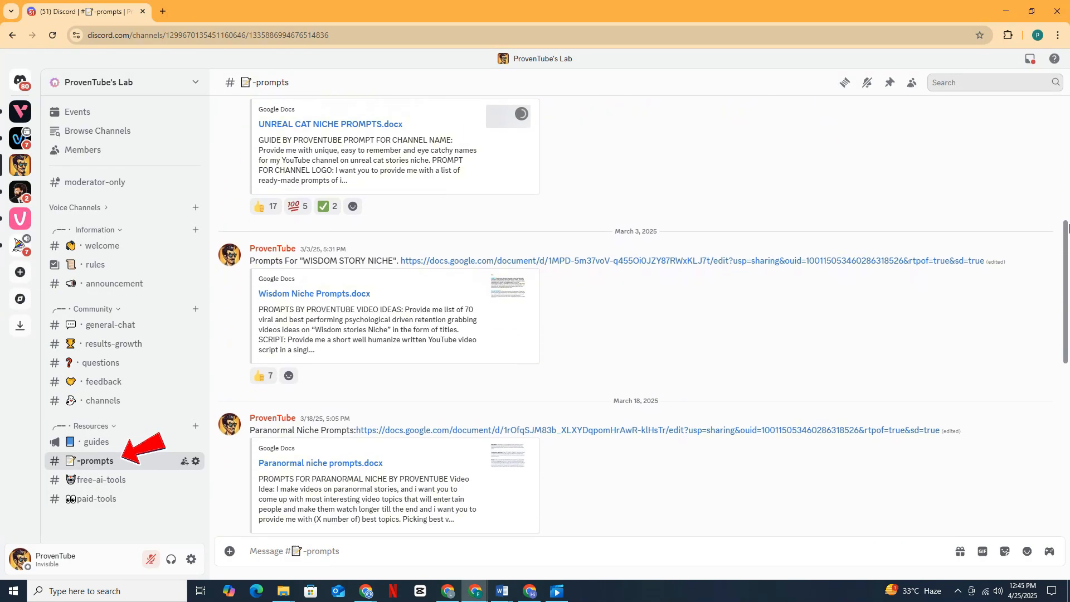
Scroll the Discord prompts channel before moving to ChatGPT.
{"action": "scroll", "scroll_direction": "down", "scroll_amount": 3}
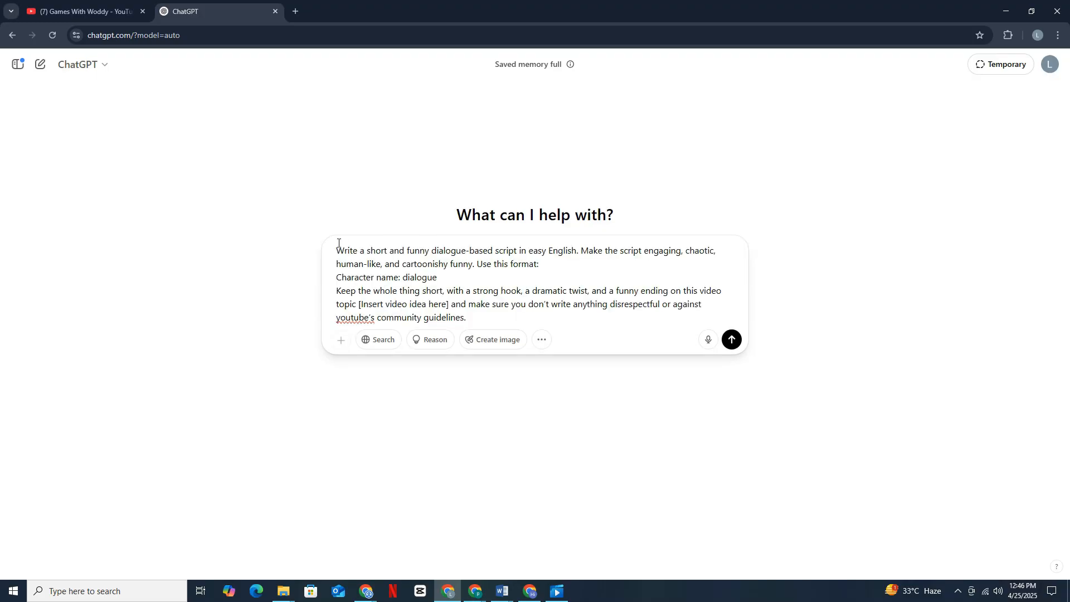
Replace the placeholder with 'Minecraft Vs Among us challenge who will survive Messi or Ronaldo', send it and read the script.
{"action": "double_click", "coordinate": [367, 277]}
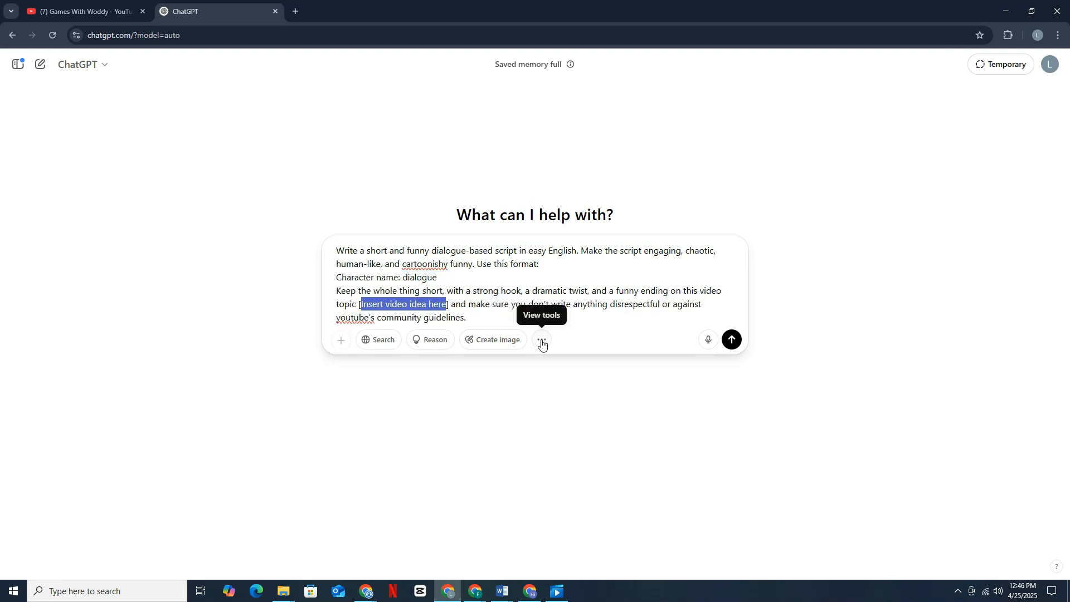
{"action": "type", "text": "Minecraft Vs Among us challenge who will survive Messi or Ronaldo"}
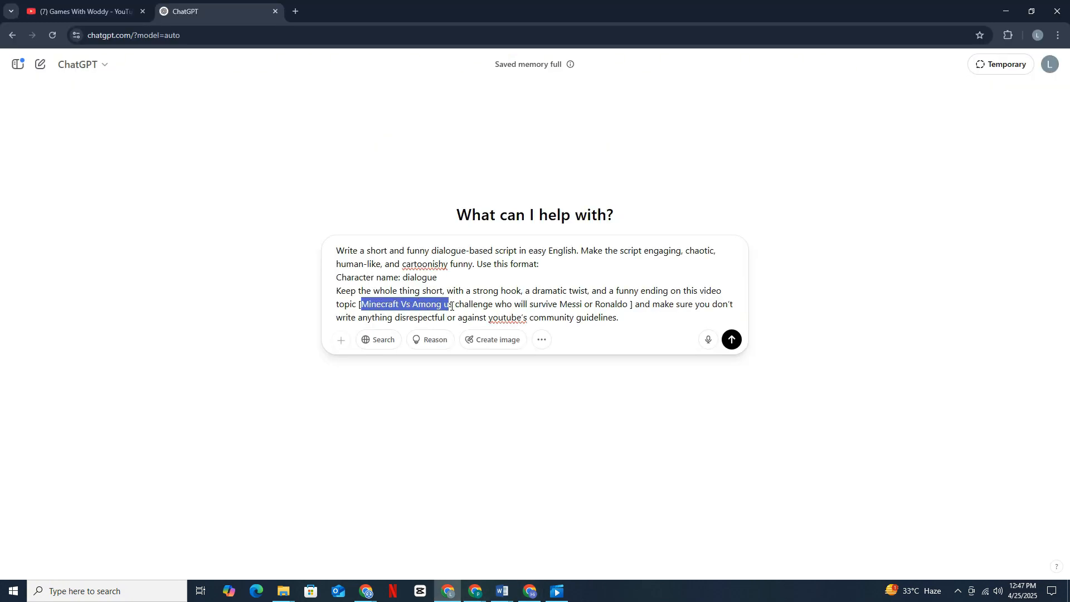
{"action": "left_click", "coordinate": [732, 339]}
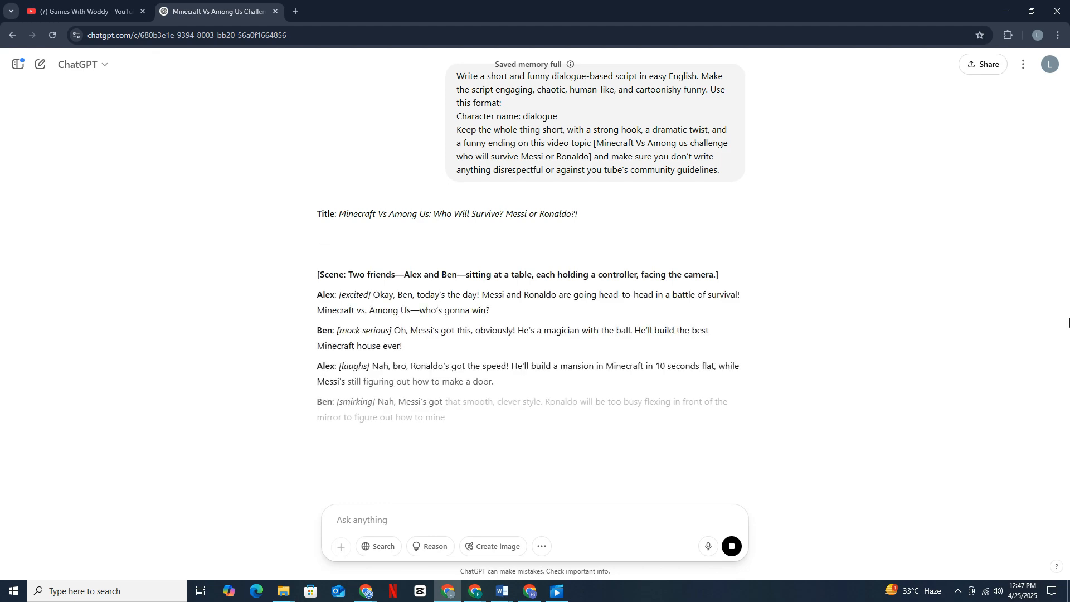
{"action": "scroll", "scroll_direction": "down", "scroll_amount": 3}
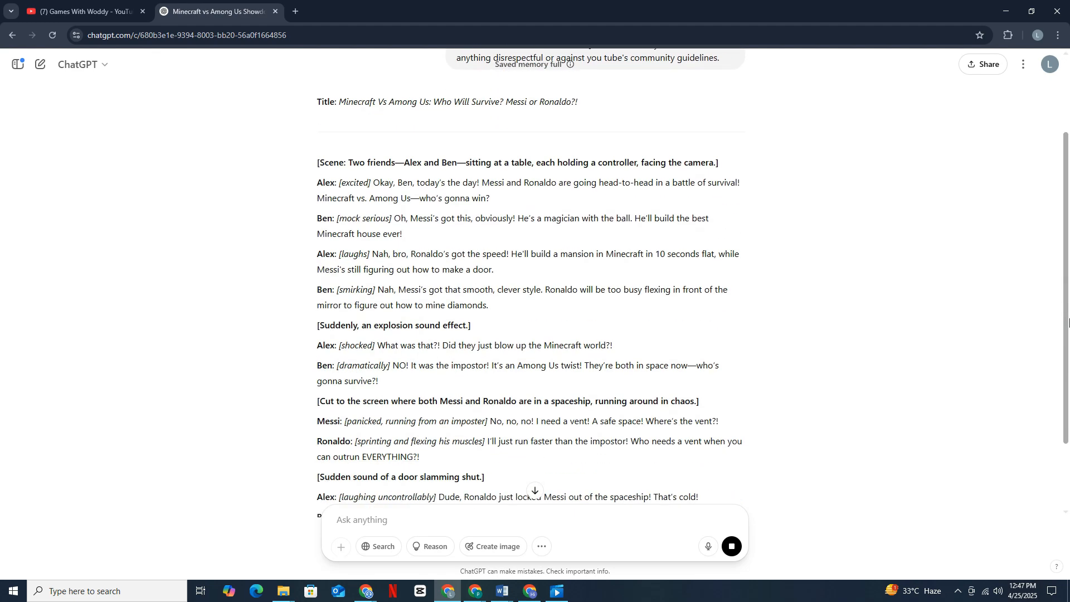
{"action": "scroll", "scroll_direction": "down", "scroll_amount": 3}
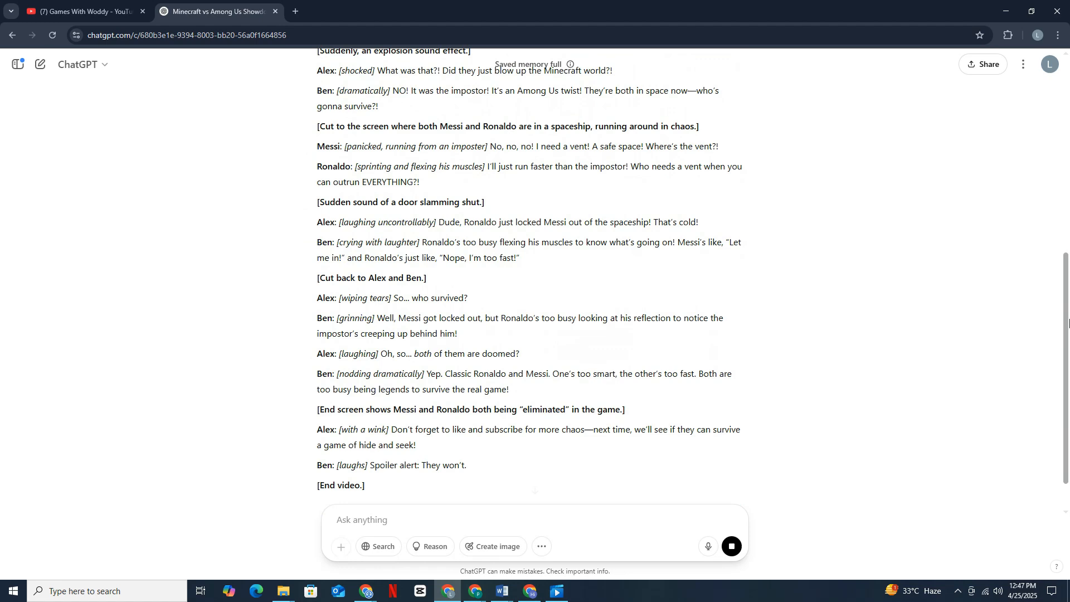
{"action": "scroll", "scroll_direction": "down", "scroll_amount": 3}
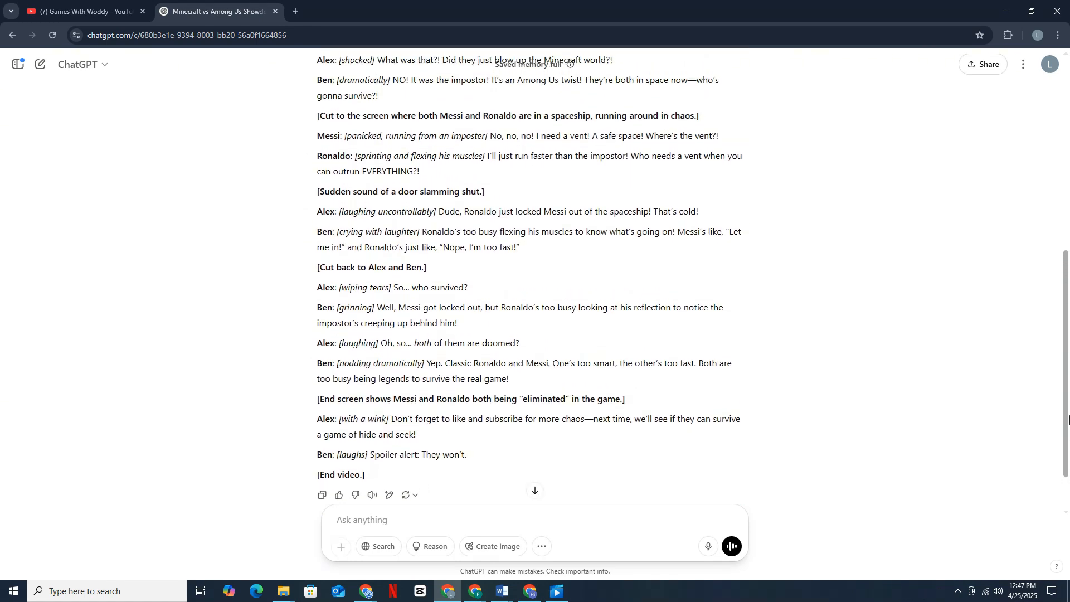
{"action": "scroll", "scroll_direction": "up", "scroll_amount": 3}
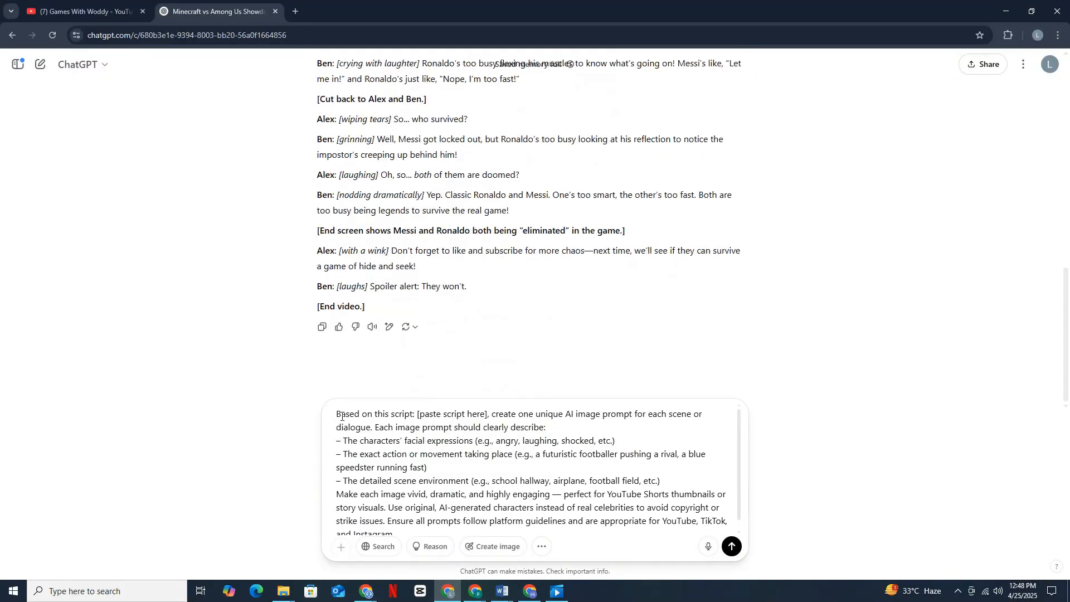
Review ChatGPT's numbered scene-by-scene image prompts, then switch to the Microsoft Designer tab.
{"action": "left_click_drag", "start_coordinate": [337, 413], "coordinate": [600, 414]}
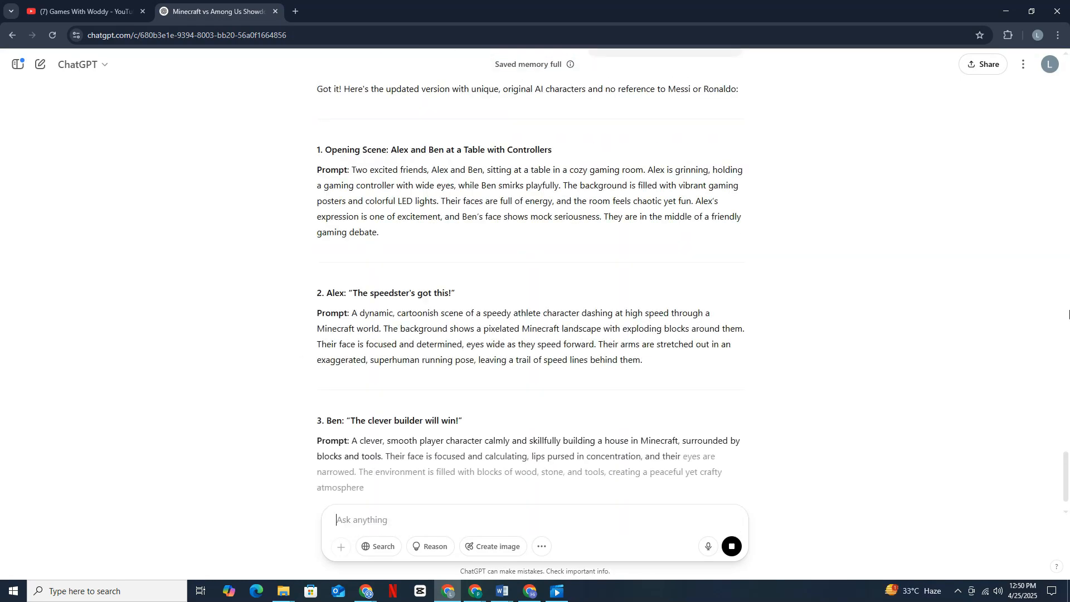
{"action": "scroll", "scroll_direction": "down", "scroll_amount": 3}
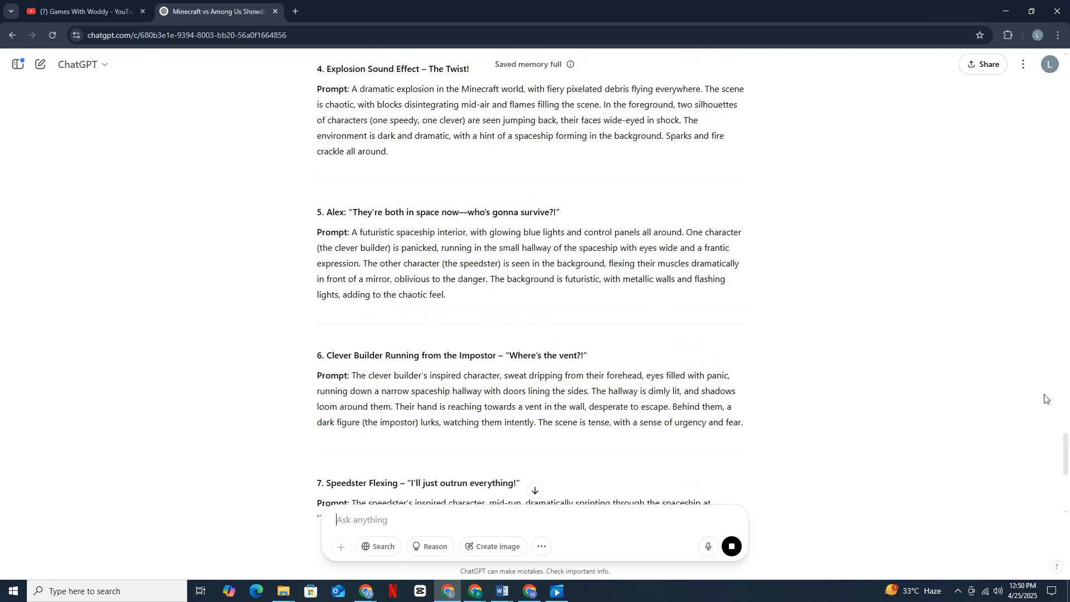
{"action": "scroll", "scroll_direction": "down", "scroll_amount": 3}
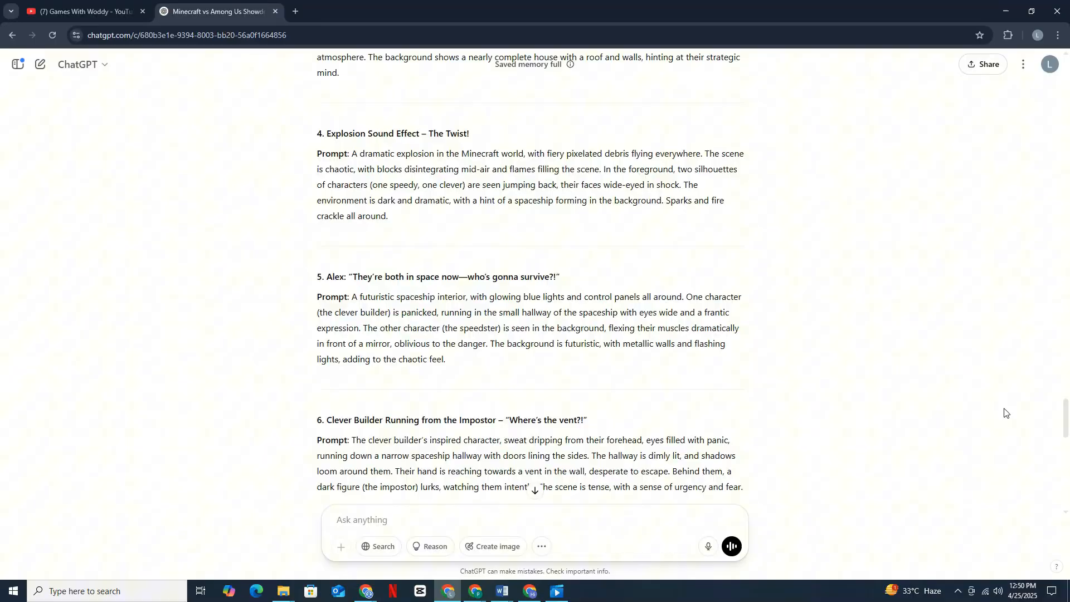
{"action": "left_click", "coordinate": [215, 11]}
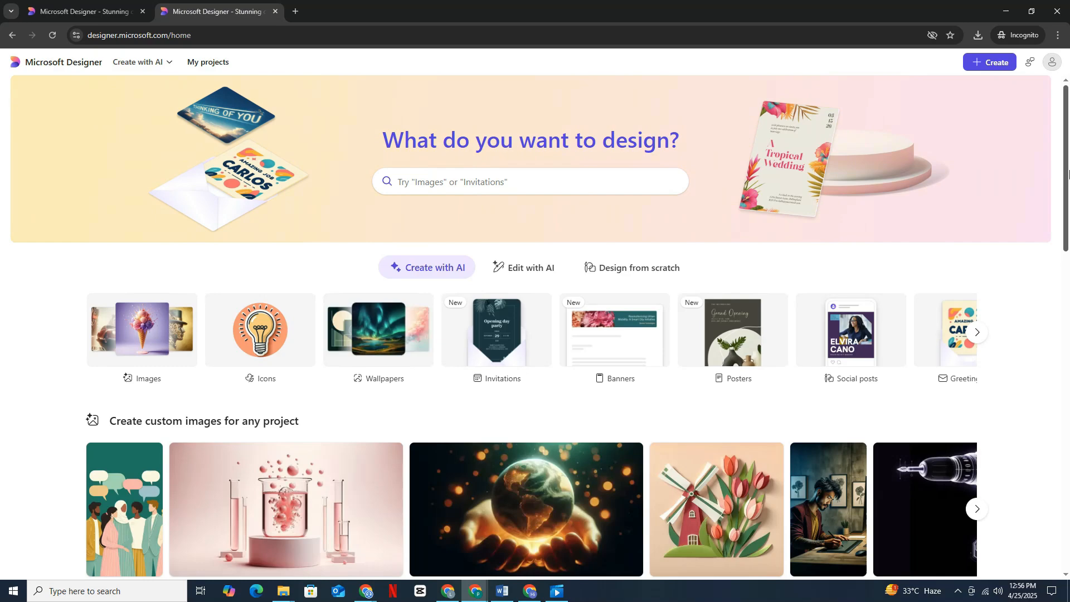
Scroll the Designer home page galleries and return to the ChatGPT tab.
{"action": "scroll", "scroll_direction": "down", "scroll_amount": 3}
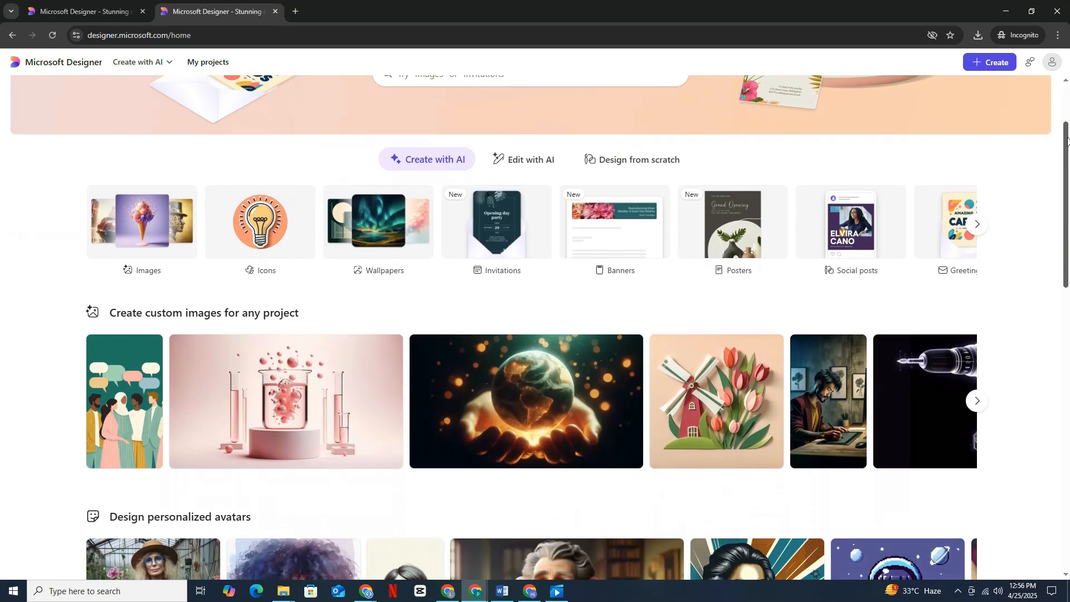
{"action": "scroll", "scroll_direction": "down", "scroll_amount": 3}
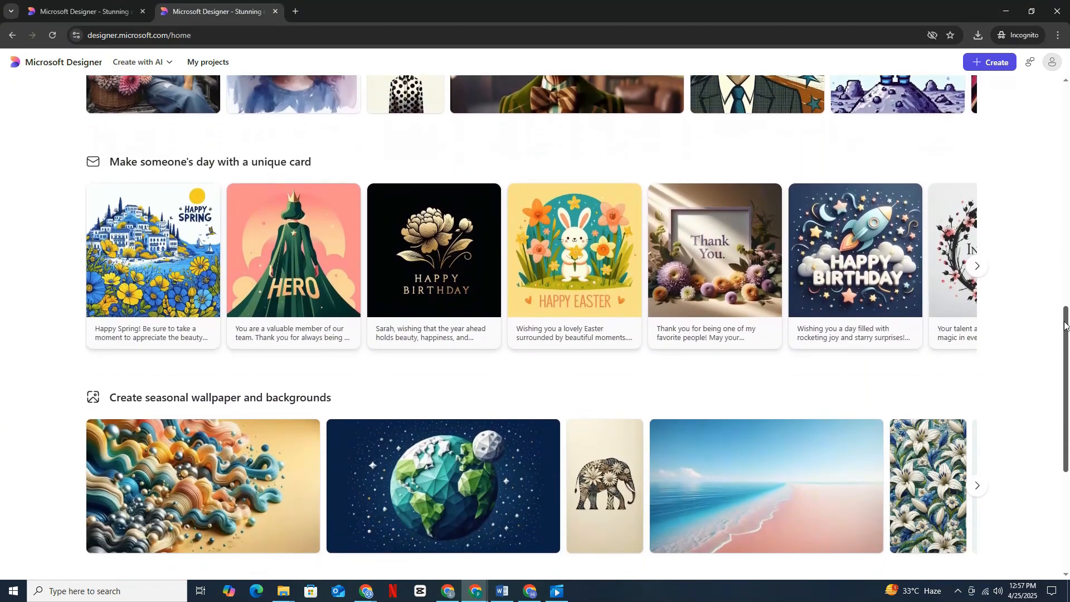
{"action": "scroll", "scroll_direction": "down", "scroll_amount": 3}
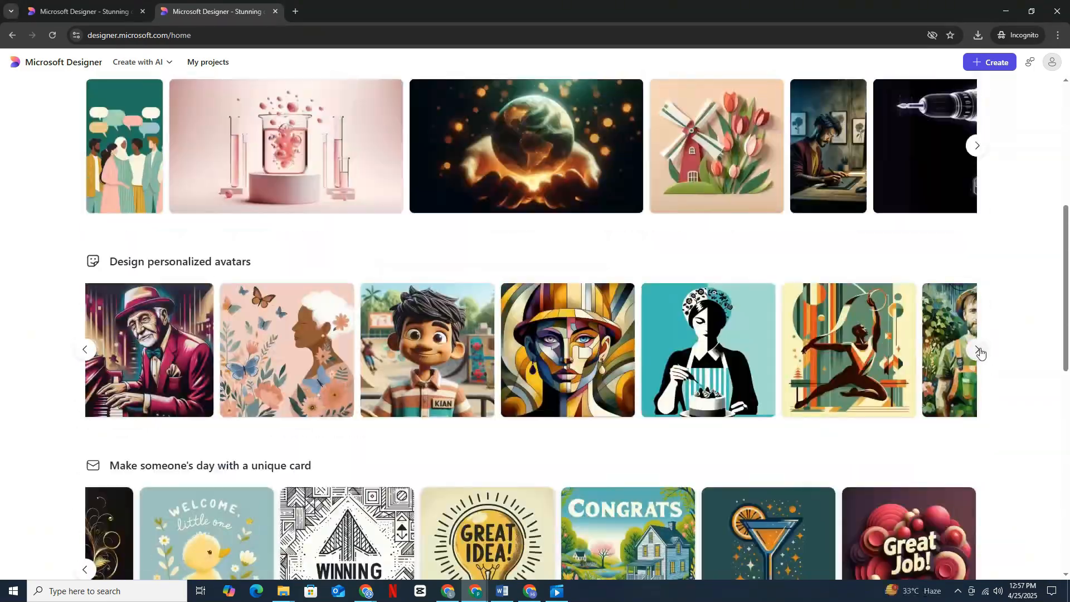
{"action": "scroll", "scroll_direction": "down", "scroll_amount": 3}
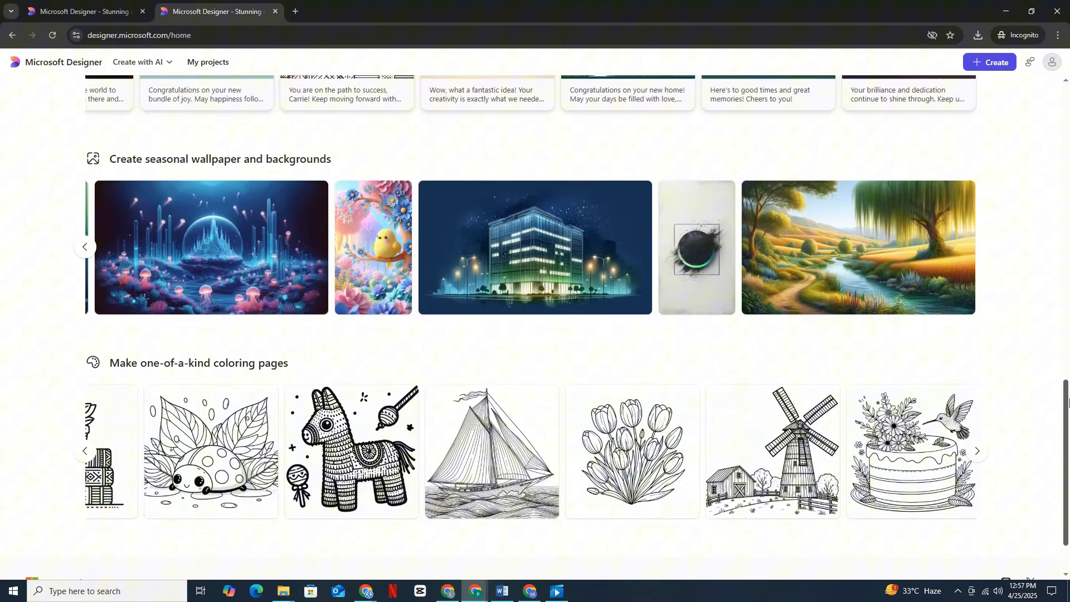
{"action": "left_click", "coordinate": [215, 11]}
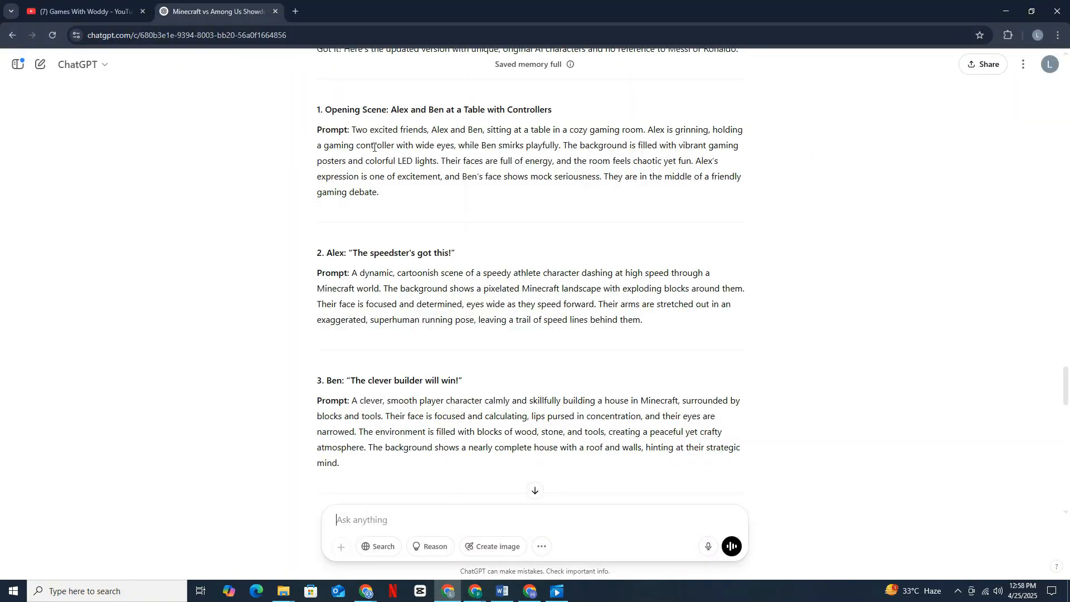
Append 'highly detailed, hyper realism,' to the scene prompt, set Portrait size and create the image.
{"action": "left_click_drag", "start_coordinate": [353, 130], "coordinate": [378, 192]}
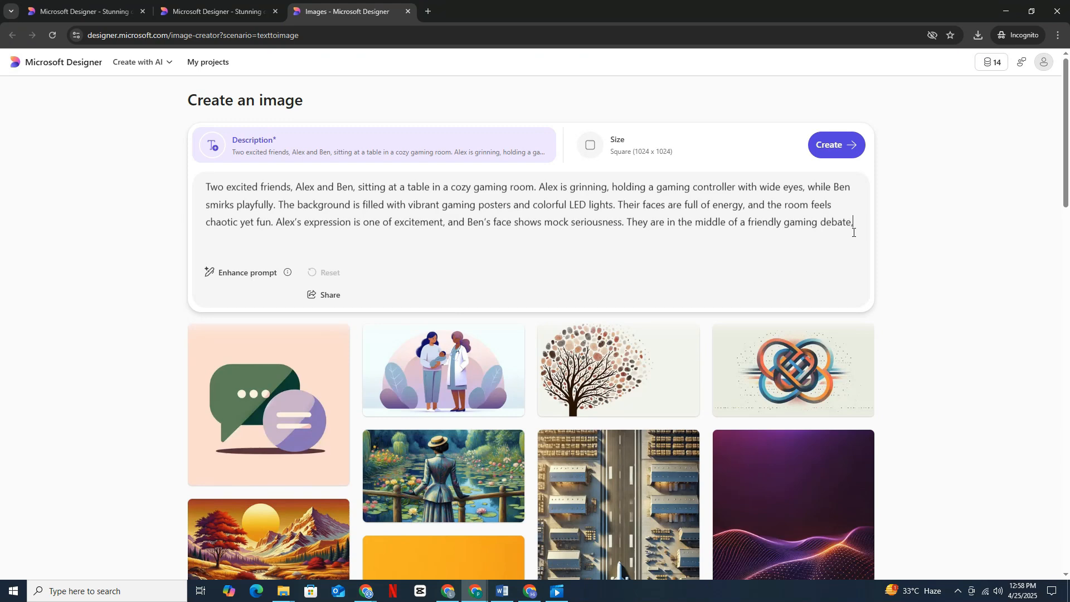
{"action": "type", "text": "hi"}
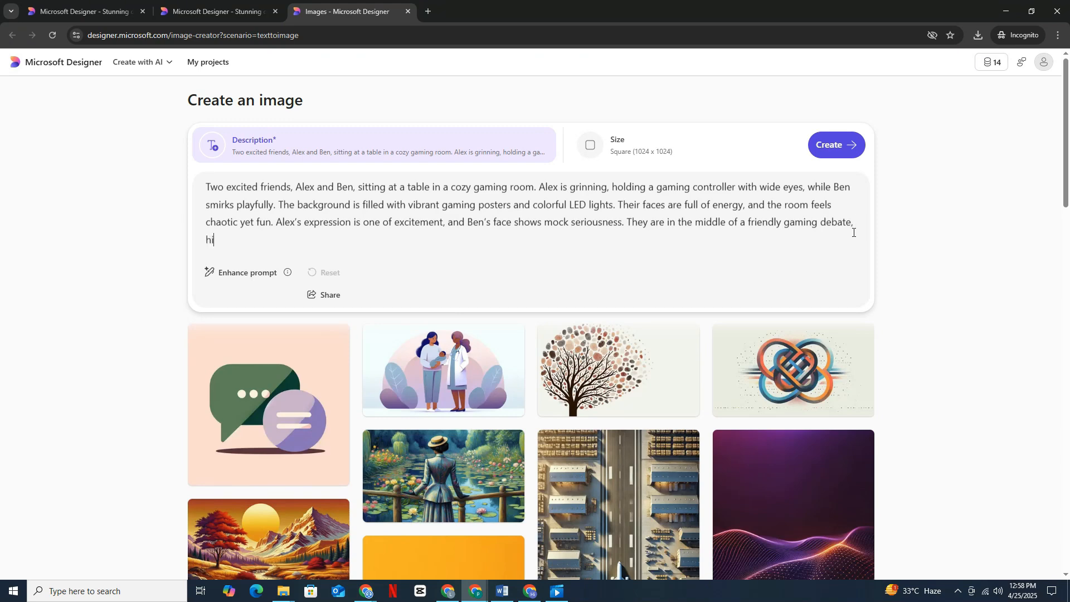
{"action": "type", "text": "ghly"}
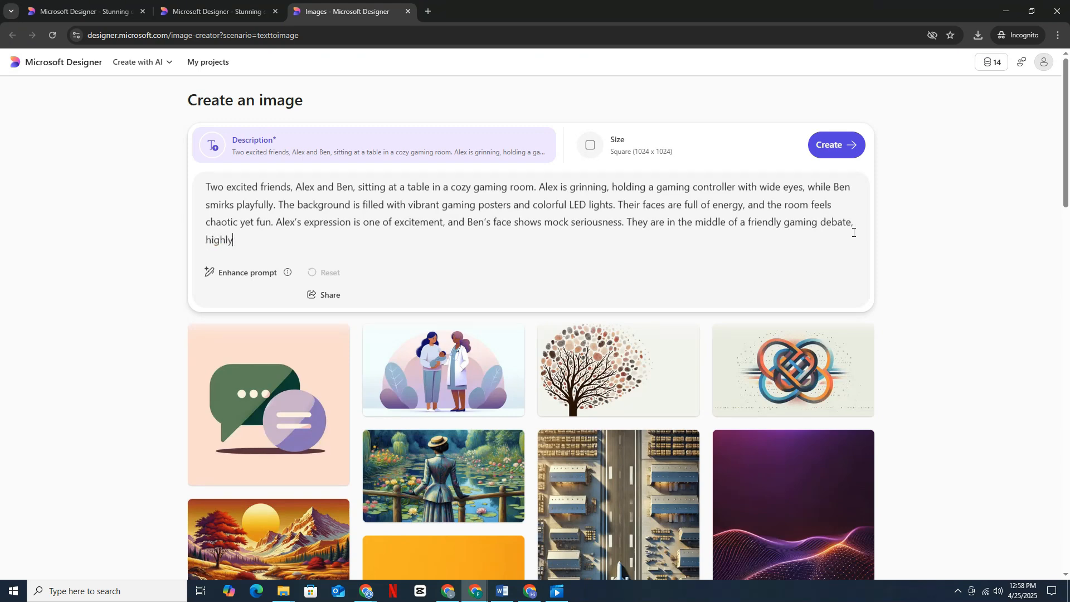
{"action": "type", "text": "detailed, hy"}
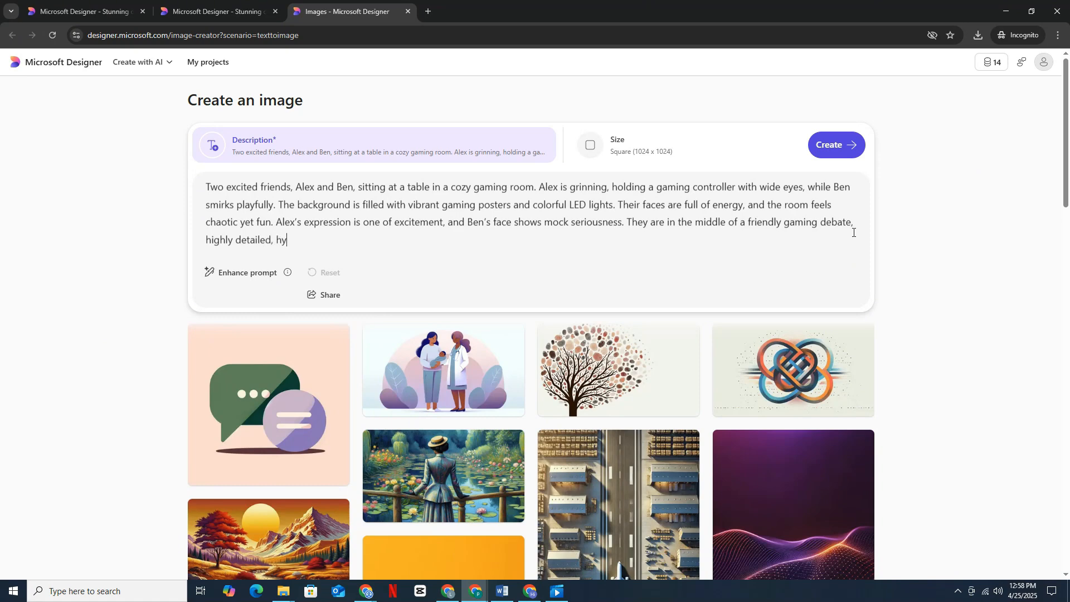
{"action": "type", "text": "per realism, 4k."}
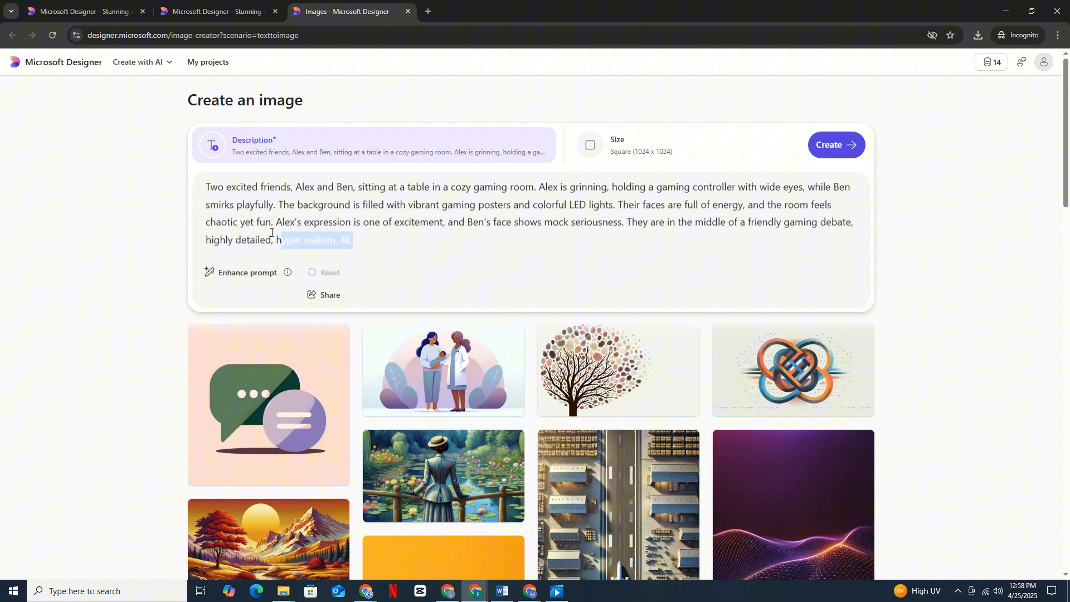
{"action": "left_click", "coordinate": [589, 145]}
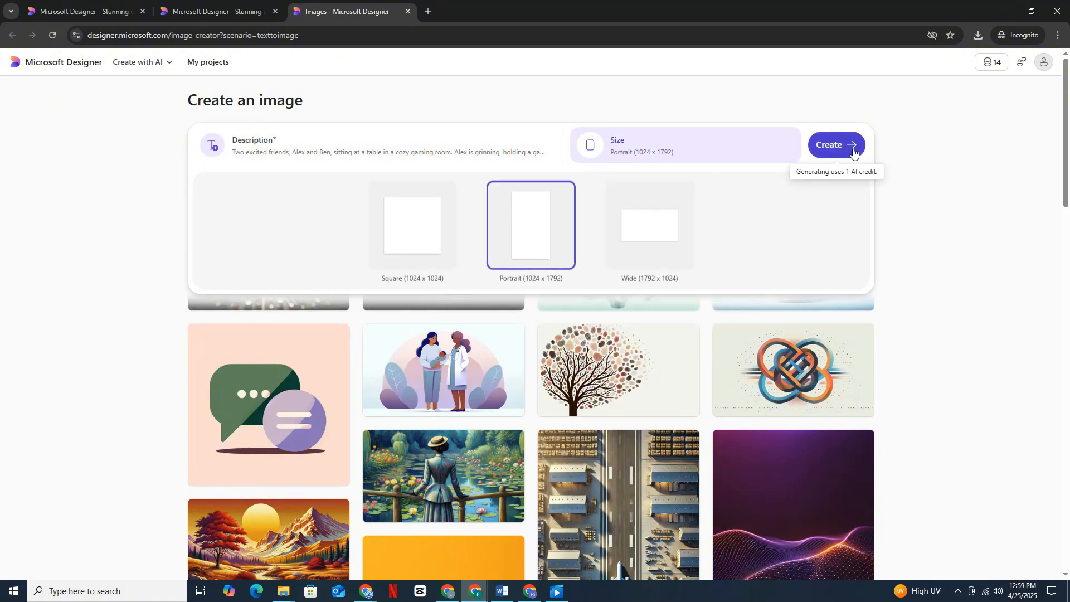
{"action": "left_click", "coordinate": [835, 145]}
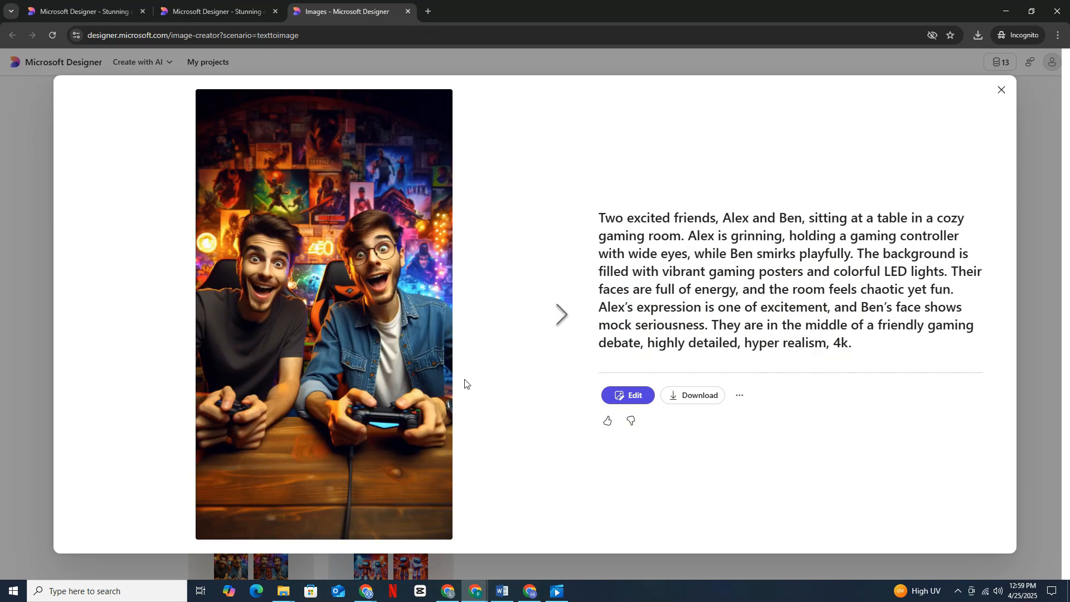
Download the generated speedy-athlete-in-Minecraft image from Microsoft Designer.
{"action": "left_click", "coordinate": [561, 314]}
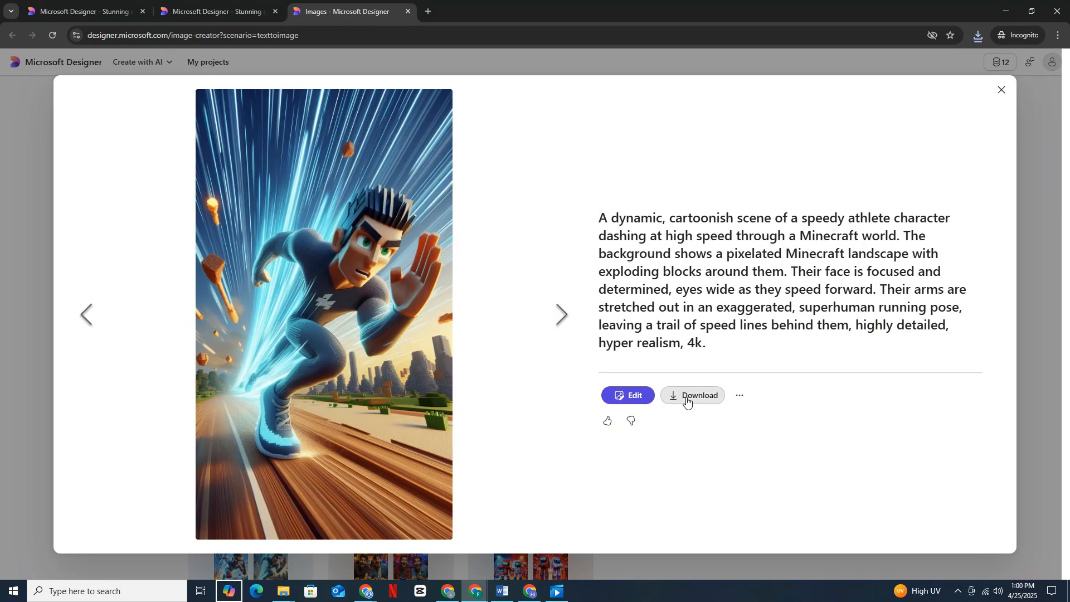
{"action": "left_click", "coordinate": [691, 395]}
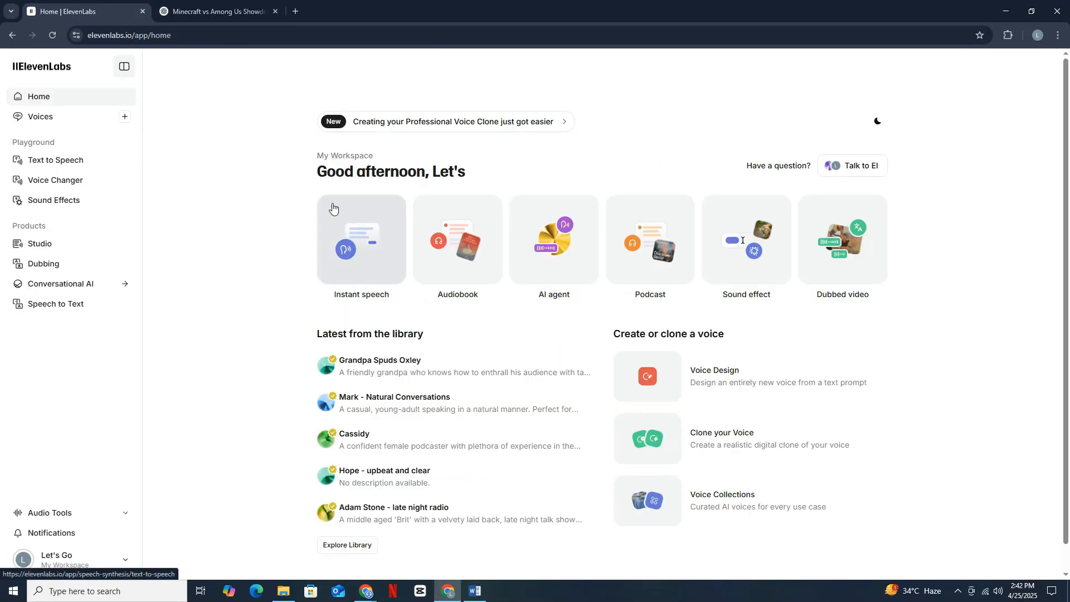
Enter Messi's 'magician with the ball' line into ElevenLabs Text to Speech.
{"action": "left_click", "coordinate": [40, 117]}
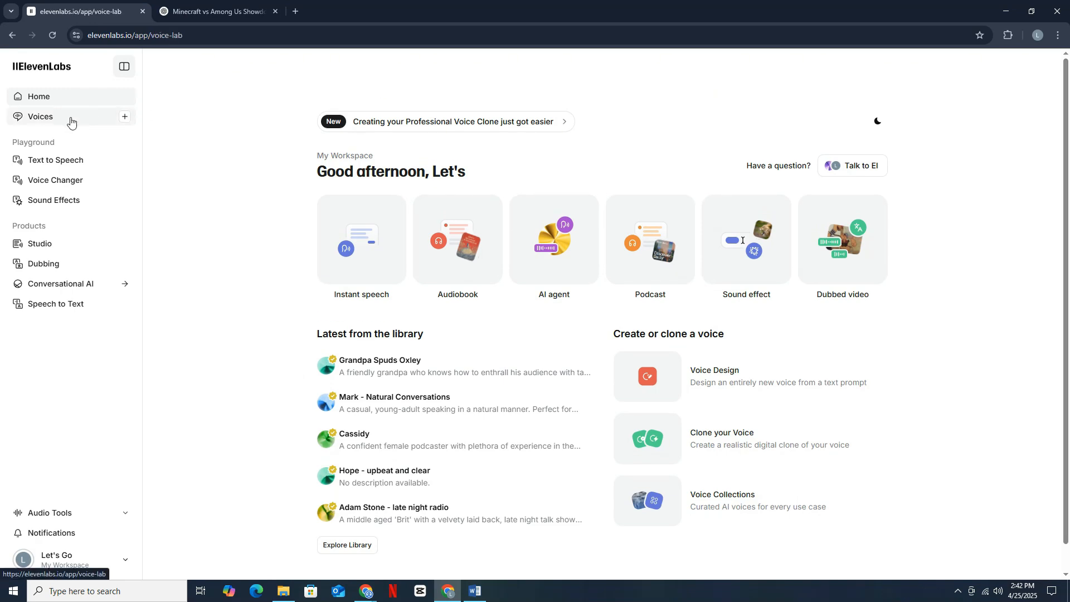
{"action": "left_click", "coordinate": [55, 159]}
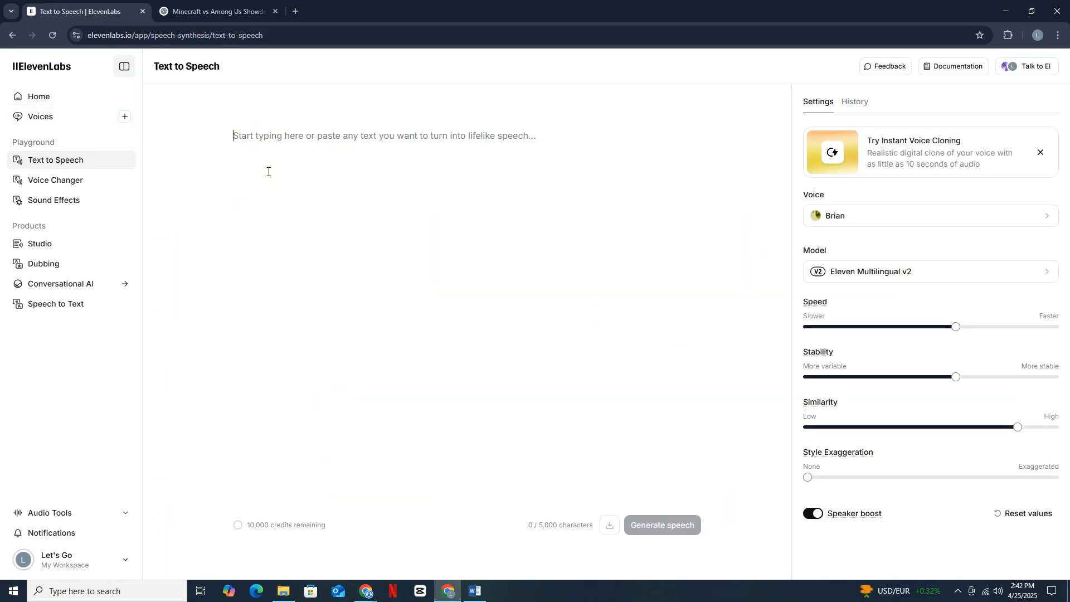
{"action": "left_click", "coordinate": [40, 117]}
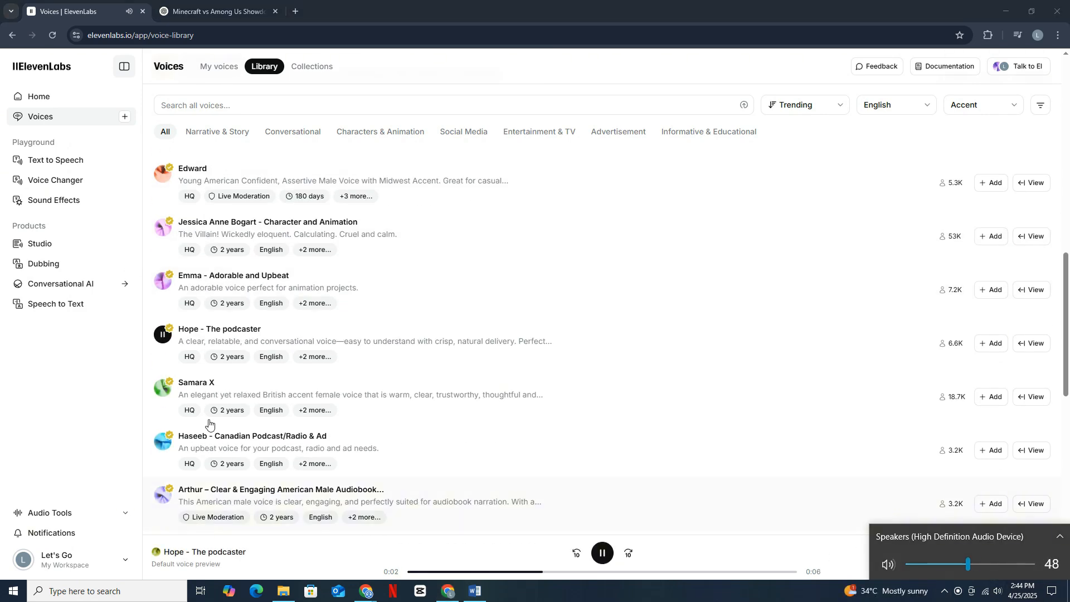
{"action": "scroll", "scroll_direction": "down", "scroll_amount": 3}
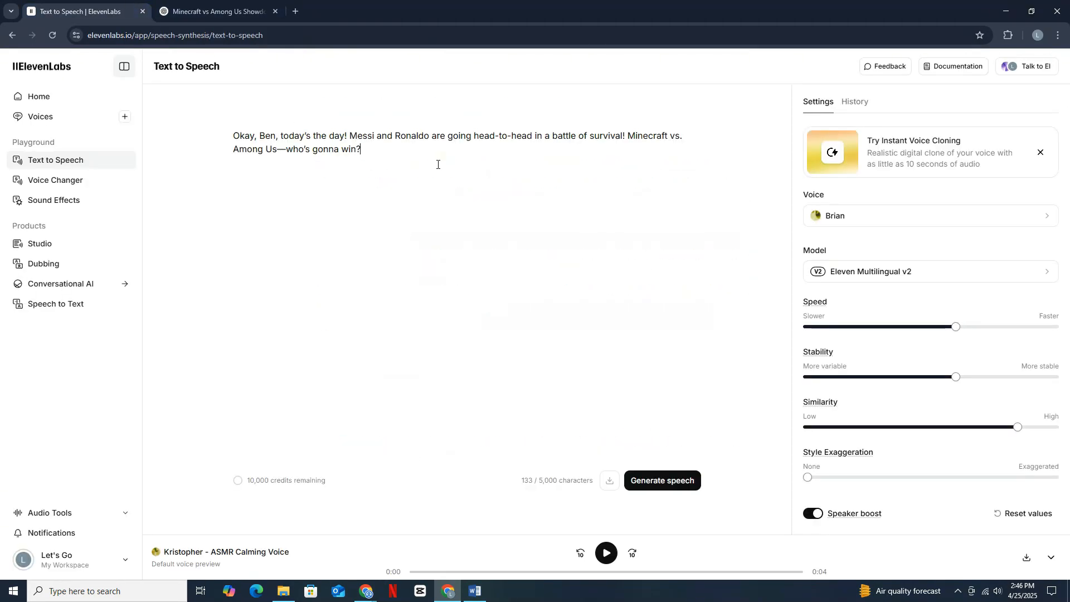
{"action": "type", "text": "Oh, Messi's got this, obviously! He's a magician with the ball. He'll build the best Minecraft house ever!"}
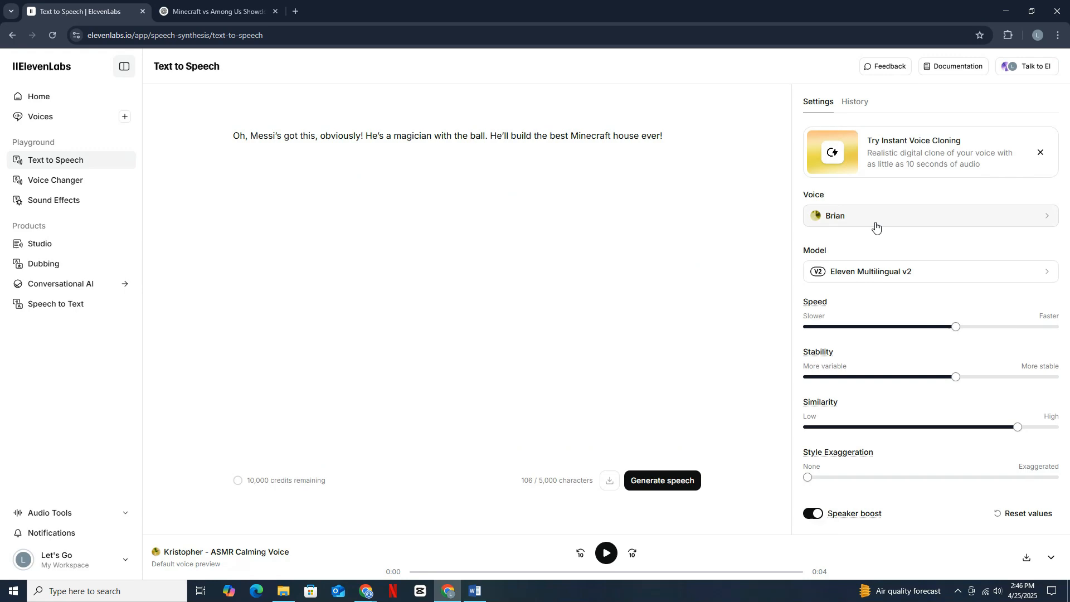
Choose the Jeremy voice for the line.
{"action": "left_click", "coordinate": [929, 215]}
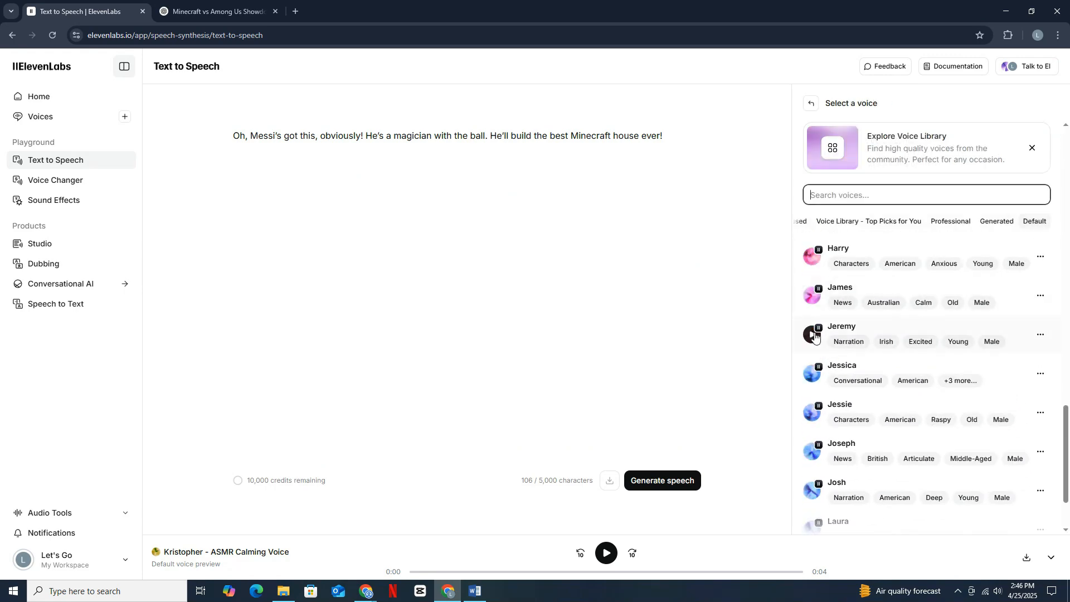
{"action": "left_click", "coordinate": [812, 358]}
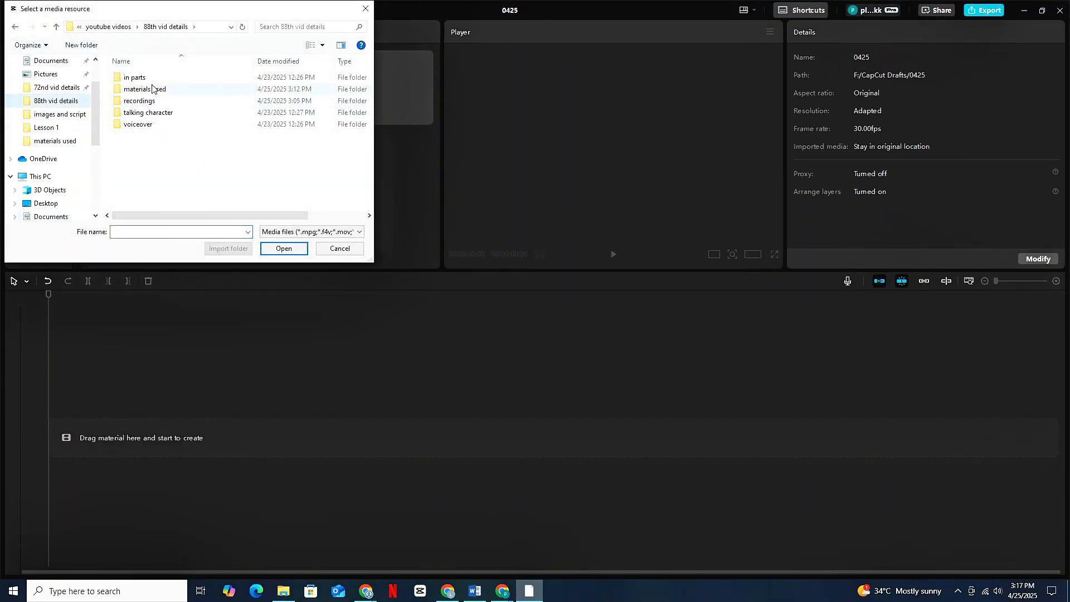
Import all files from the materials used folder and drag images and mp3s onto the timeline.
{"action": "double_click", "coordinate": [138, 90]}
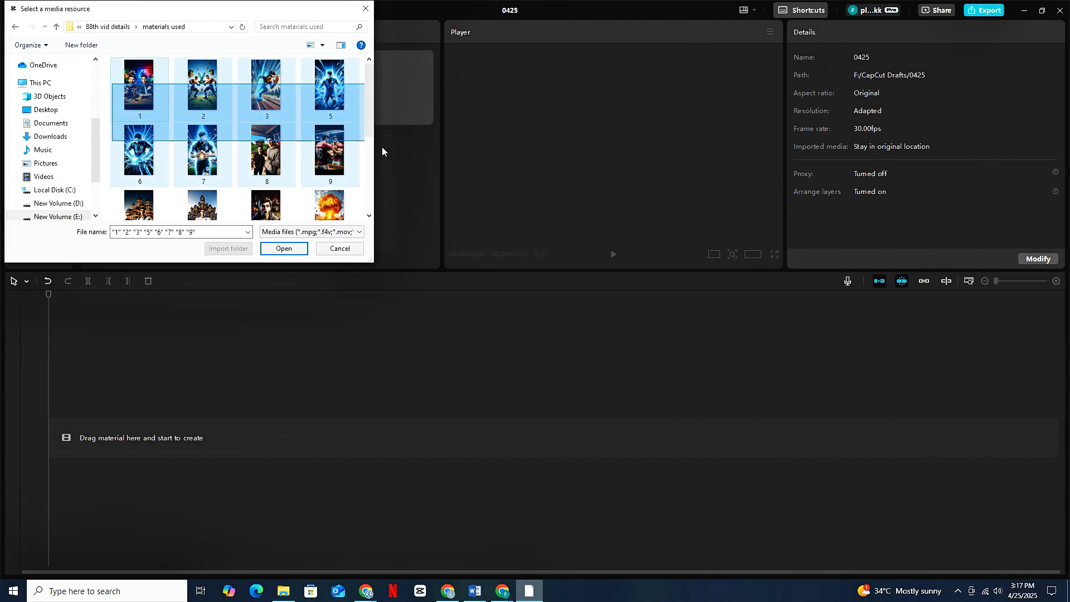
{"action": "left_click", "coordinate": [283, 248]}
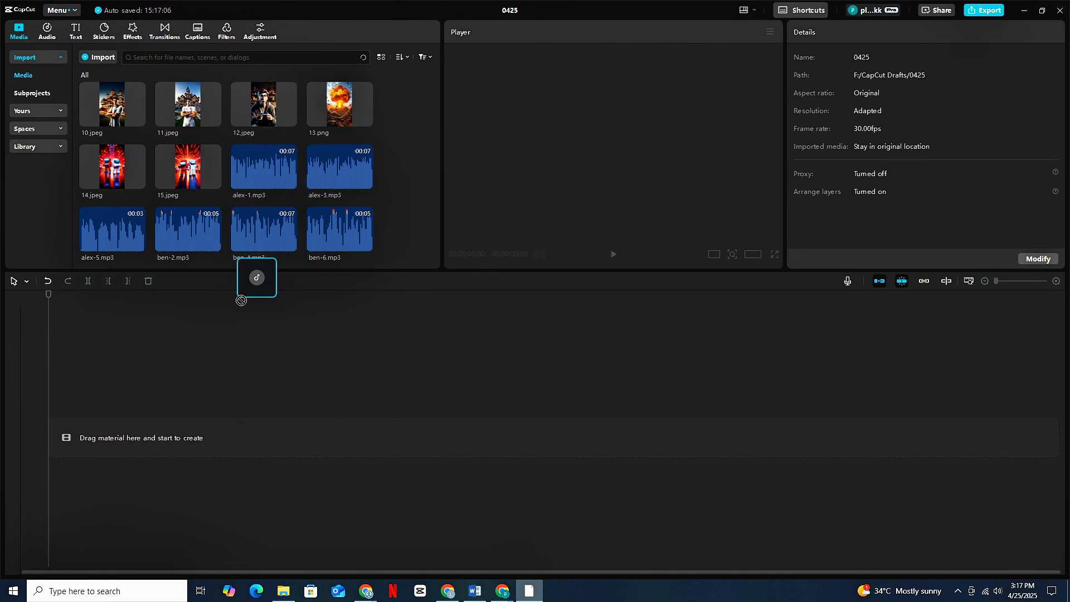
{"action": "left_click_drag", "start_coordinate": [257, 276], "coordinate": [260, 476]}
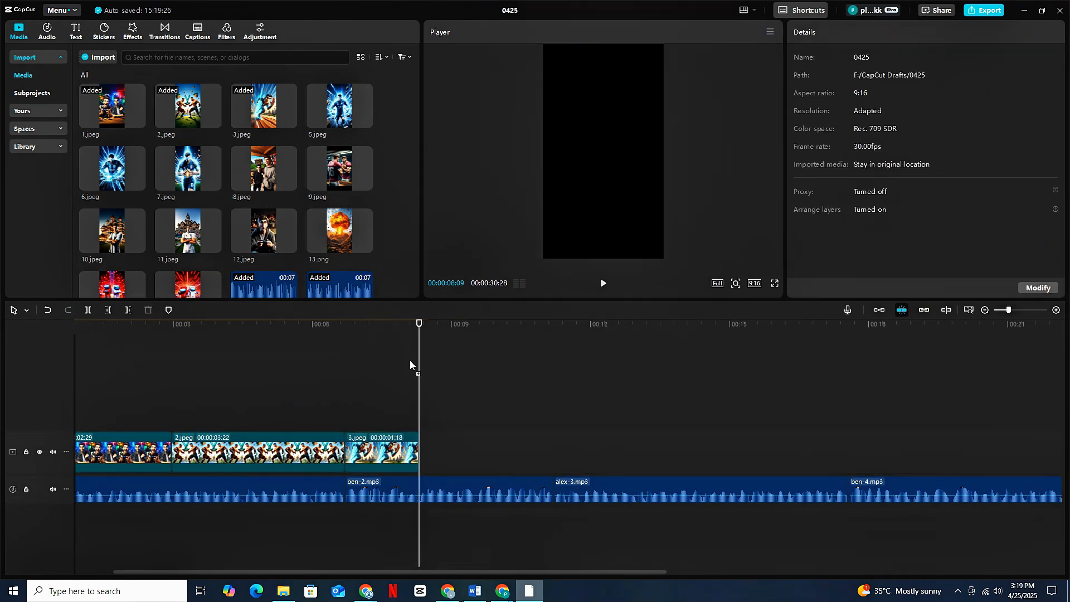
{"action": "left_click", "coordinate": [294, 451]}
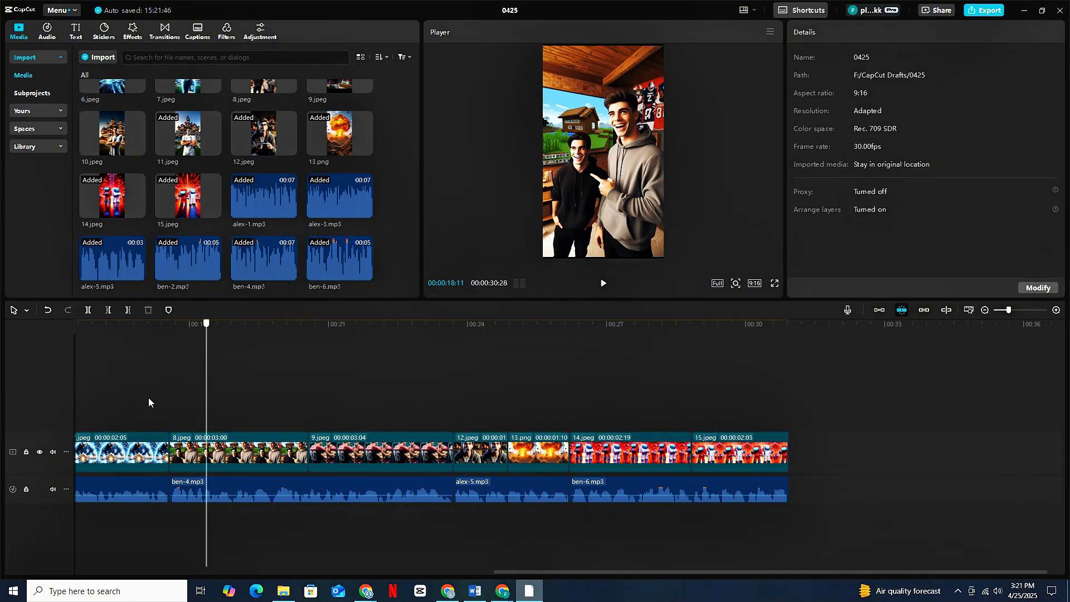
{"action": "left_click", "coordinate": [164, 29]}
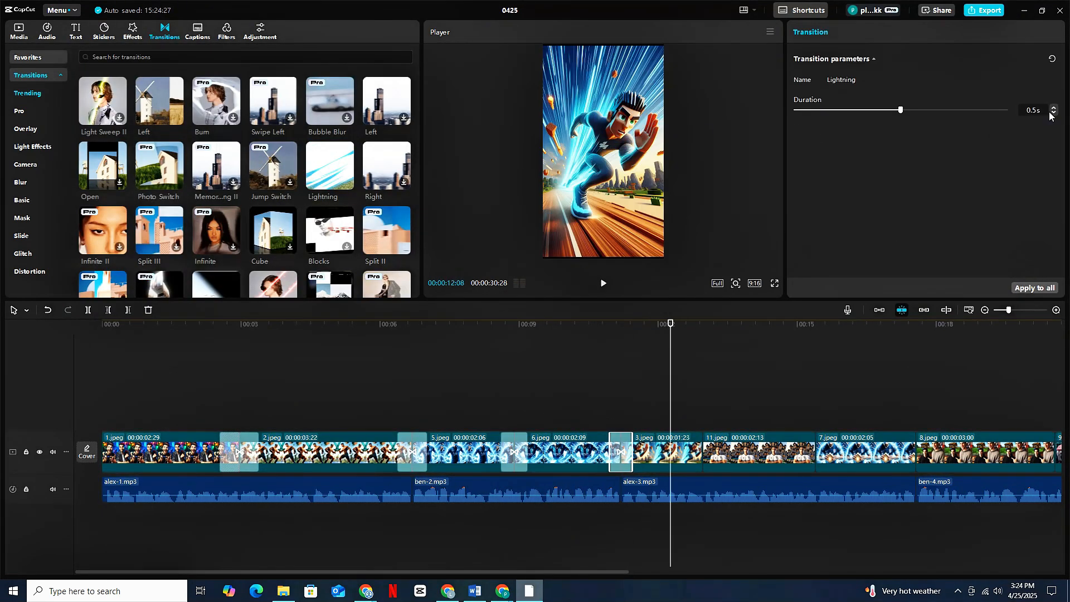
Adjust the Lightning transition duration and apply it across all image clips.
{"action": "left_click", "coordinate": [604, 283]}
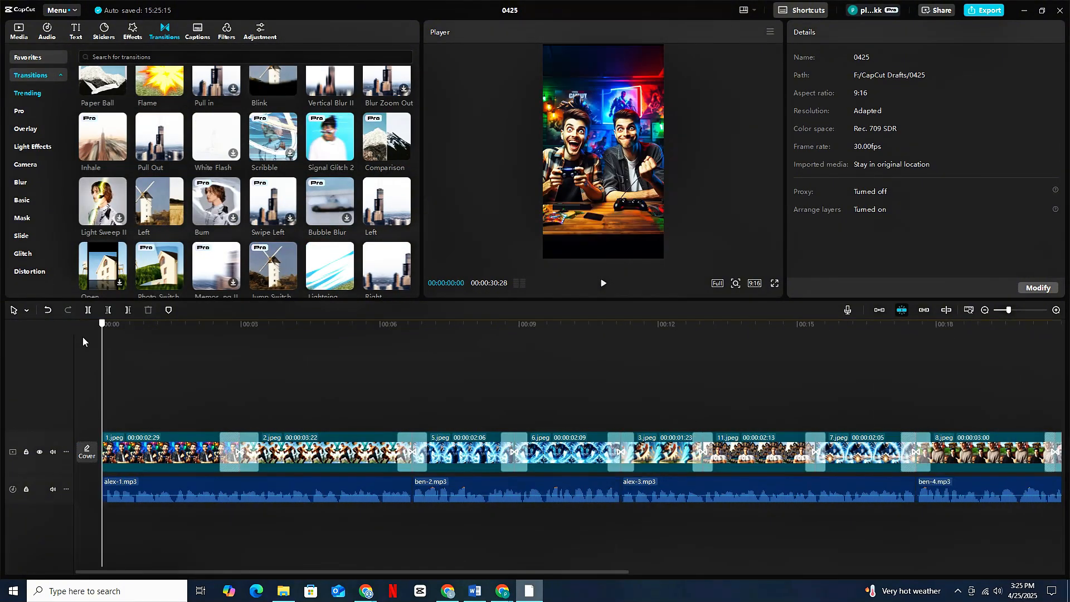
{"action": "left_click", "coordinate": [132, 29]}
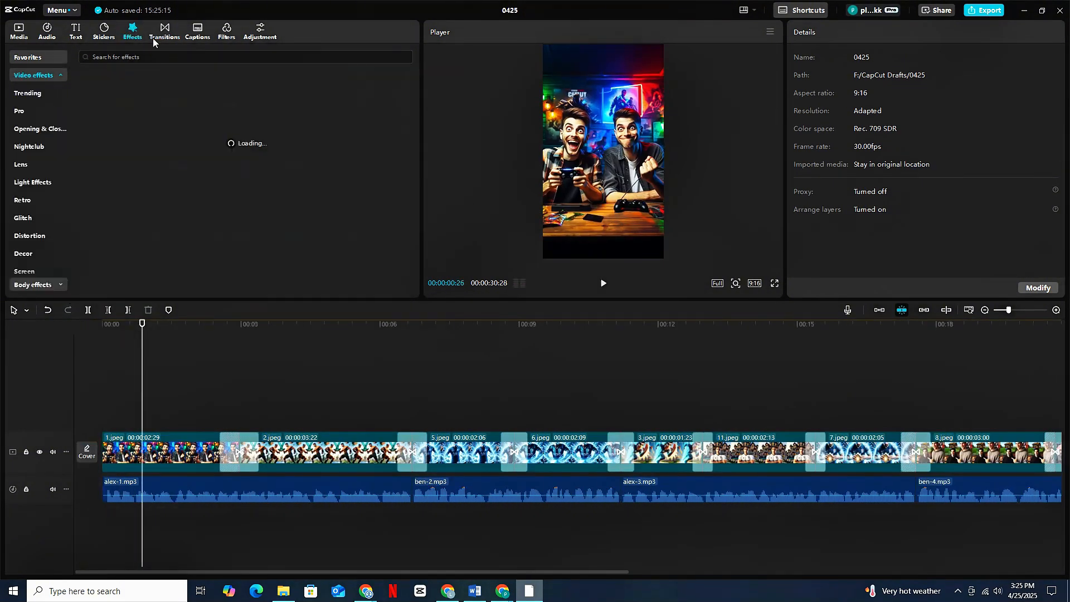
Search 'energy' and apply the Energy effect to the image clips.
{"action": "type", "text": "ener"}
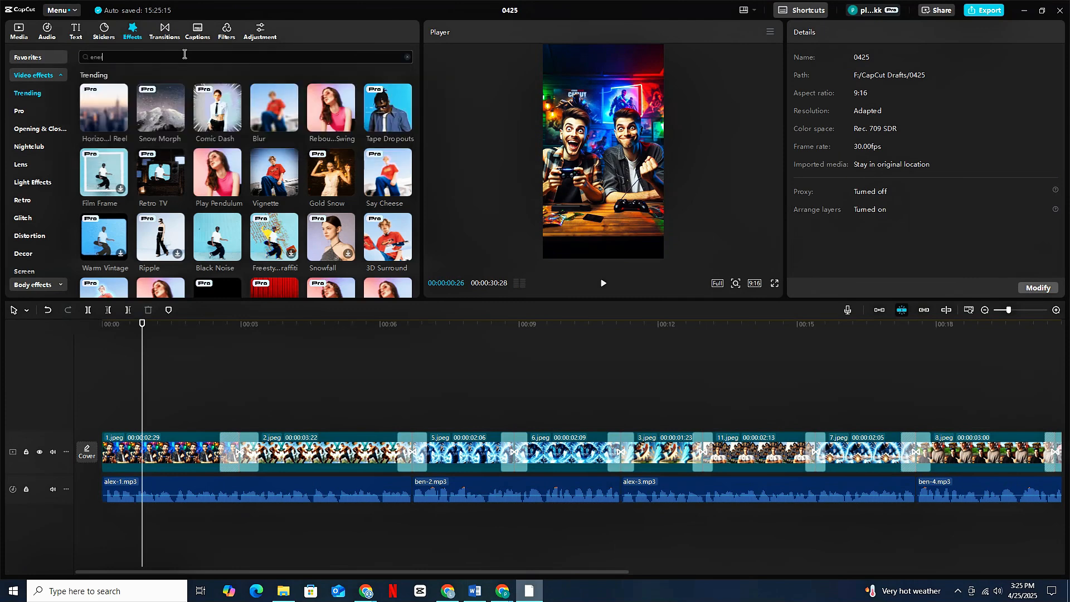
{"action": "type", "text": "energy"}
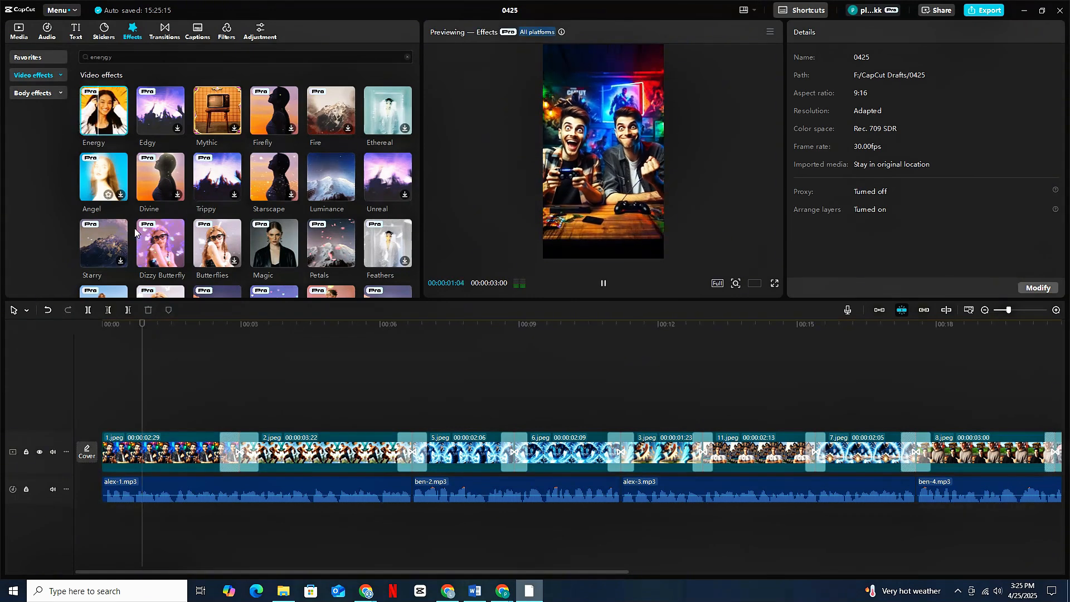
{"action": "left_click", "coordinate": [271, 323]}
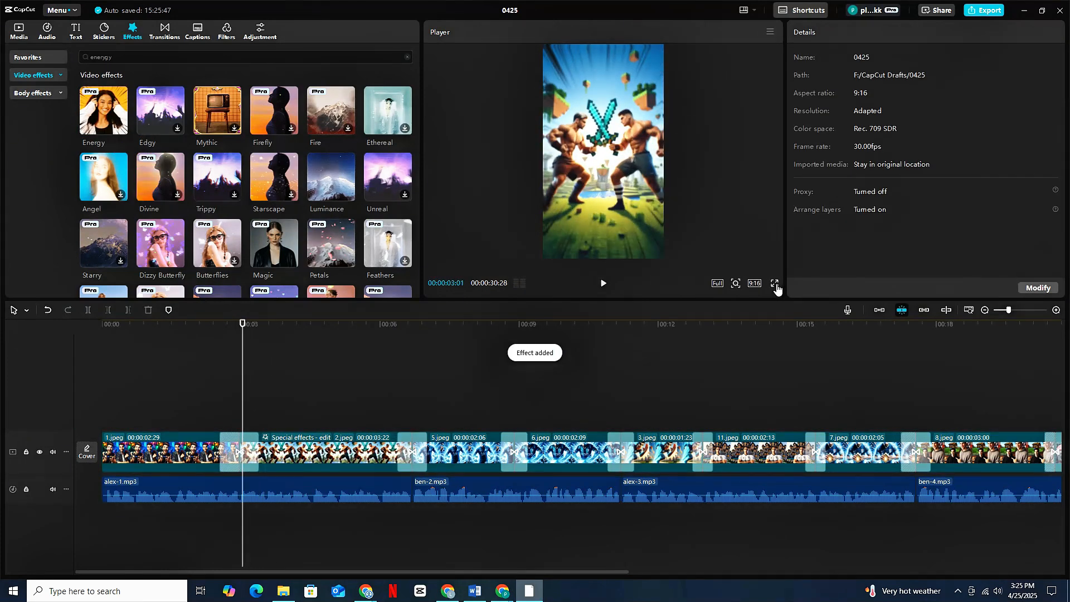
{"action": "left_click", "coordinate": [602, 283]}
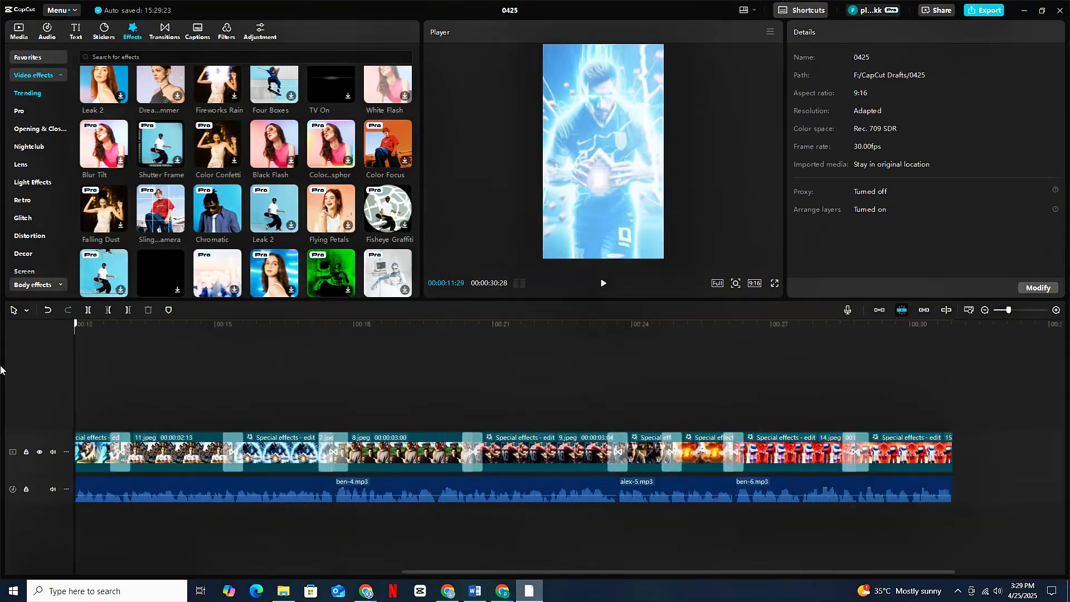
{"action": "left_click", "coordinate": [390, 286]}
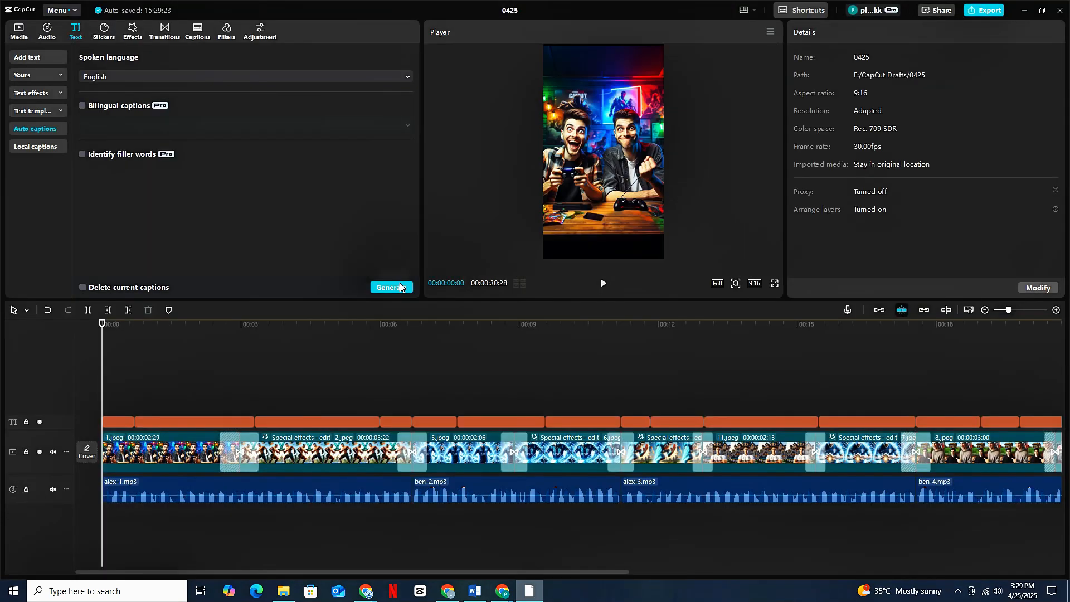
Generate auto captions from the voiceover and browse bold text templates.
{"action": "left_click", "coordinate": [390, 286]}
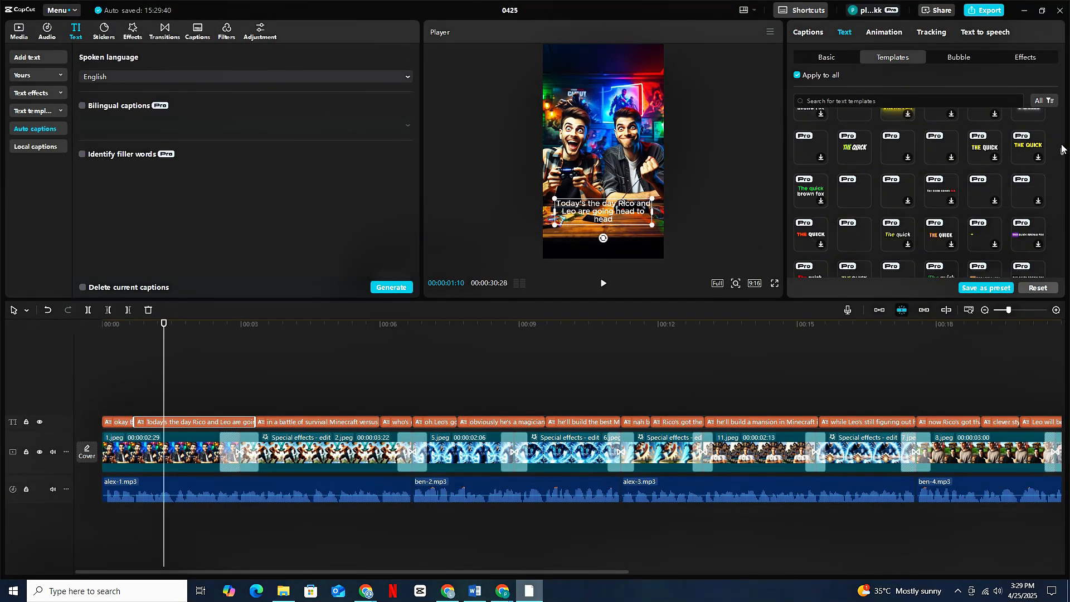
{"action": "scroll", "scroll_direction": "down", "scroll_amount": 3}
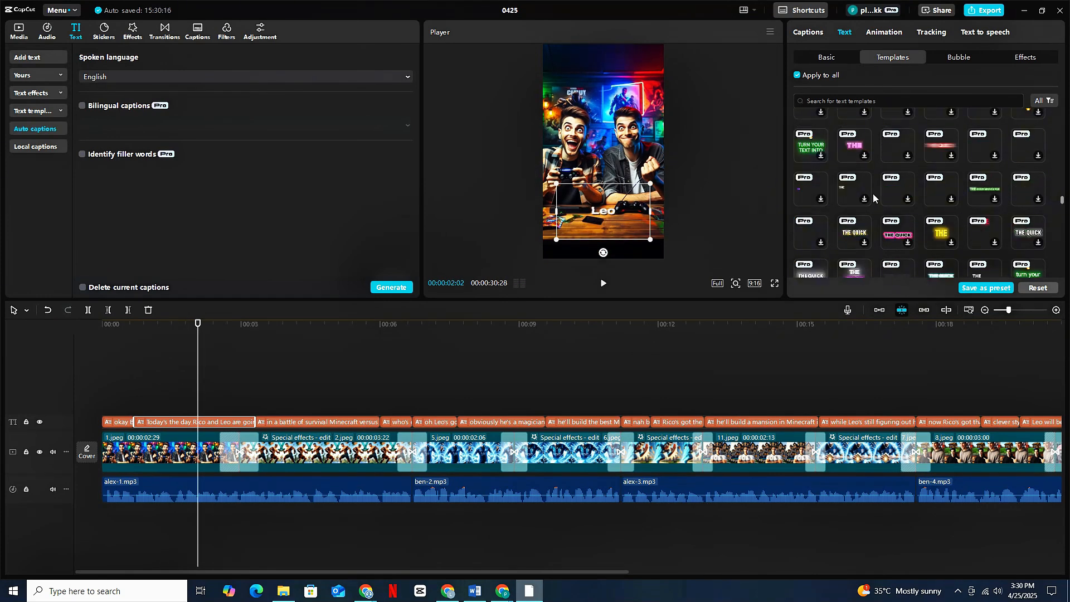
{"action": "scroll", "scroll_direction": "down", "scroll_amount": 3}
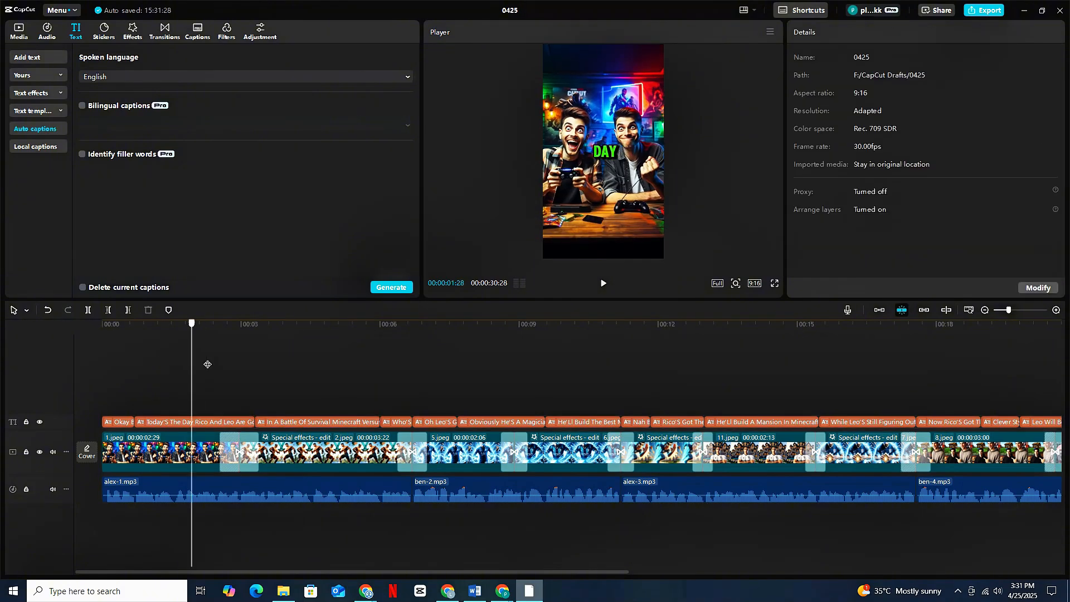
Browse the Sound effects library for hammering, crickets and crowd laughter and place them under scenes.
{"action": "left_click", "coordinate": [47, 29]}
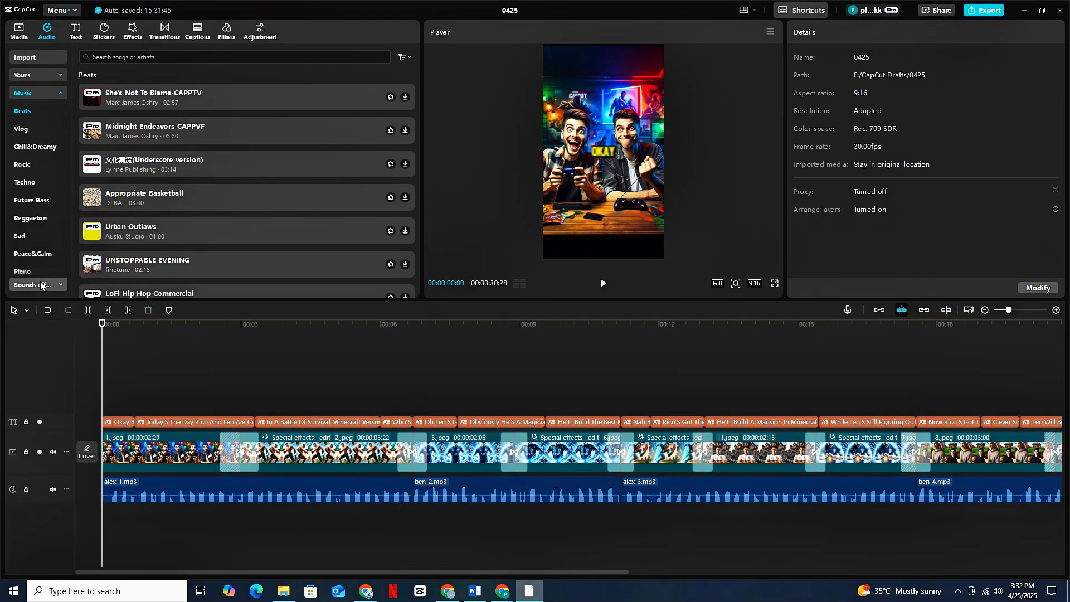
{"action": "left_click", "coordinate": [27, 284]}
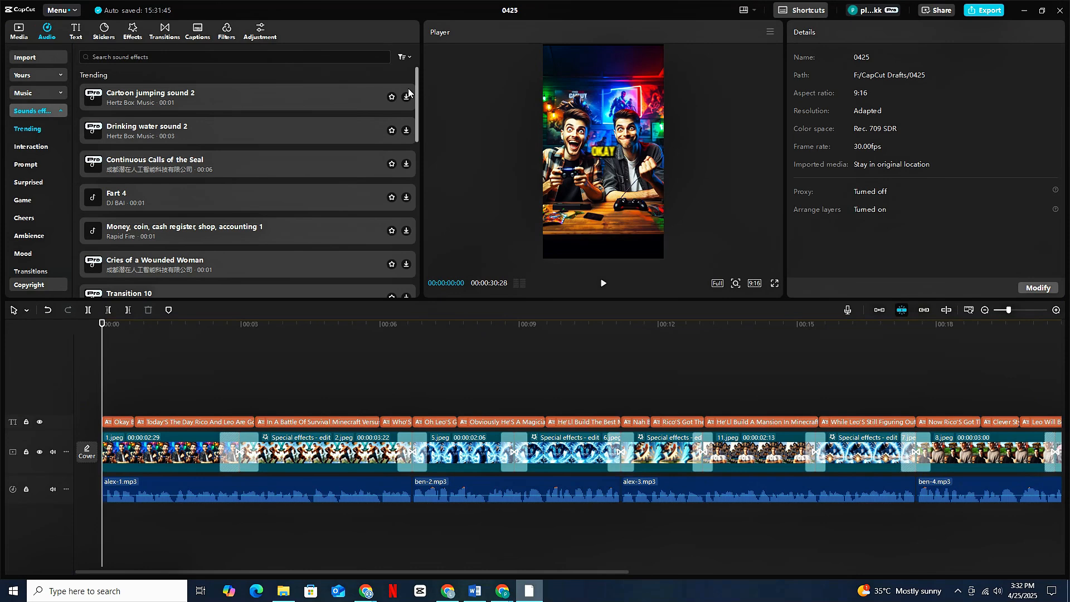
{"action": "scroll", "scroll_direction": "down", "scroll_amount": 3}
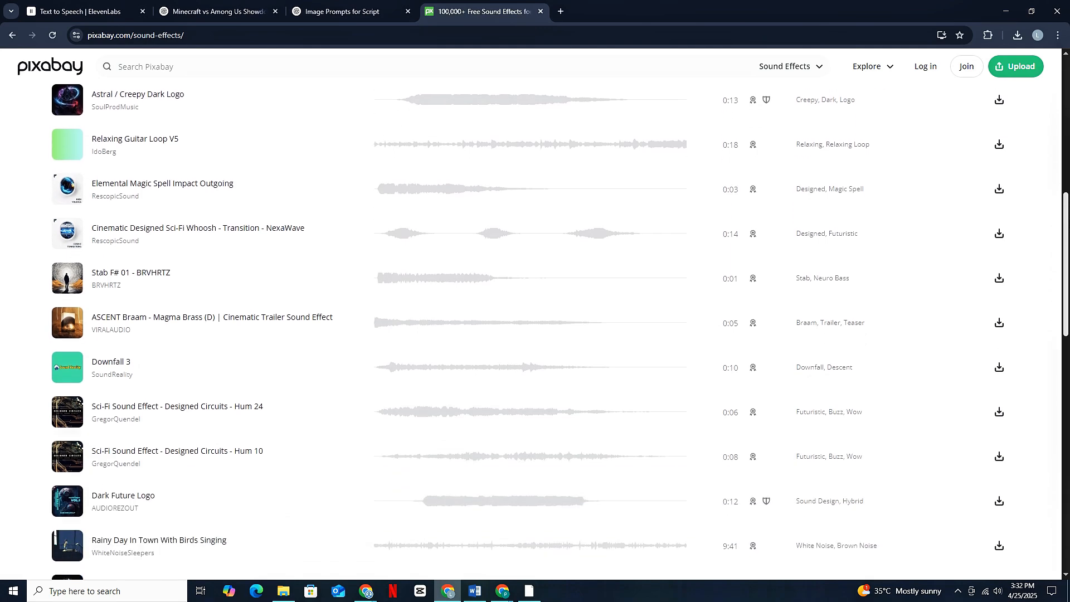
{"action": "scroll", "scroll_direction": "down", "scroll_amount": 3}
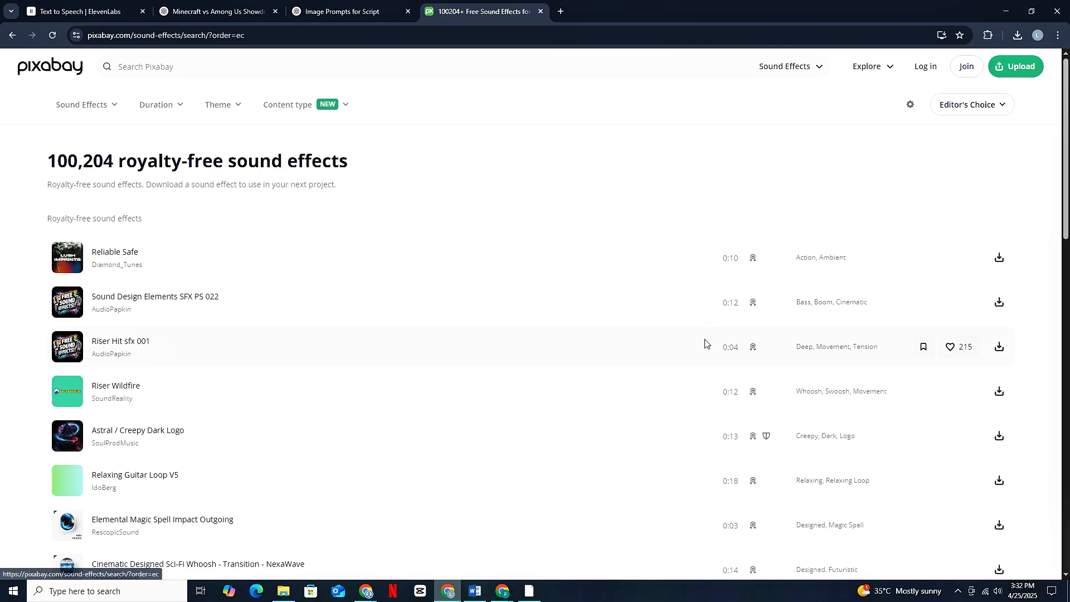
{"action": "scroll", "scroll_direction": "down", "scroll_amount": 3}
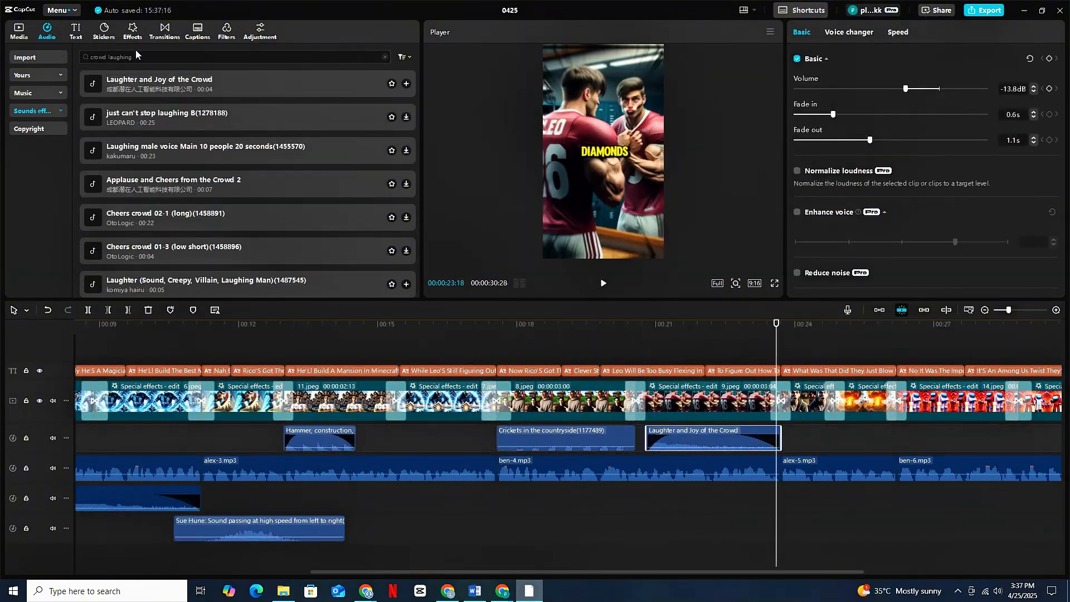
{"action": "left_click", "coordinate": [18, 29]}
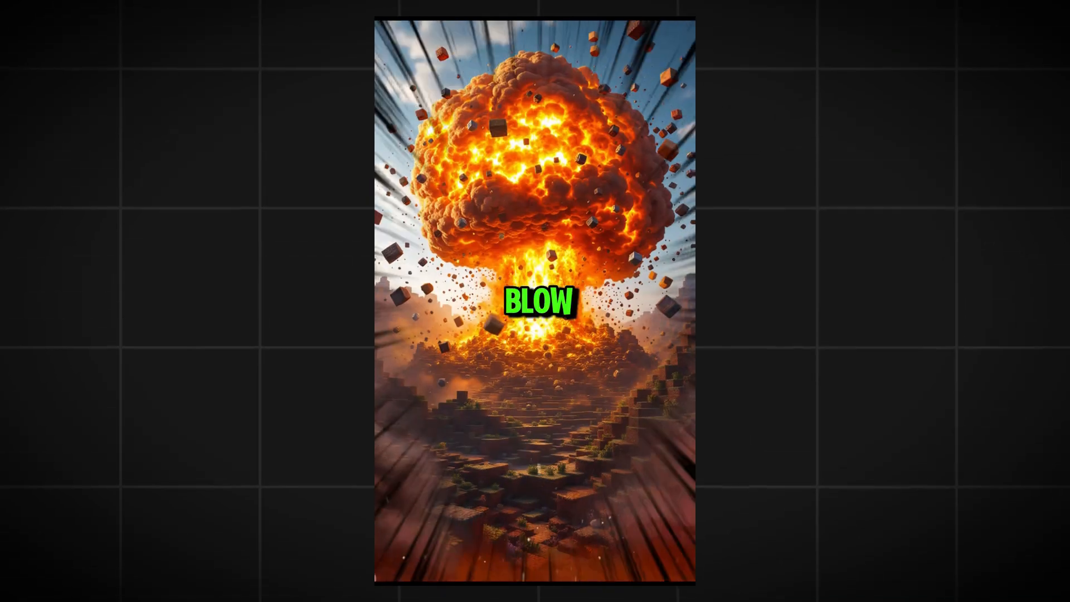
Play the finished short in full-screen preview showing the BLOW explosion scene.
{"action": "left_click", "coordinate": [534, 379]}
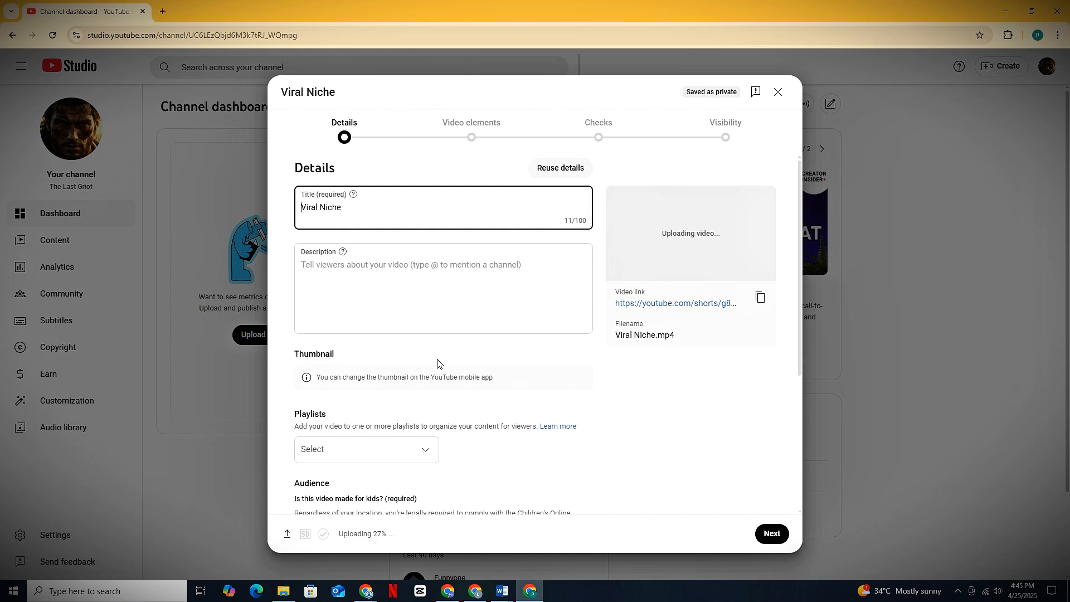
Send ChatGPT the SEO prompt with the script and Virlo keywords.
{"action": "left_click", "coordinate": [218, 11]}
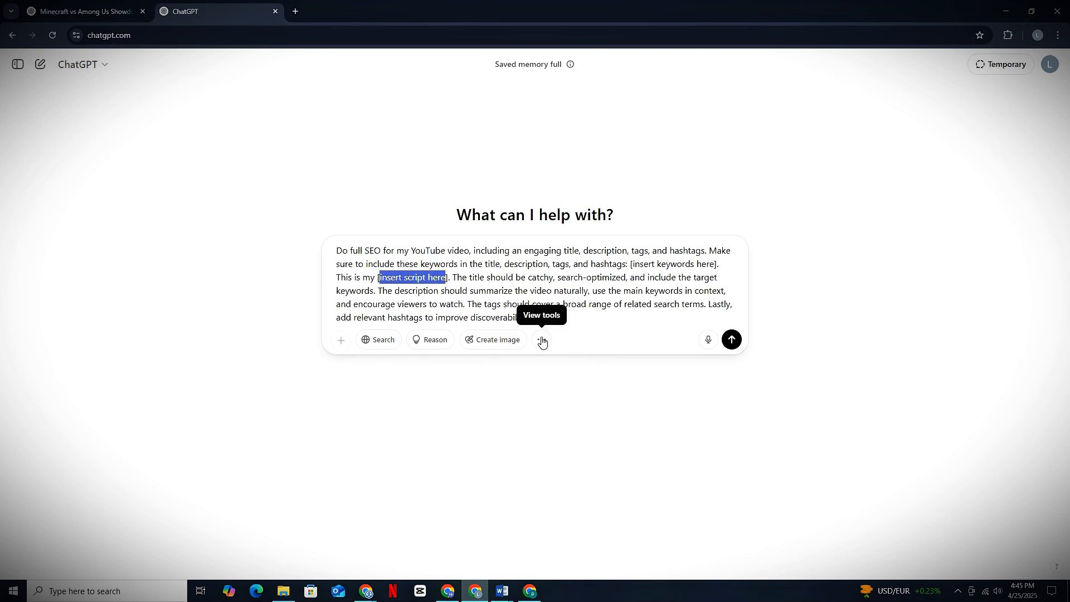
{"action": "left_click", "coordinate": [732, 339]}
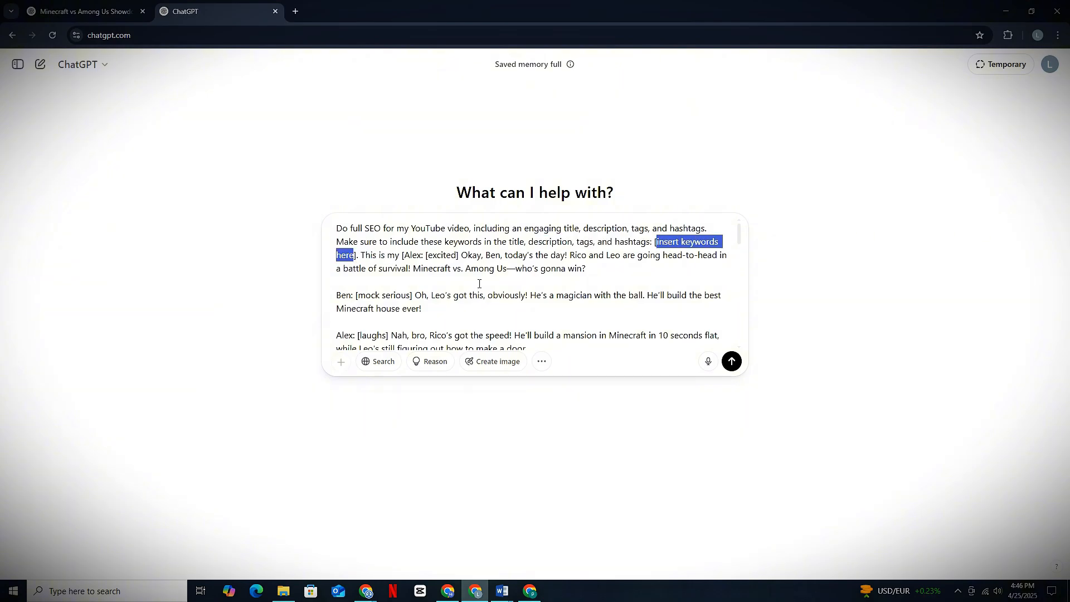
{"action": "type", "text": "if needed [inside]"}
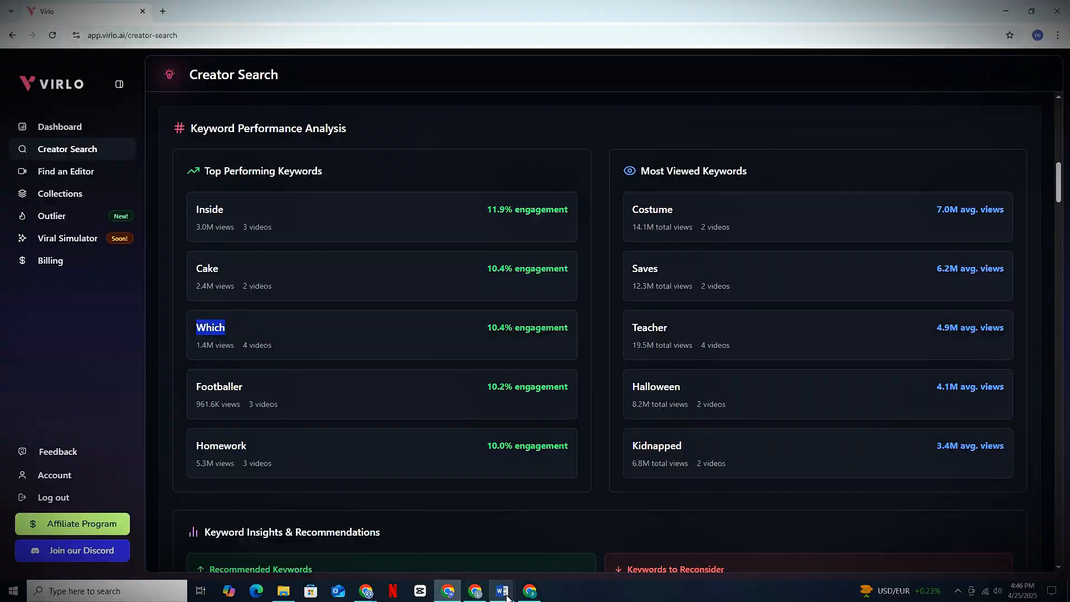
{"action": "left_click", "coordinate": [475, 591]}
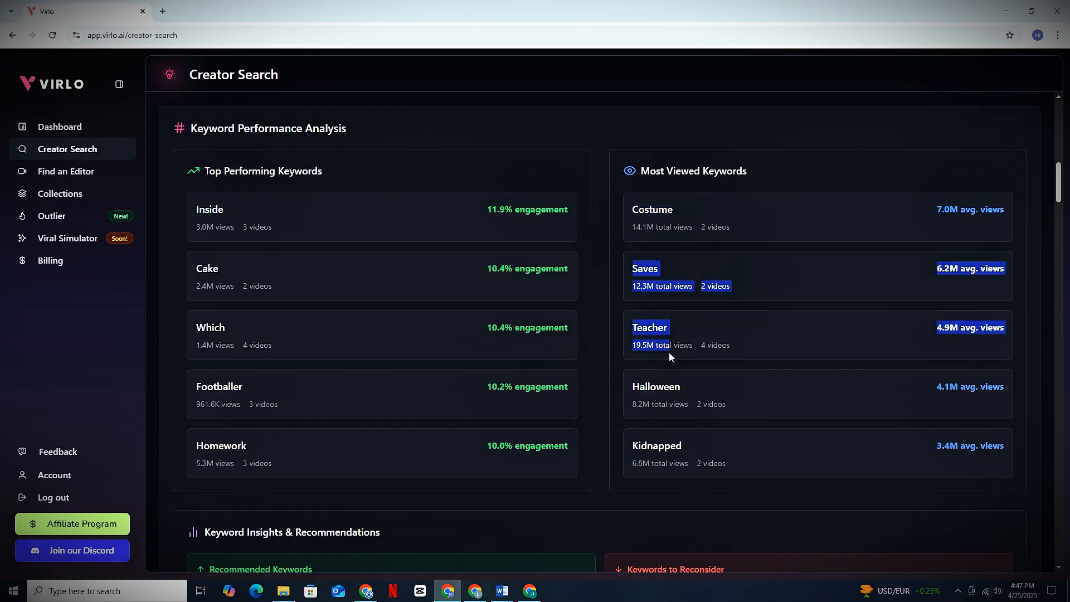
Ask ChatGPT to provide the tags in comma-separated form.
{"action": "left_click", "coordinate": [219, 11]}
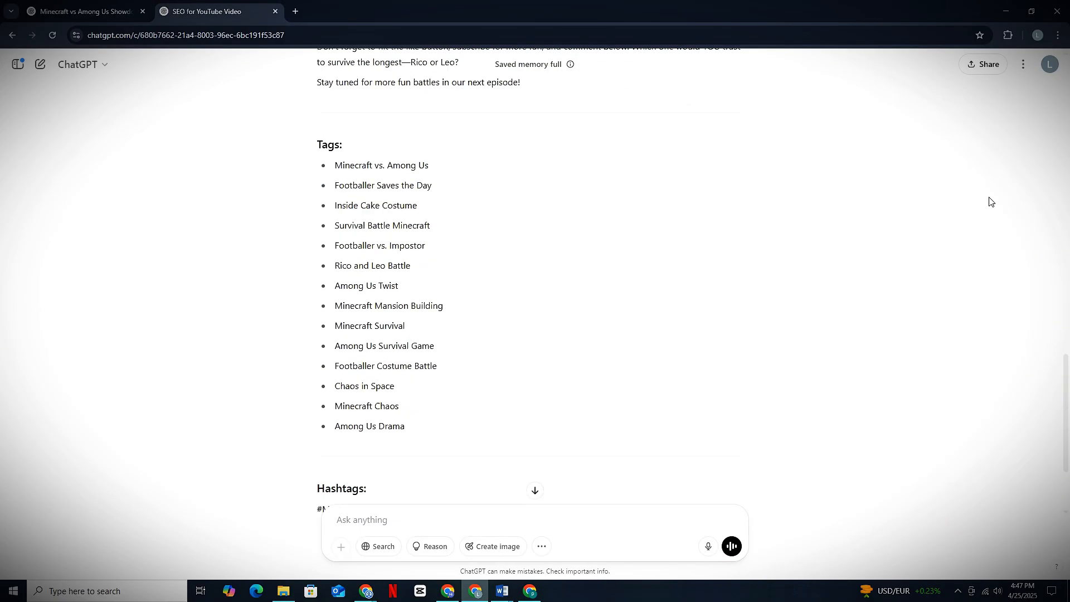
{"action": "type", "text": "provide tags in comma after tag form"}
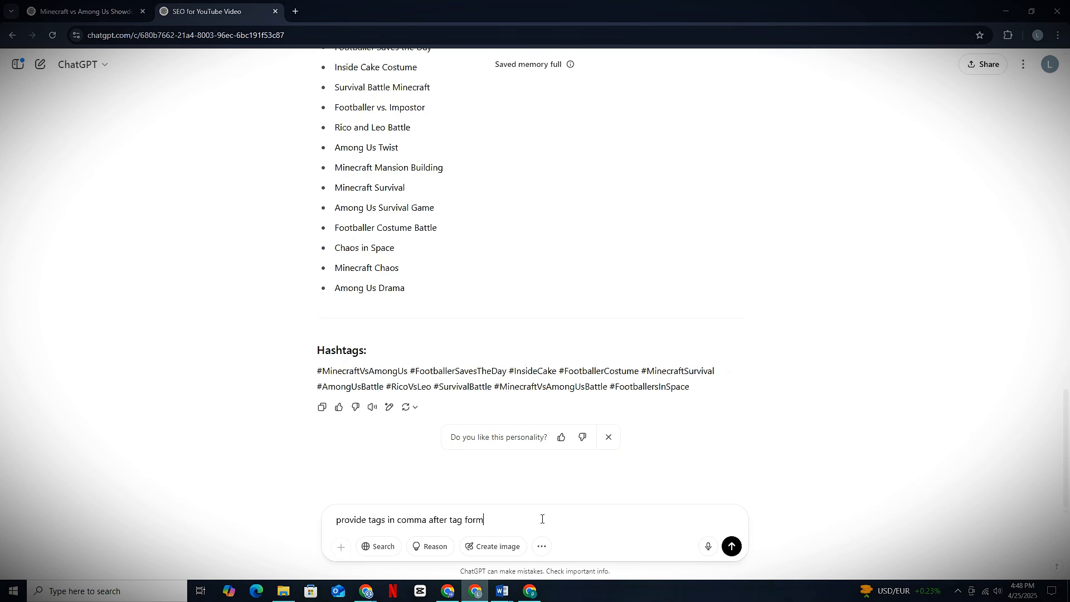
{"action": "left_click", "coordinate": [731, 546]}
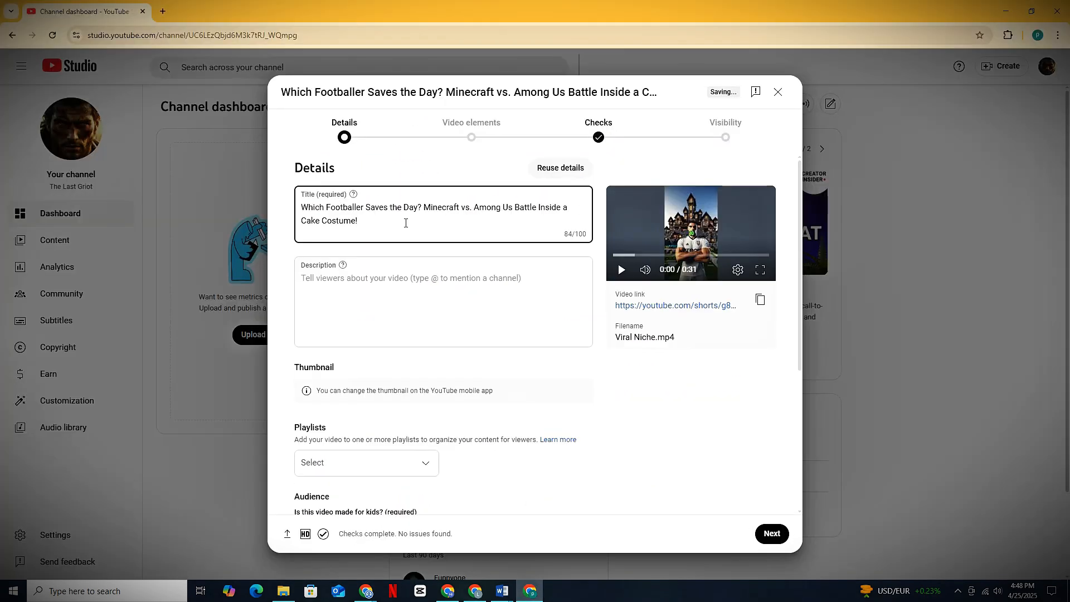
Fill the short's title and tags and mark it as altered content, not for kids.
{"action": "type", "text": "Among Us Costume!"}
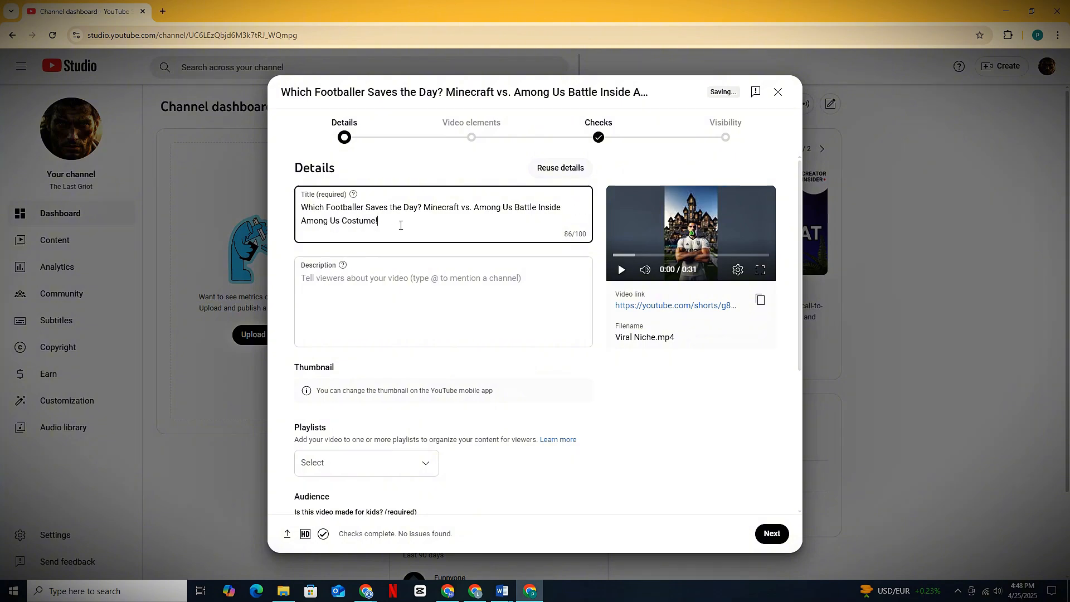
{"action": "left_click", "coordinate": [215, 11]}
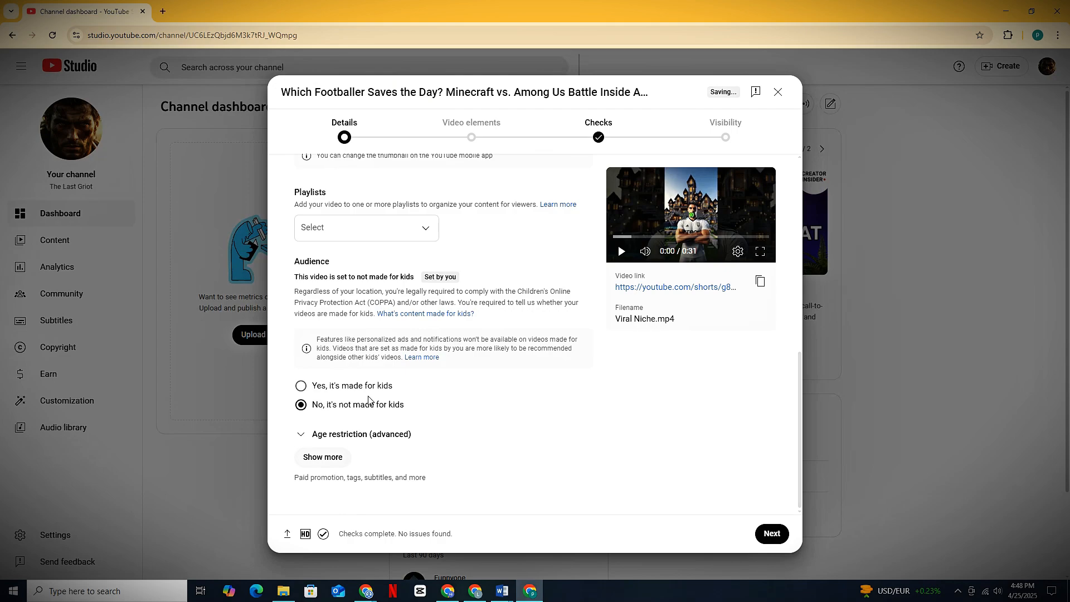
{"action": "scroll", "scroll_direction": "down", "scroll_amount": 3}
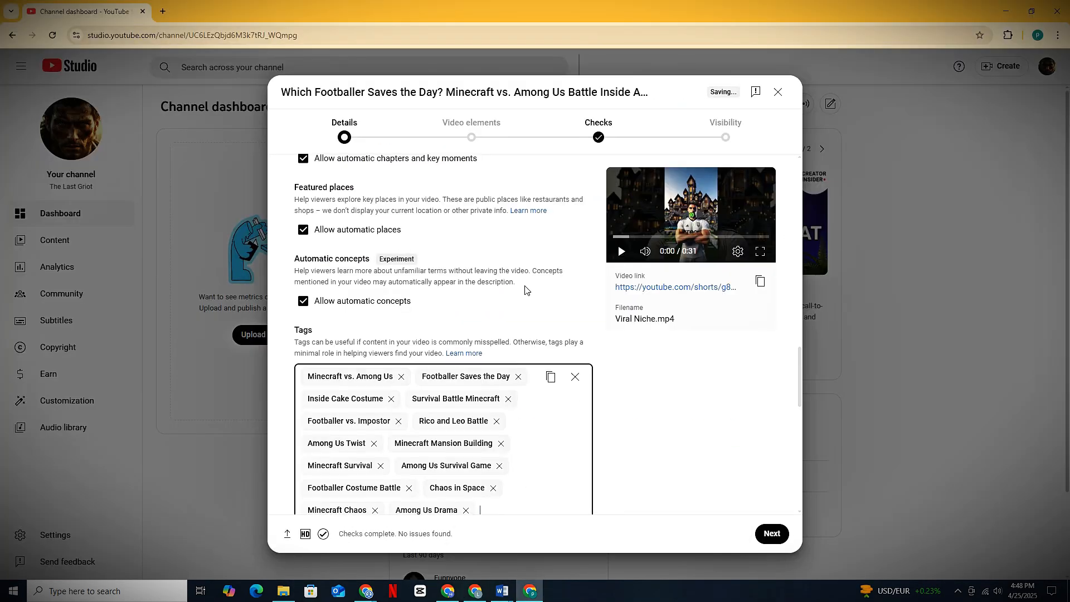
{"action": "scroll", "scroll_direction": "down", "scroll_amount": 3}
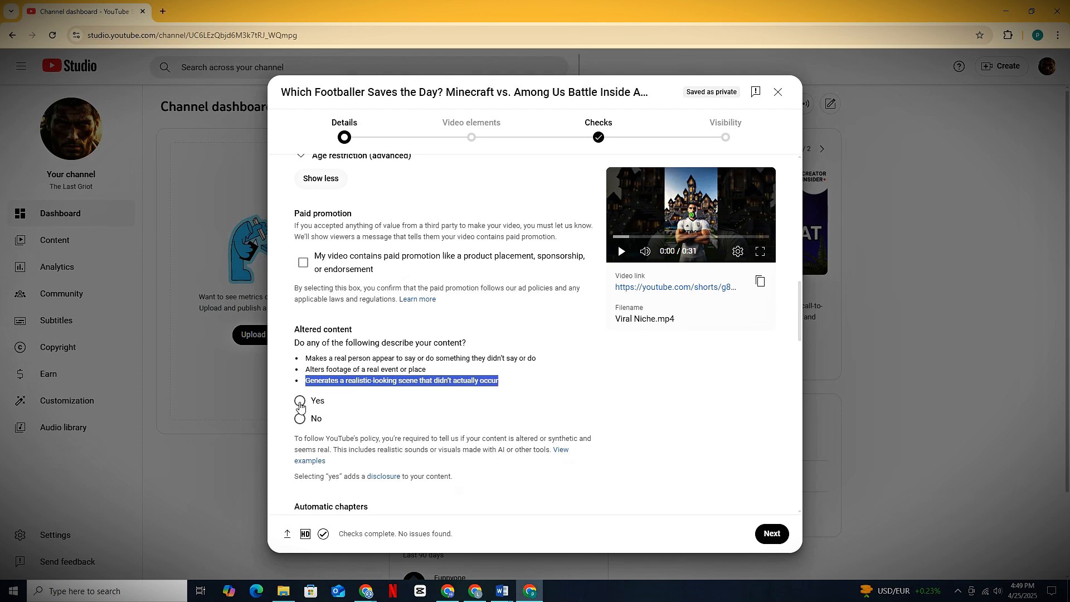
{"action": "left_click", "coordinate": [299, 400]}
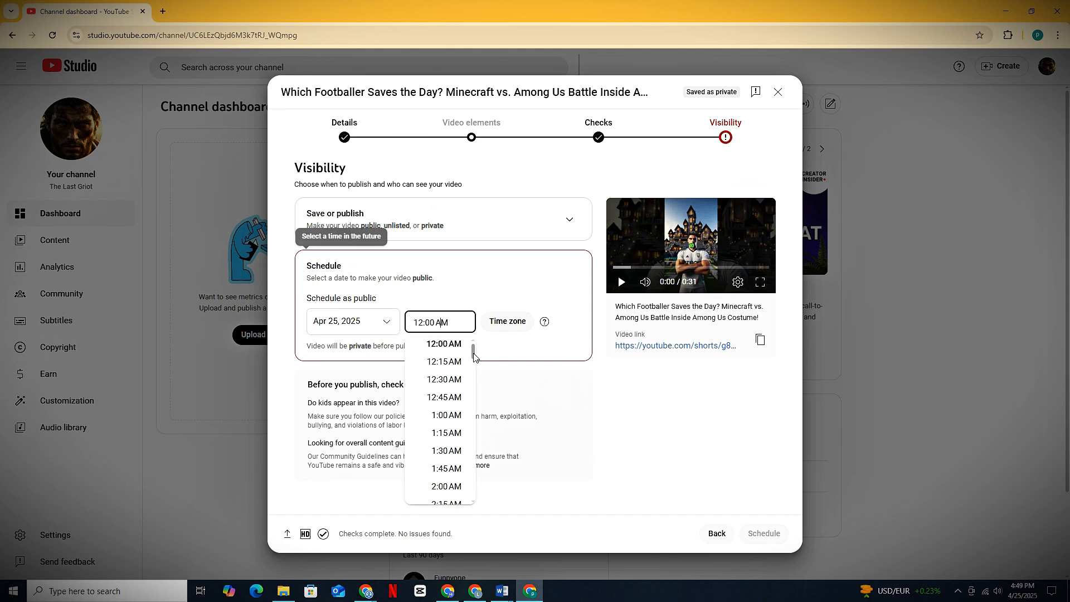
Schedule the short to publish Apr 25 at 5:30 PM.
{"action": "scroll", "scroll_direction": "down", "scroll_amount": 3}
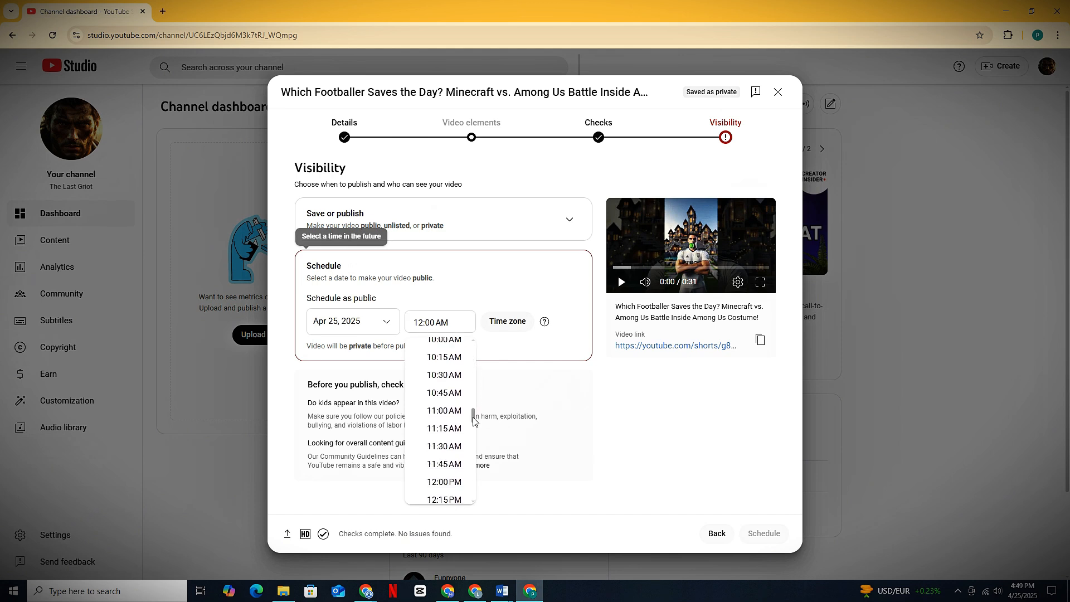
{"action": "scroll", "scroll_direction": "down", "scroll_amount": 3}
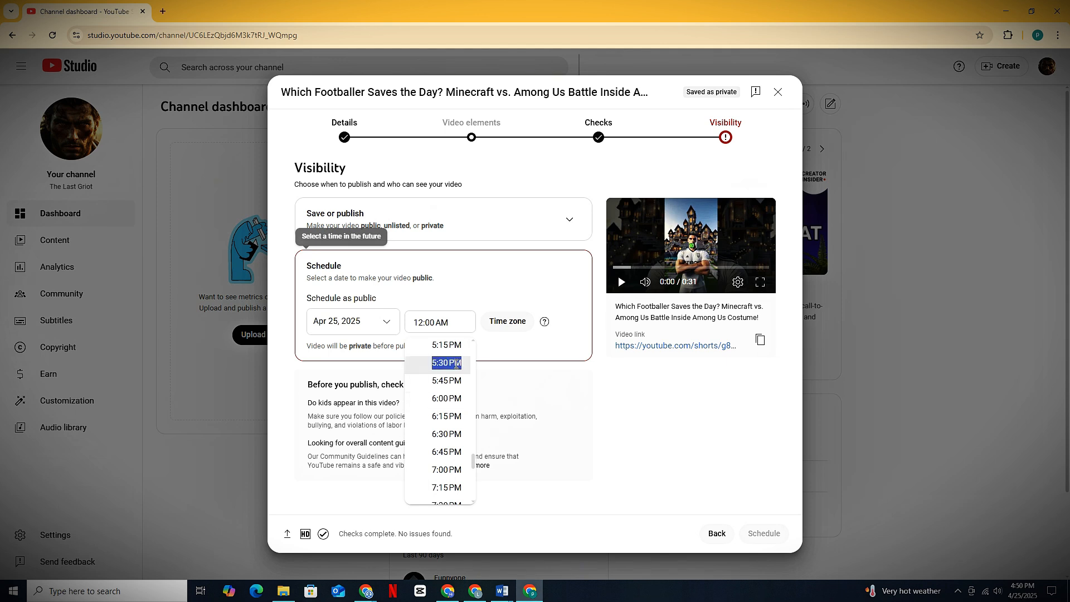
{"action": "left_click", "coordinate": [446, 363]}
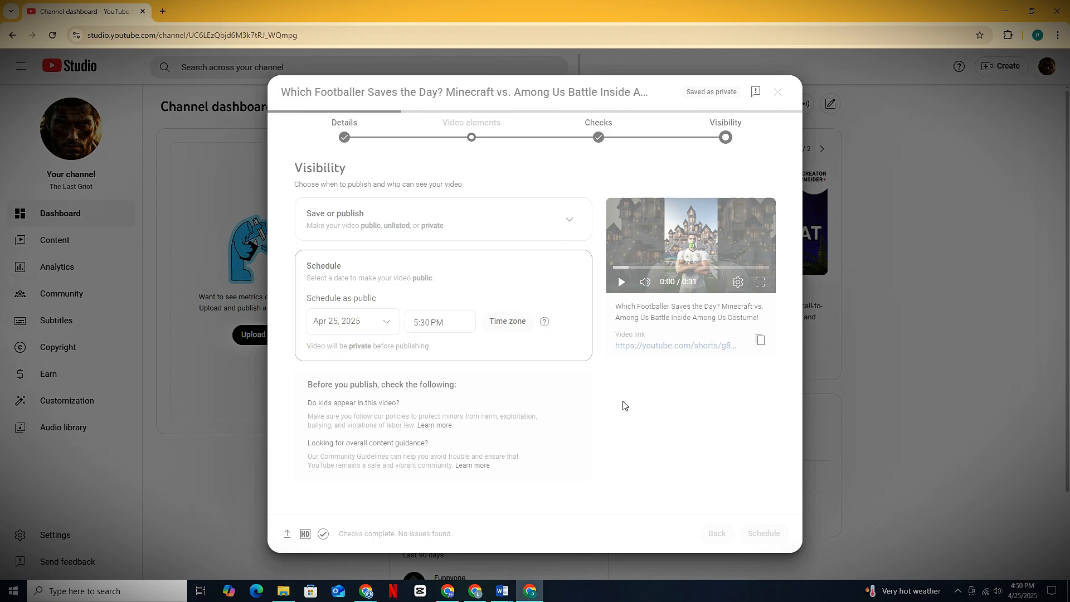